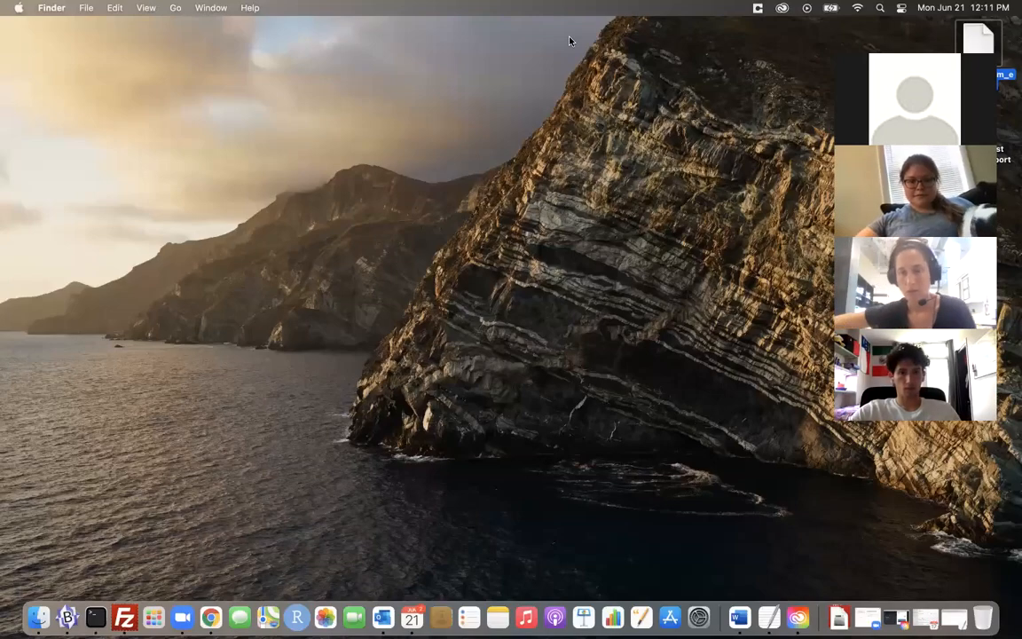
{"action": "mouse_move", "coordinate": [525, 67]}
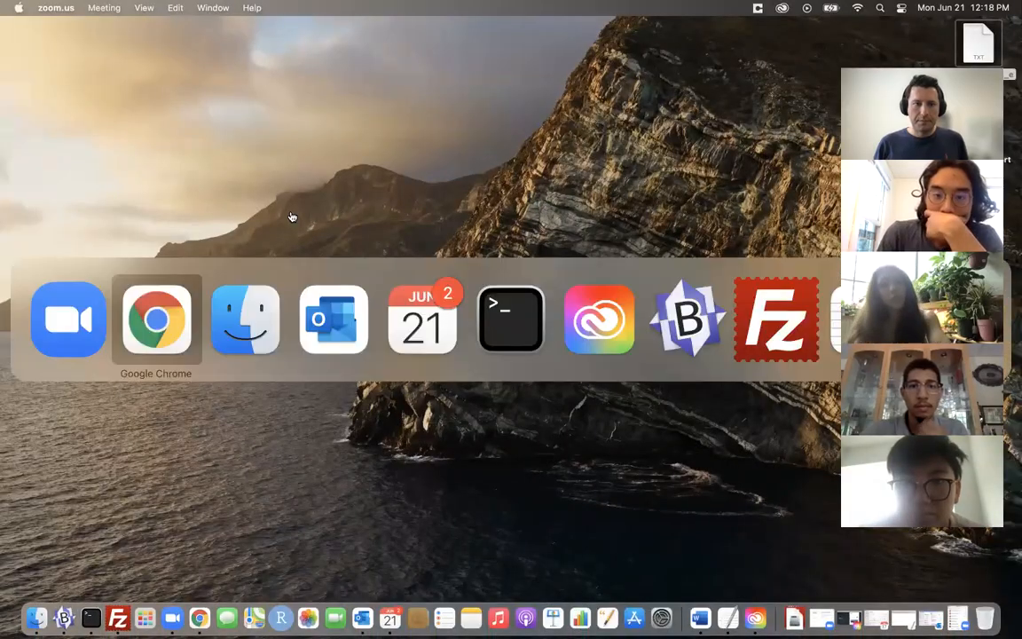
Scroll the UNIX Introduction page in Chrome down to The Directory Structure diagram
{"action": "left_click", "coordinate": [156, 320]}
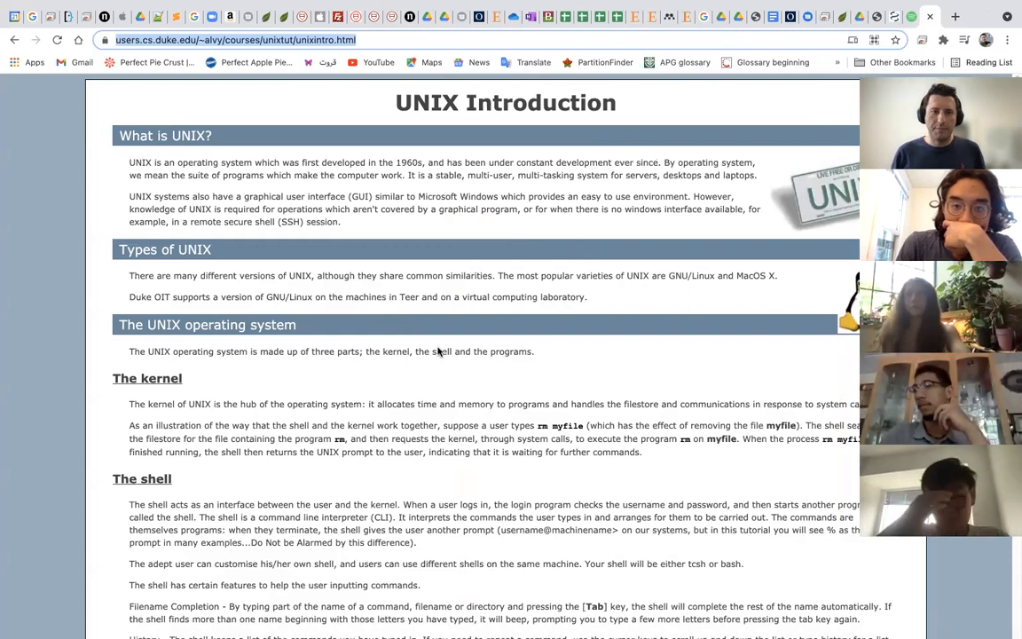
{"action": "mouse_move", "coordinate": [376, 277]}
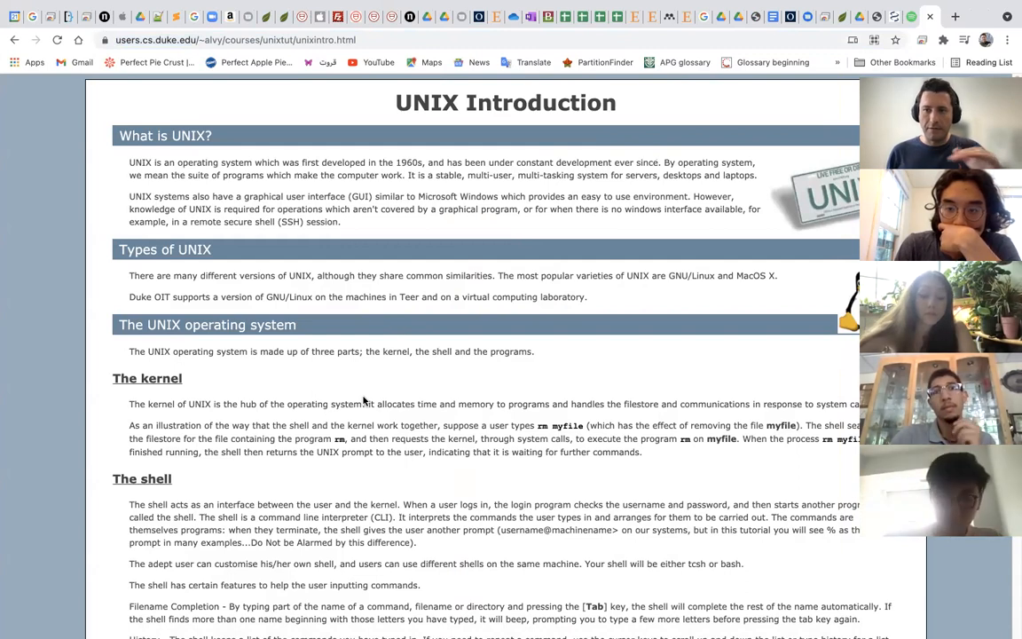
{"action": "scroll", "scroll_direction": "down", "scroll_amount": 3}
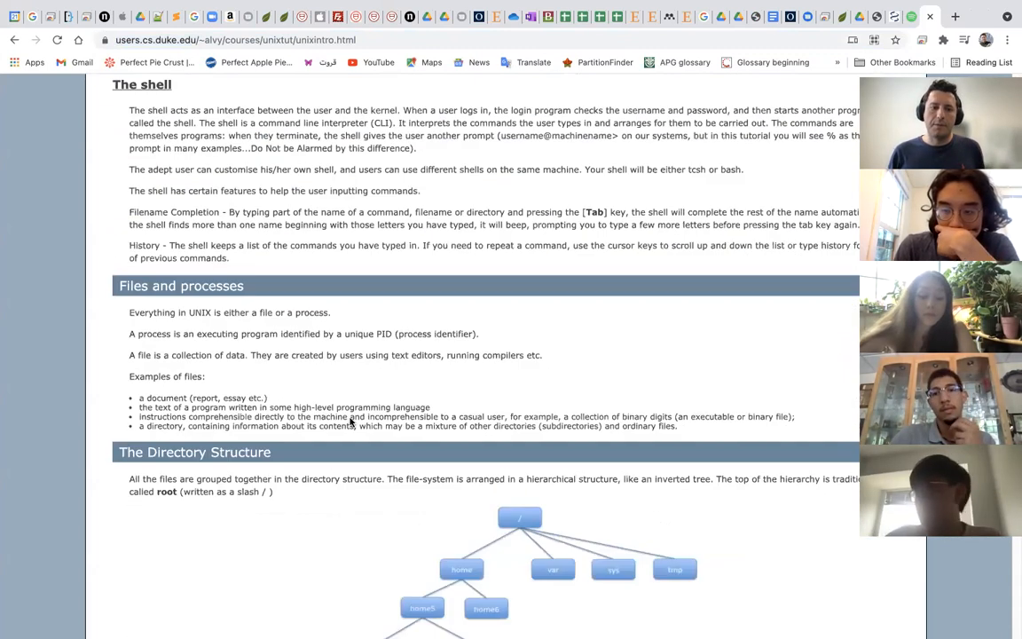
{"action": "scroll", "scroll_direction": "down", "scroll_amount": 3}
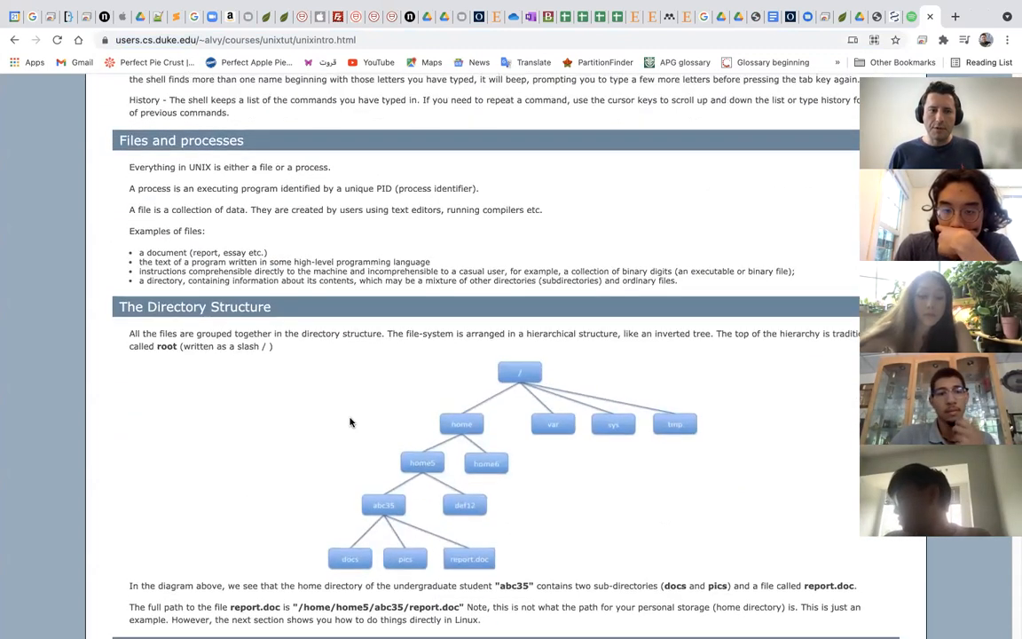
{"action": "scroll", "scroll_direction": "up", "scroll_amount": 3}
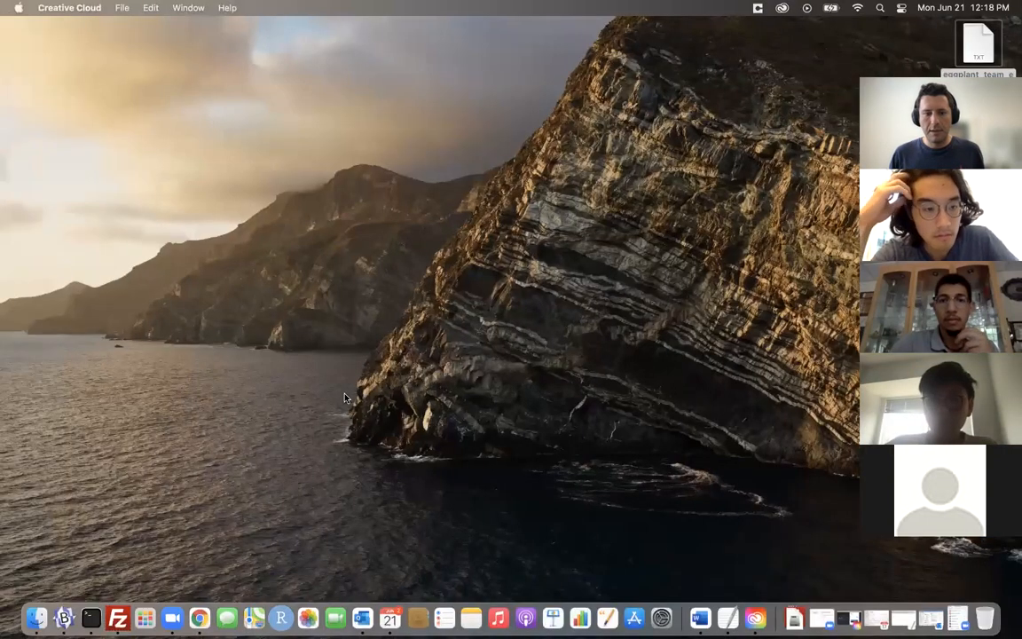
{"action": "mouse_move", "coordinate": [172, 617]}
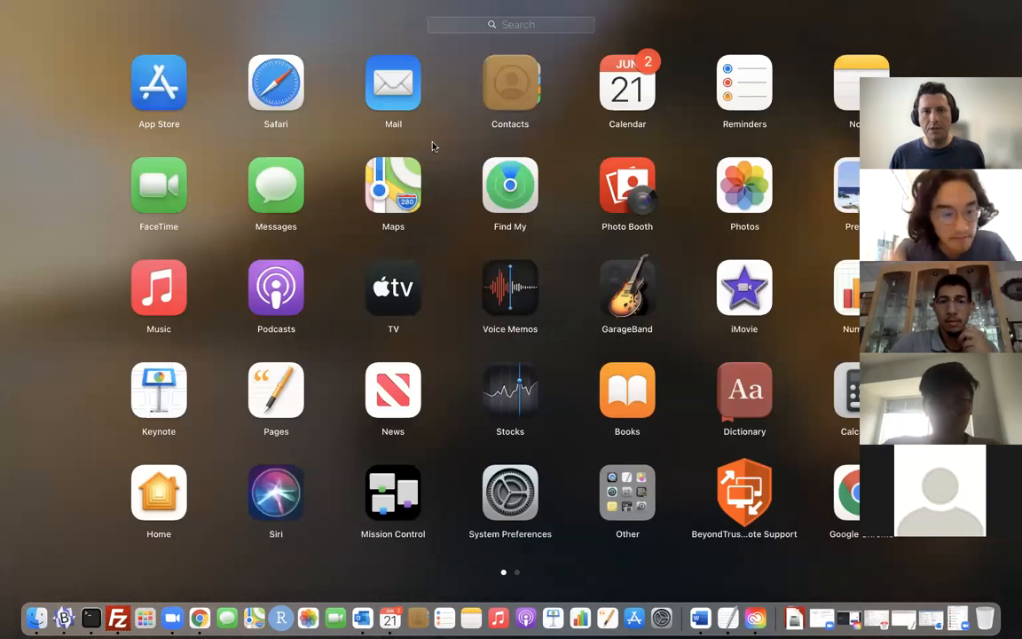
{"action": "mouse_move", "coordinate": [453, 153]}
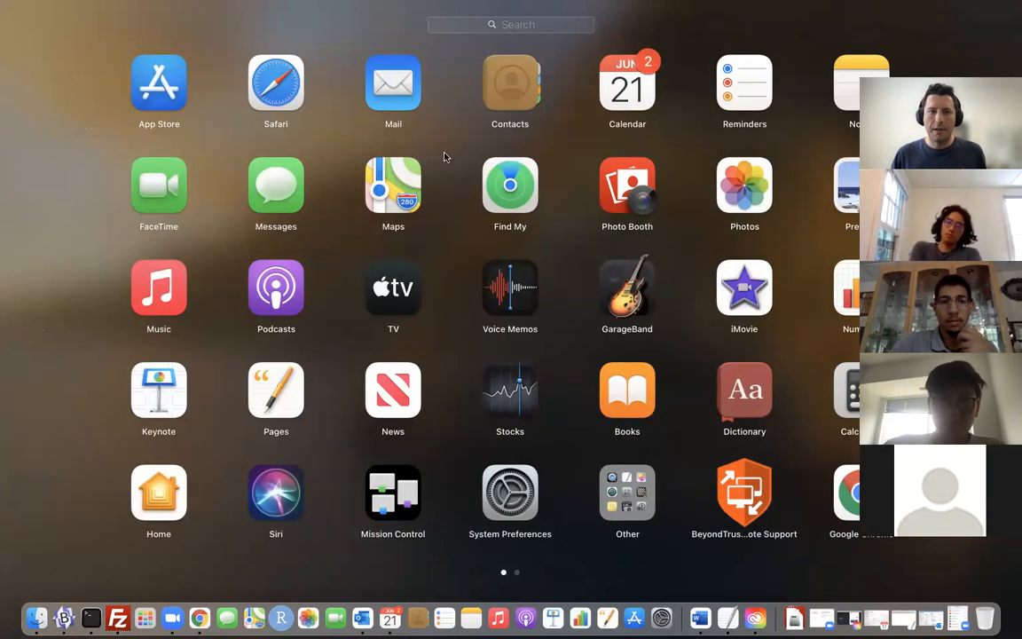
{"action": "mouse_move", "coordinate": [710, 32]}
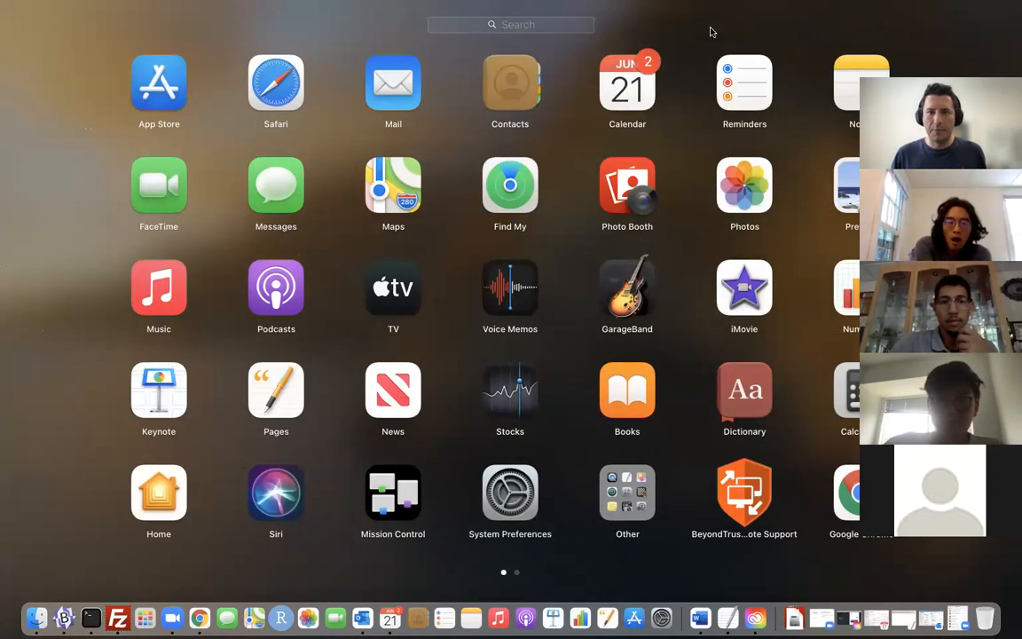
{"action": "mouse_move", "coordinate": [92, 618]}
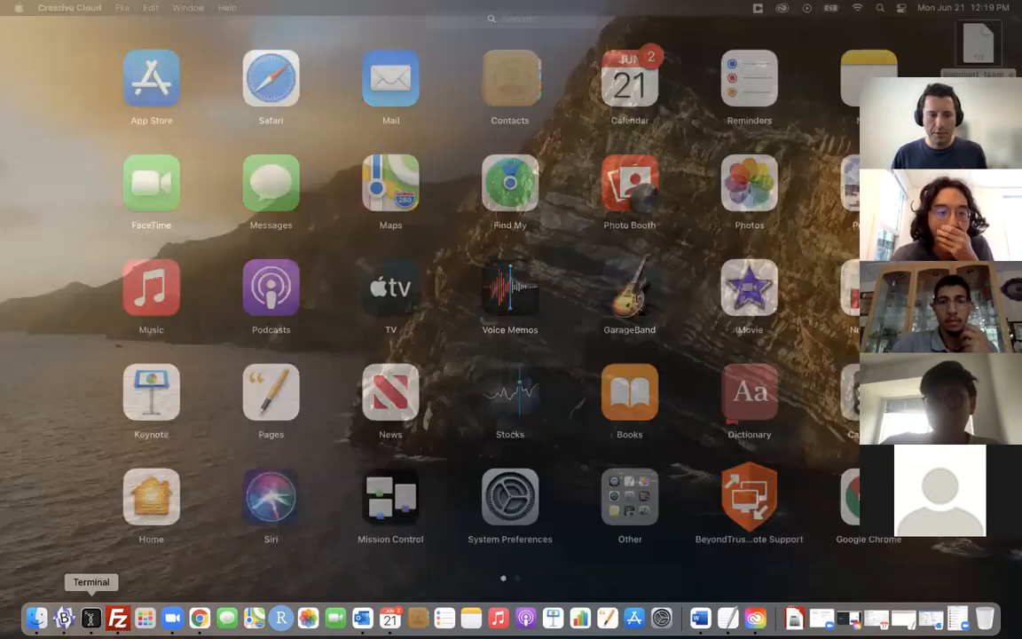
Launch Terminal and enter ls at the prompt
{"action": "left_click", "coordinate": [88, 618]}
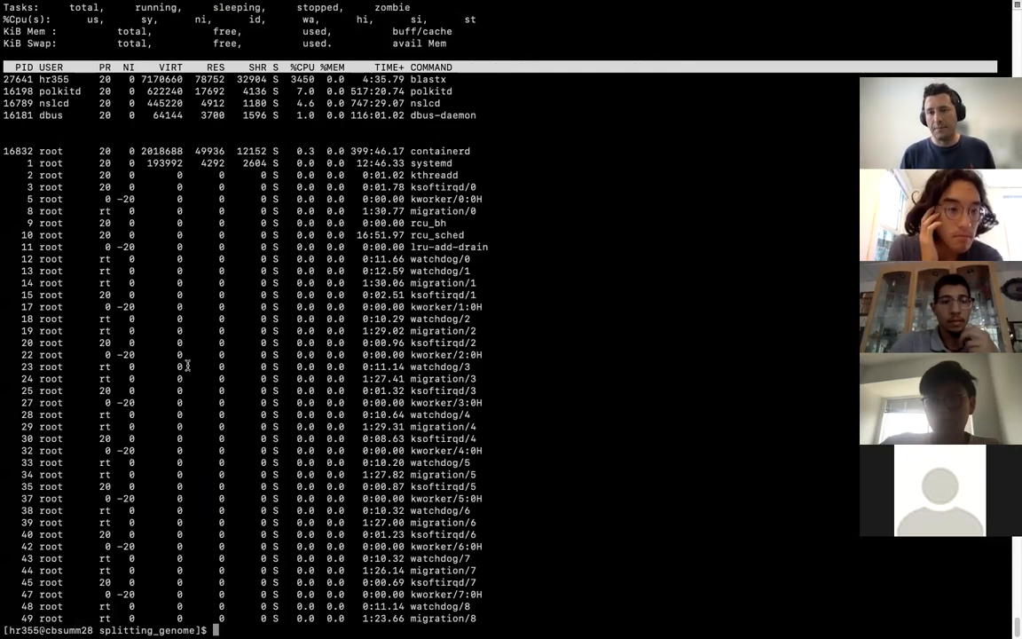
{"action": "type", "text": "ls"}
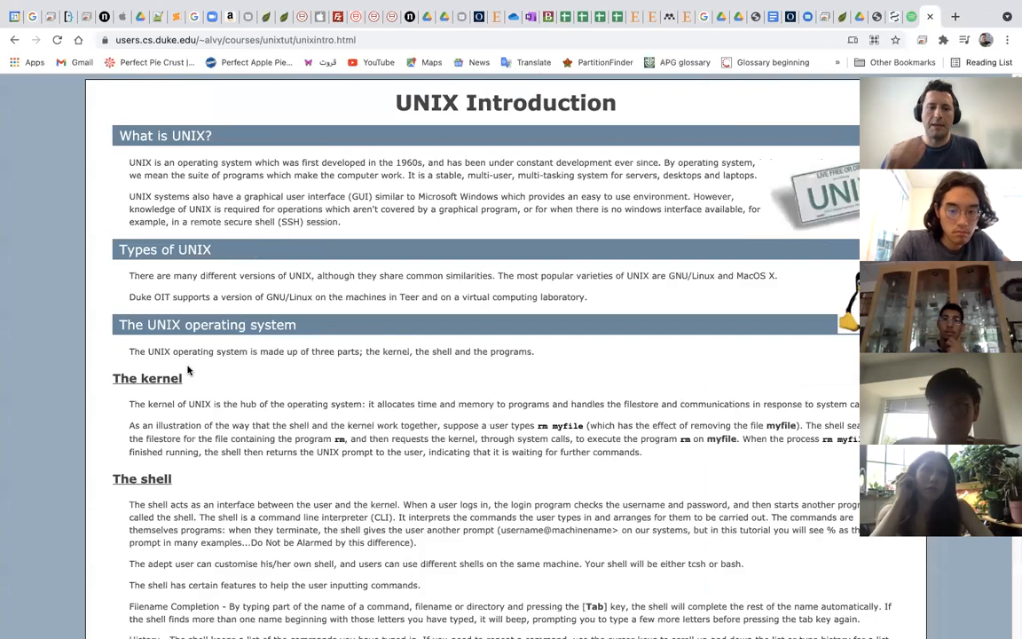
Scroll past the directory tree to the Starting an UNIX terminal section, then switch to Terminal
{"action": "scroll", "scroll_direction": "down", "scroll_amount": 3}
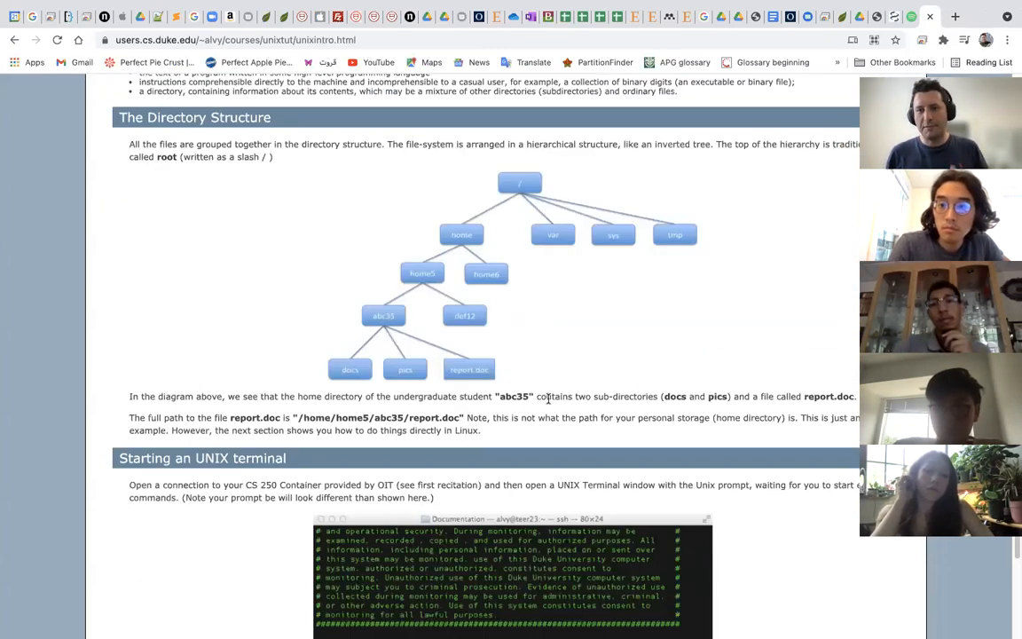
{"action": "mouse_move", "coordinate": [614, 412]}
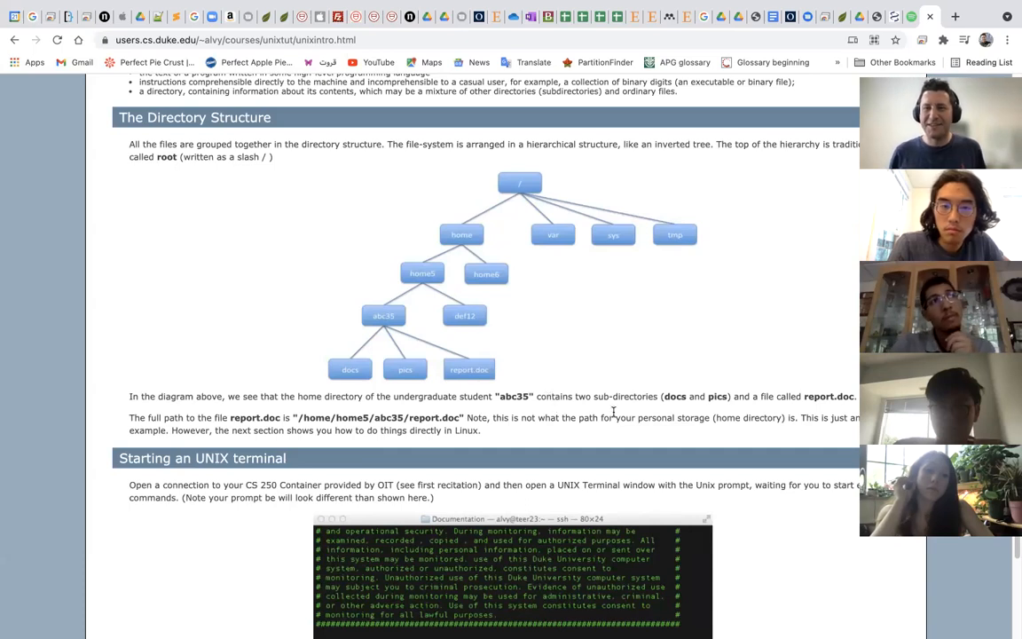
{"action": "mouse_move", "coordinate": [383, 256]}
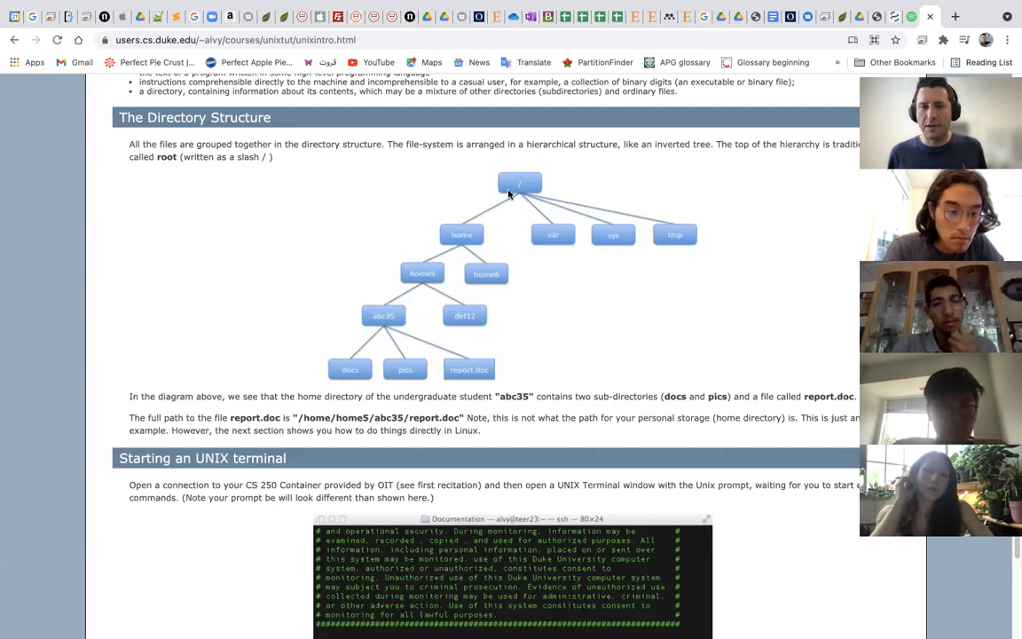
{"action": "mouse_move", "coordinate": [518, 186]}
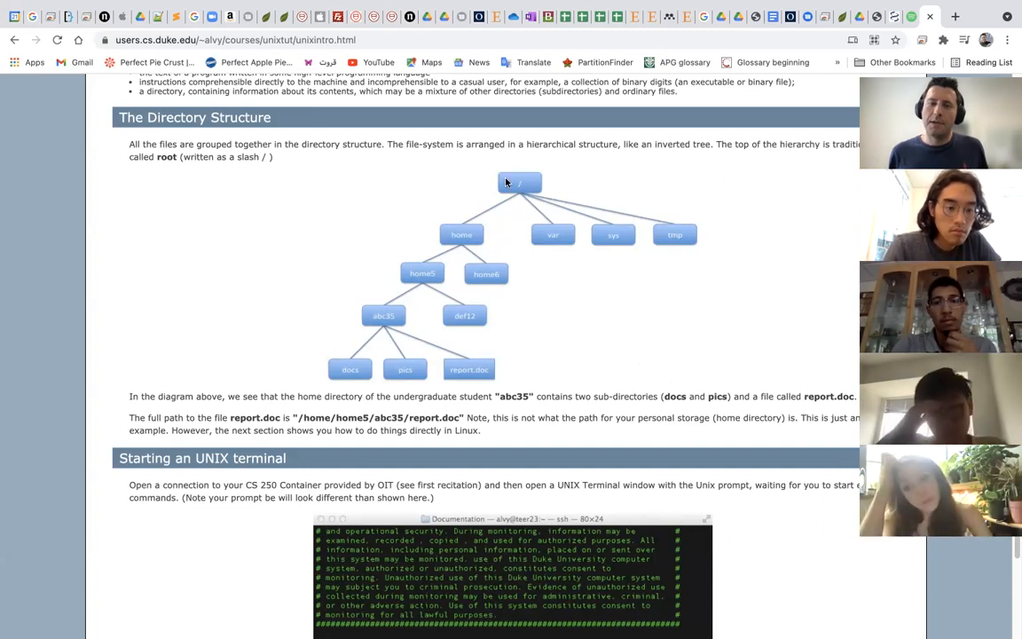
{"action": "mouse_move", "coordinate": [490, 245]}
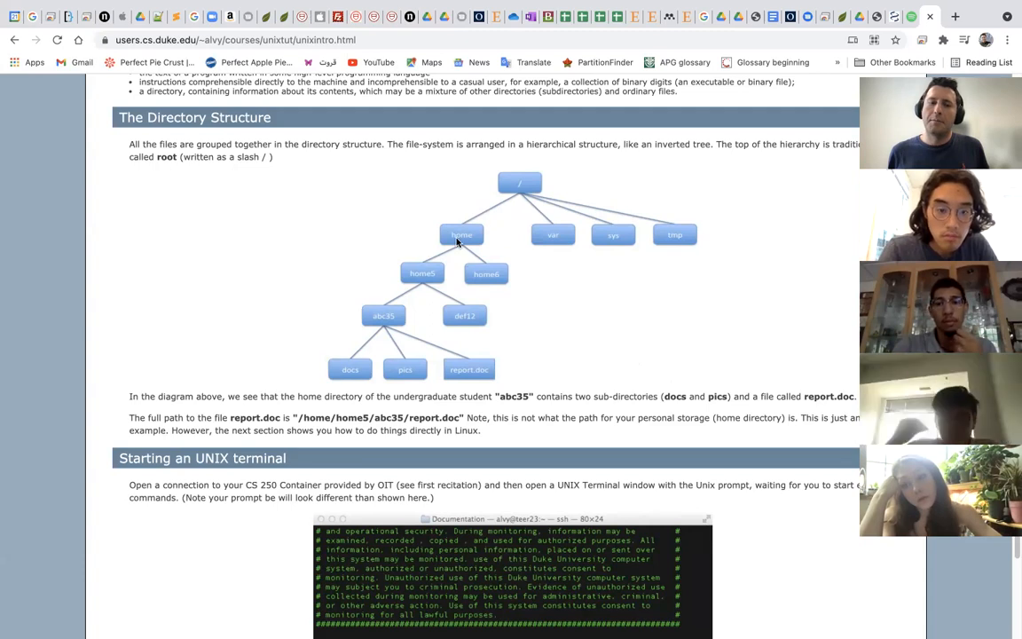
{"action": "mouse_move", "coordinate": [476, 274]}
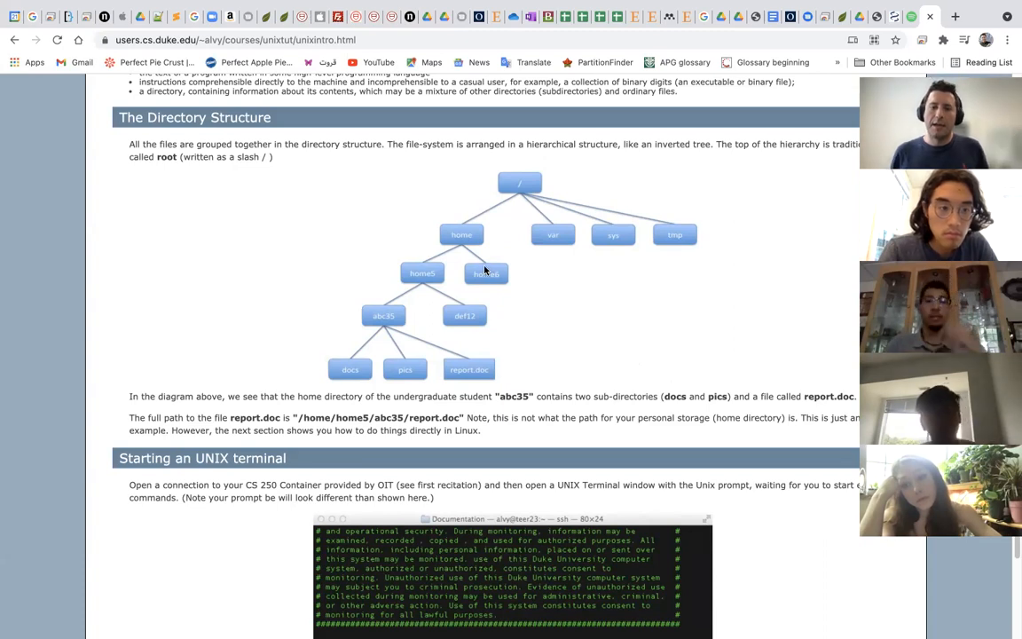
{"action": "mouse_move", "coordinate": [358, 366]}
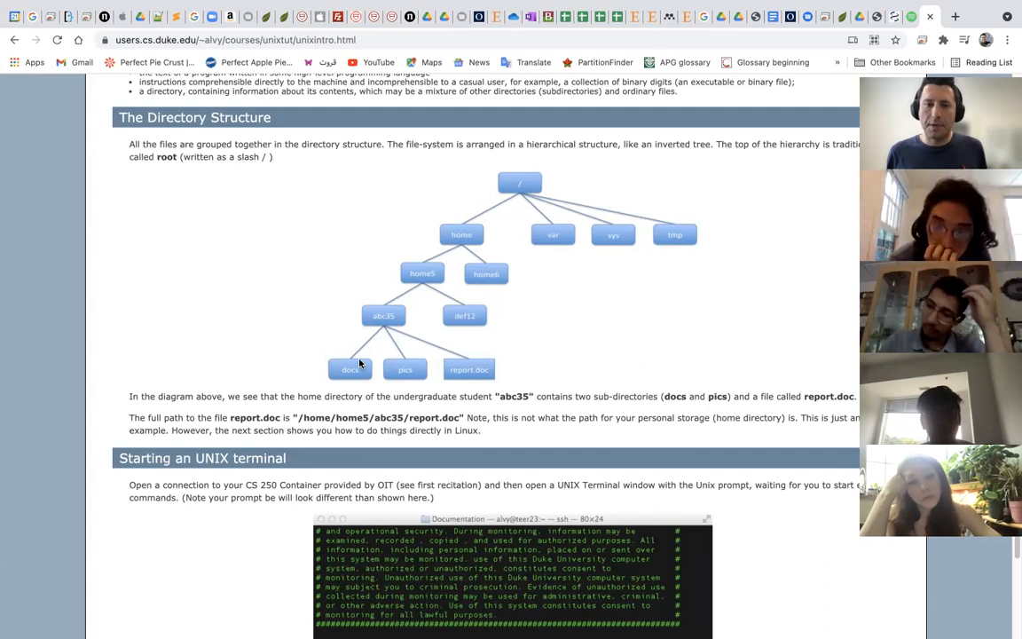
{"action": "mouse_move", "coordinate": [546, 190]}
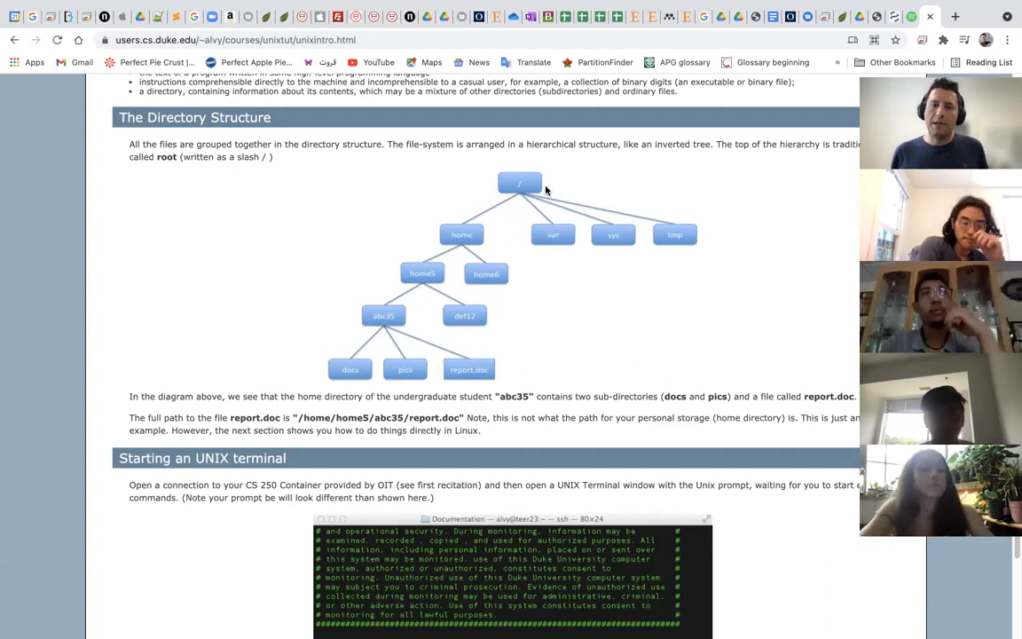
{"action": "mouse_move", "coordinate": [577, 263]}
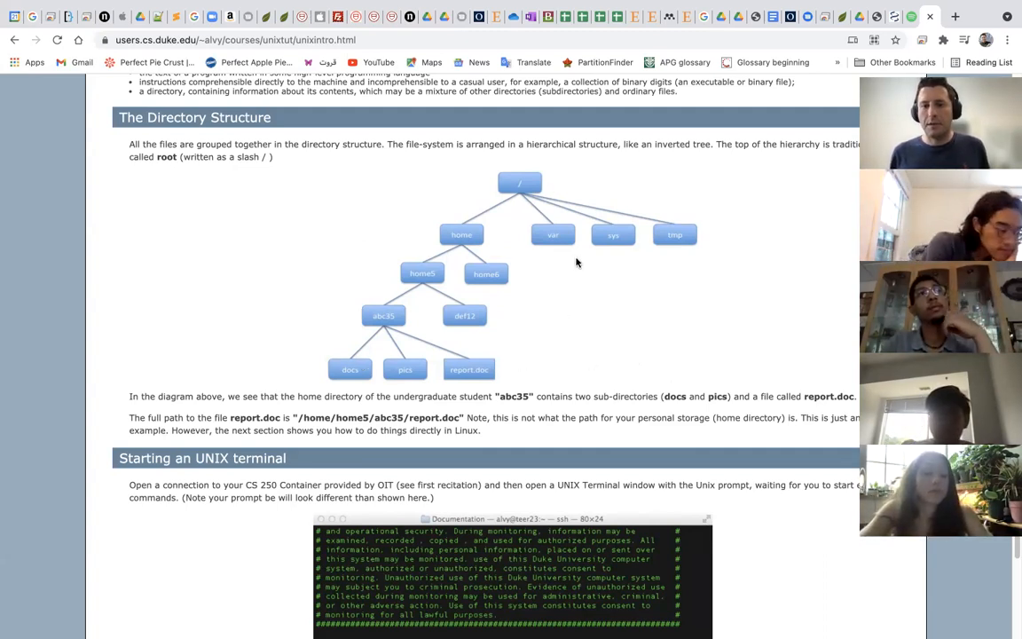
{"action": "mouse_move", "coordinate": [554, 235]}
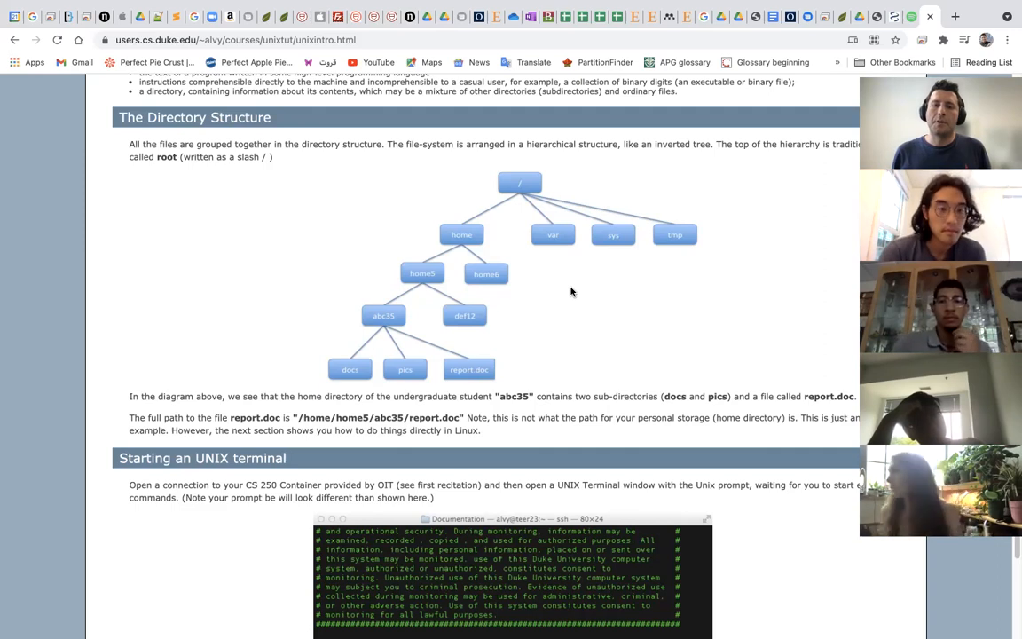
{"action": "mouse_move", "coordinate": [561, 281]}
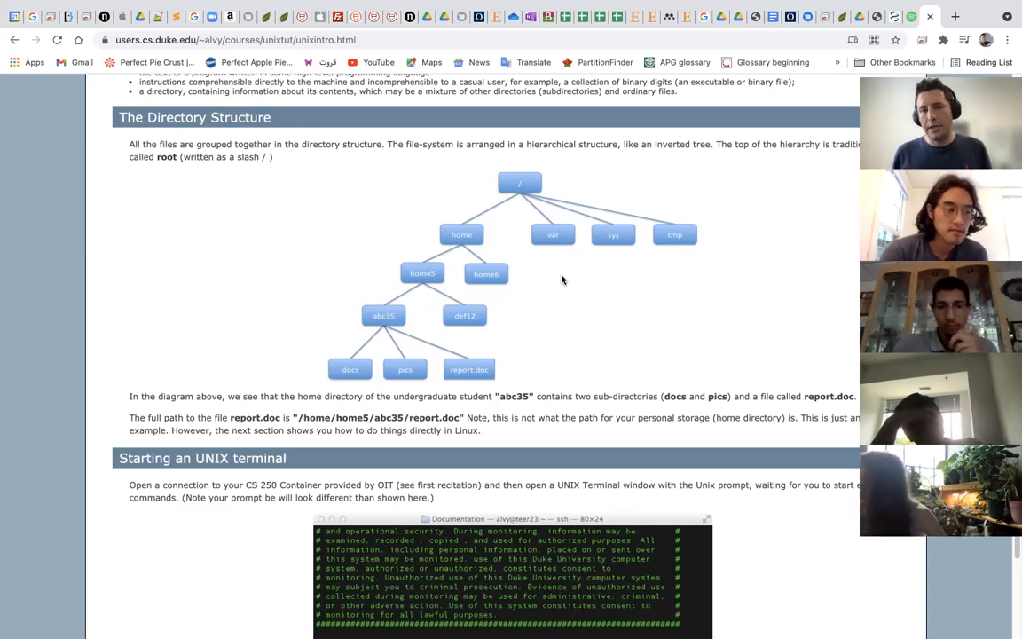
{"action": "mouse_move", "coordinate": [577, 233]}
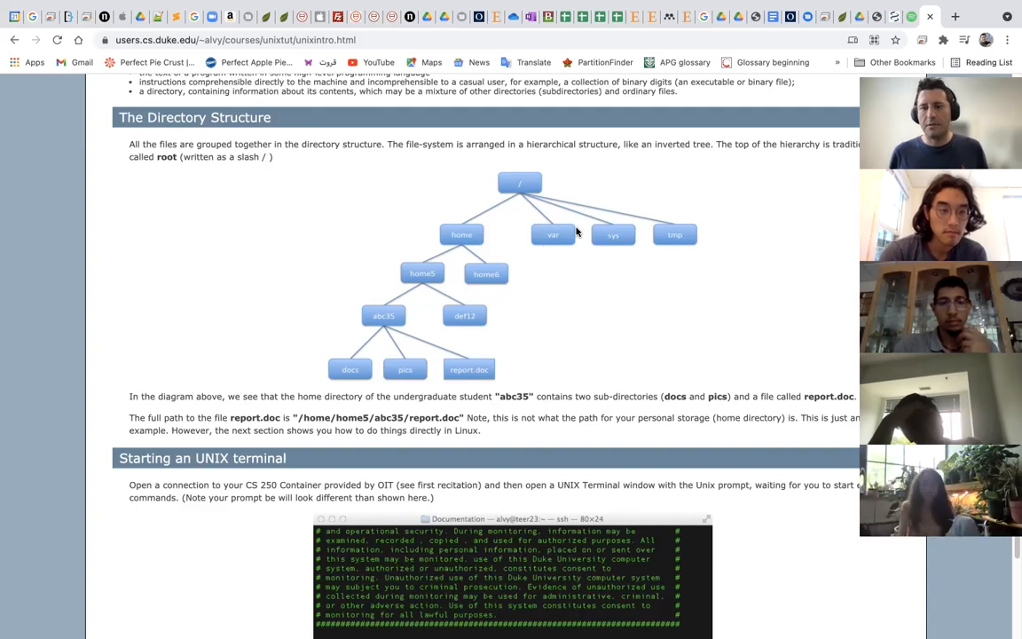
{"action": "mouse_move", "coordinate": [534, 318]}
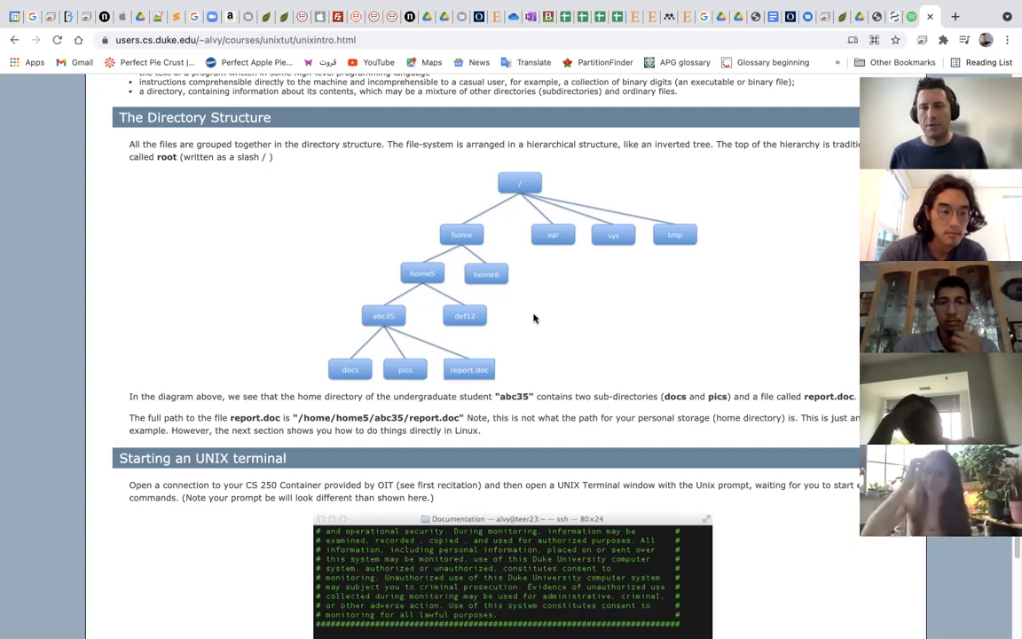
{"action": "scroll", "scroll_direction": "down", "scroll_amount": 3}
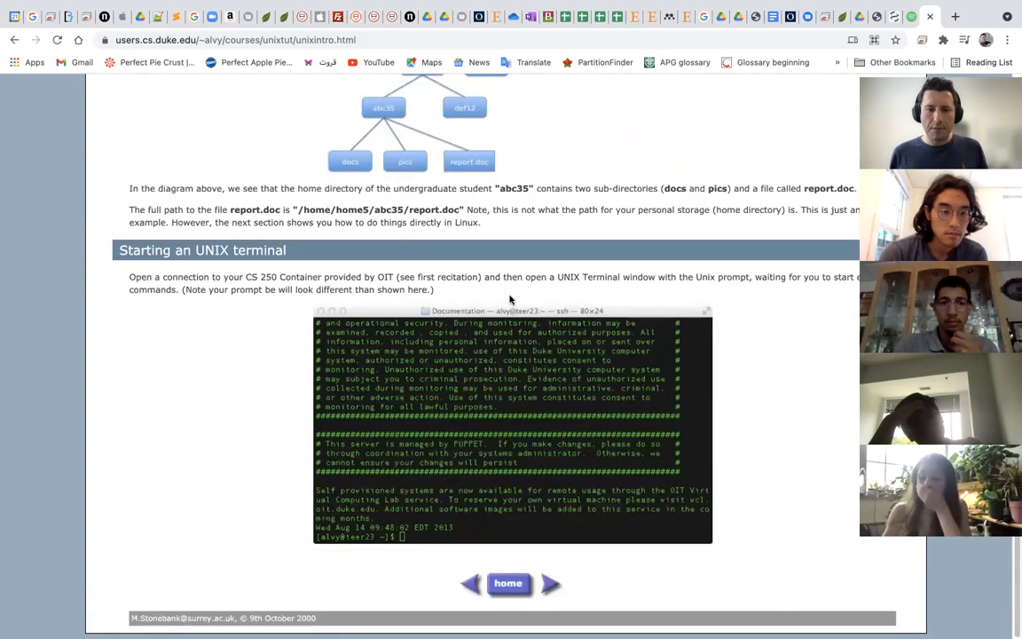
{"action": "mouse_move", "coordinate": [550, 584]}
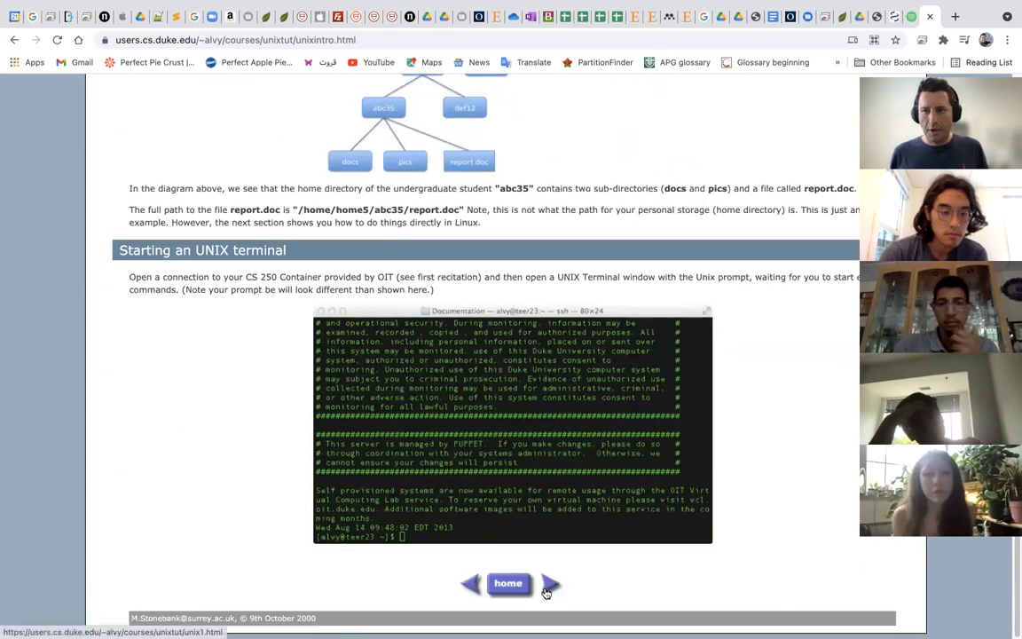
{"action": "left_click", "coordinate": [550, 582]}
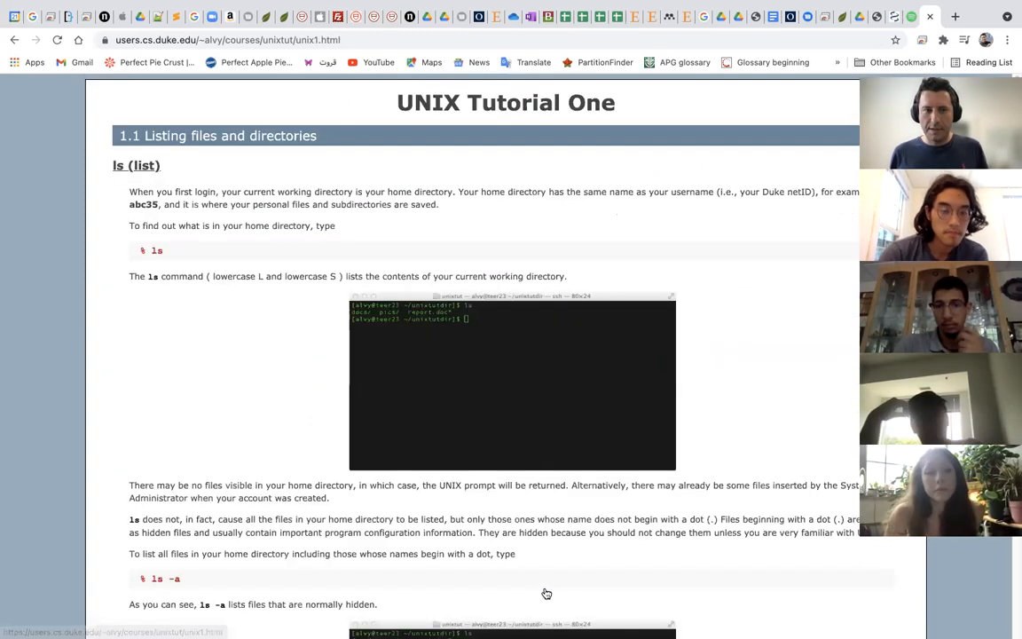
{"action": "mouse_move", "coordinate": [319, 440]}
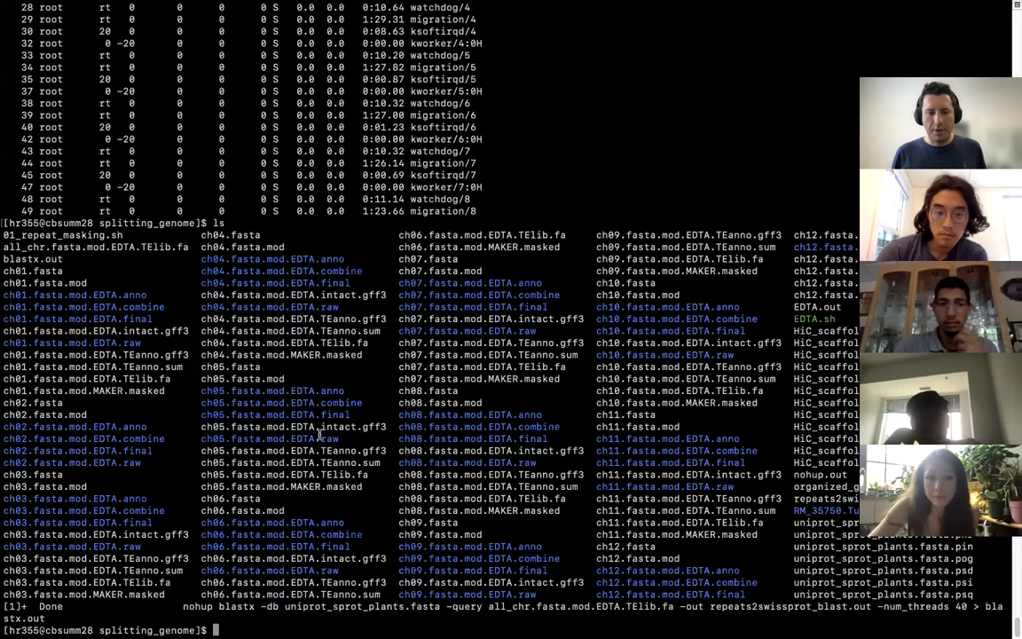
Return home with cd ~ and enter mkdir coding at the prompt without running it
{"action": "type", "text": "cd ~"}
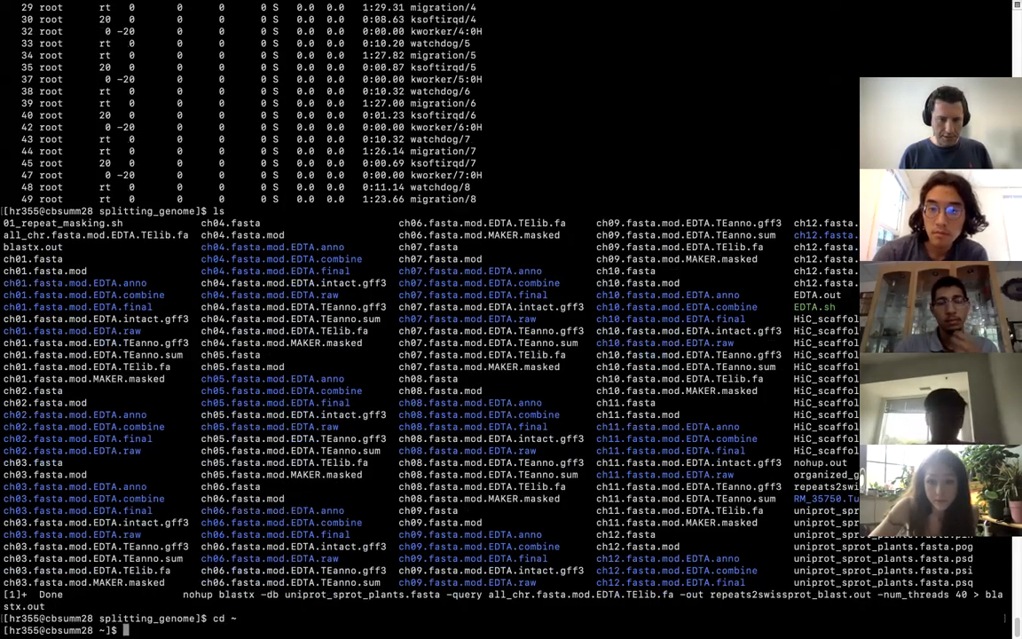
{"action": "type", "text": "mkdi"}
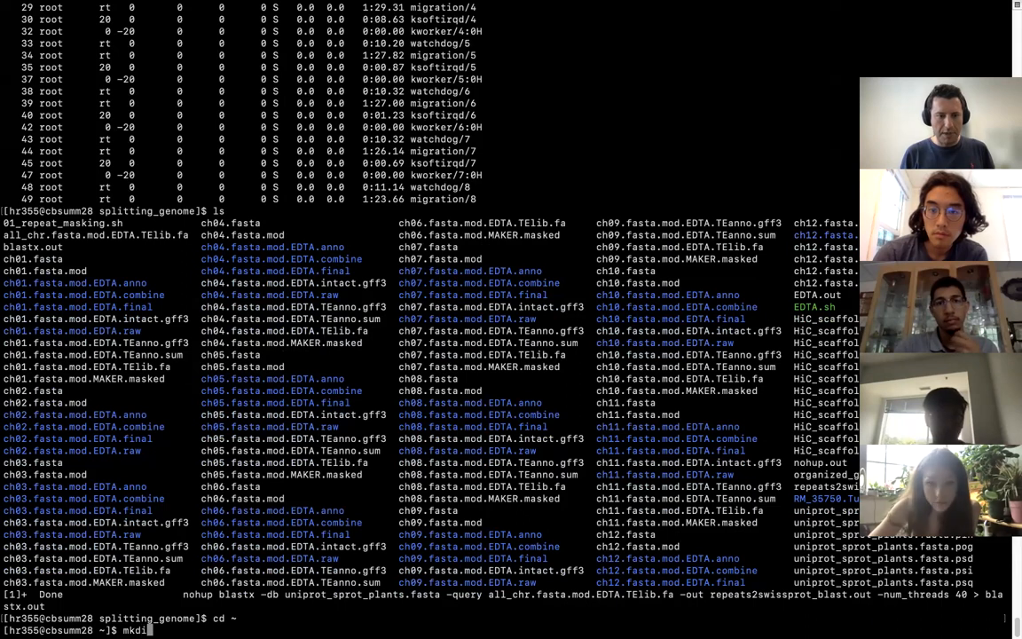
{"action": "type", "text": "r"}
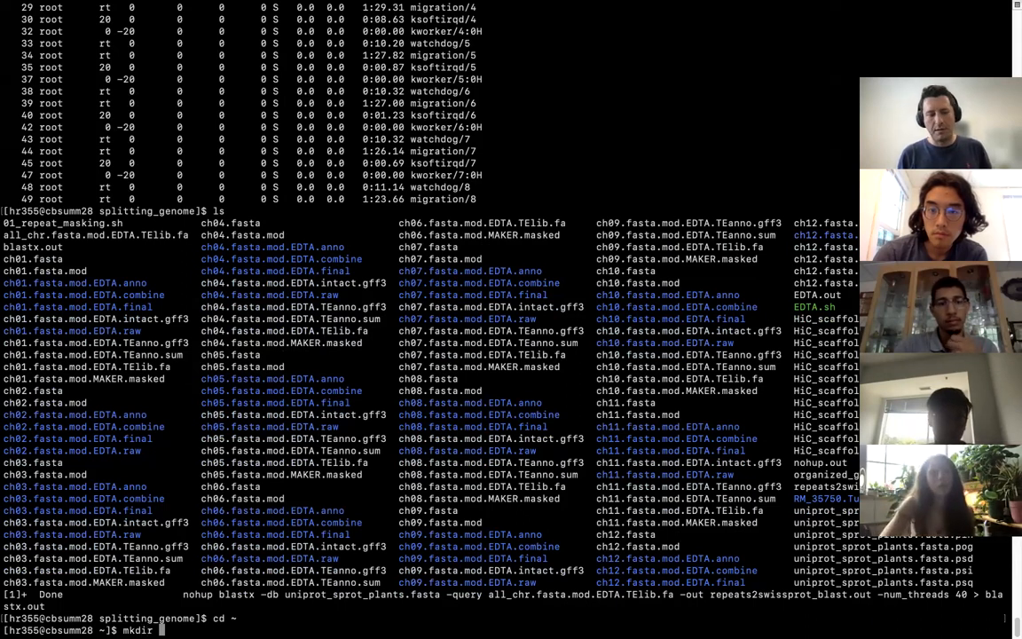
{"action": "type", "text": "coding"}
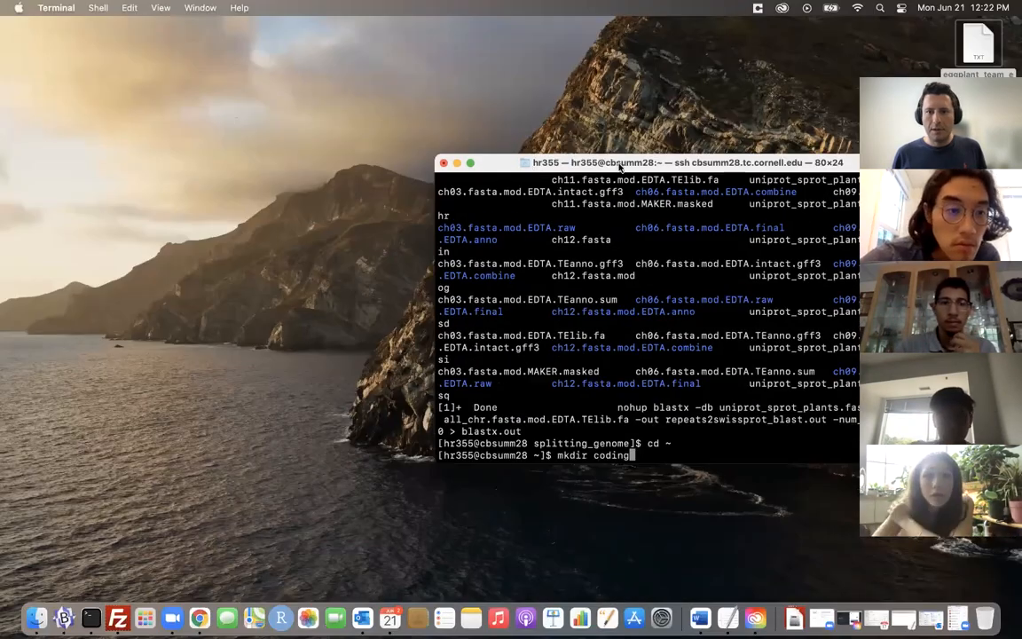
Widen Terminal, run mkdir coding to create the folder, and enter ls
{"action": "left_click_drag", "start_coordinate": [621, 163], "coordinate": [358, 55]}
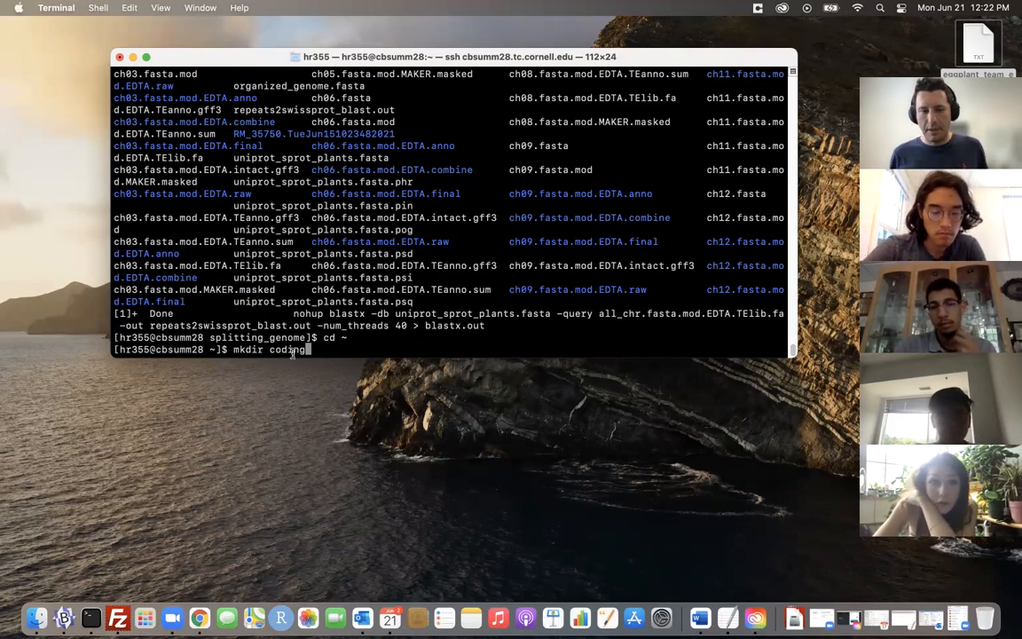
{"action": "key", "text": "Return"}
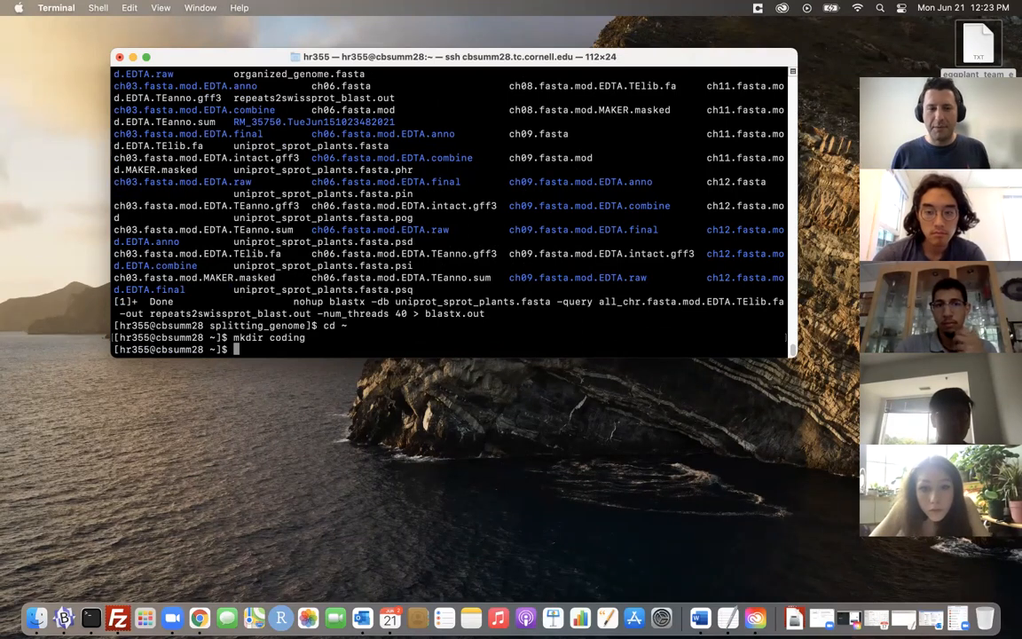
{"action": "type", "text": "ls"}
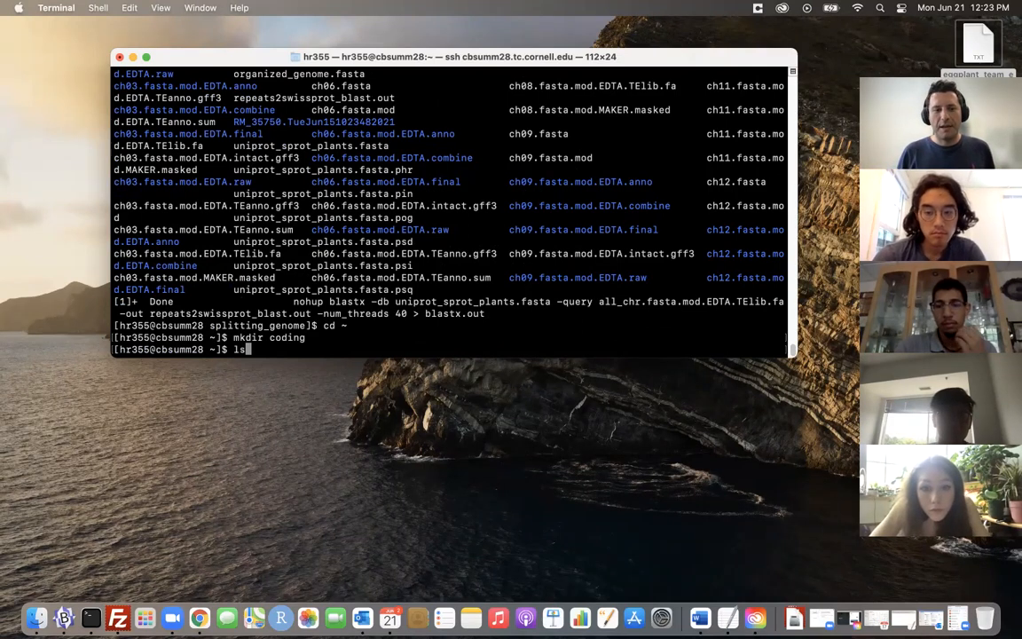
Run ls and highlight the new coding folder in the home directory listing
{"action": "key", "text": "Return"}
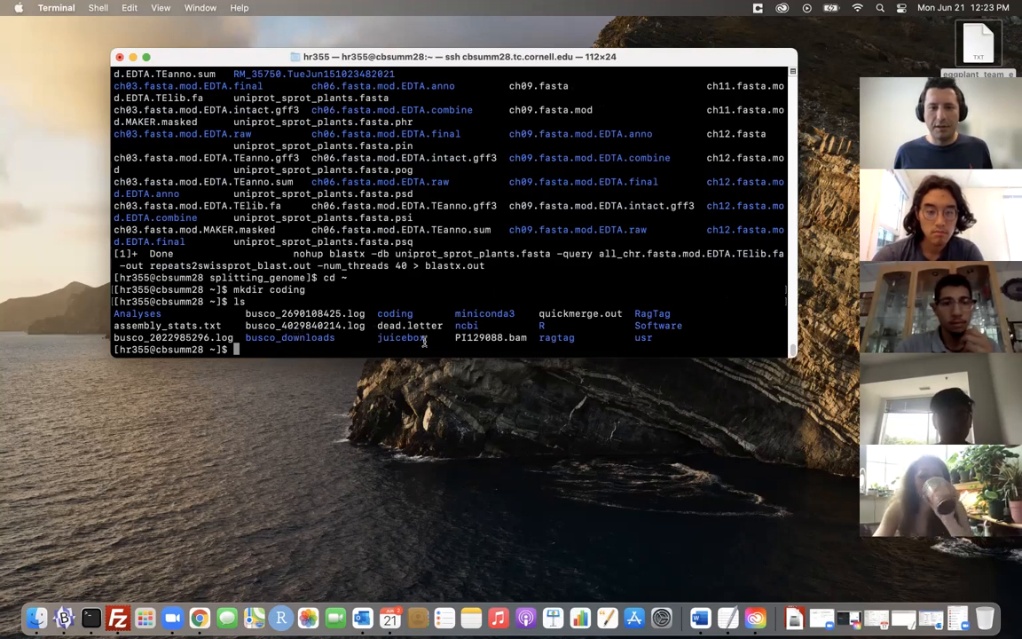
{"action": "double_click", "coordinate": [394, 312]}
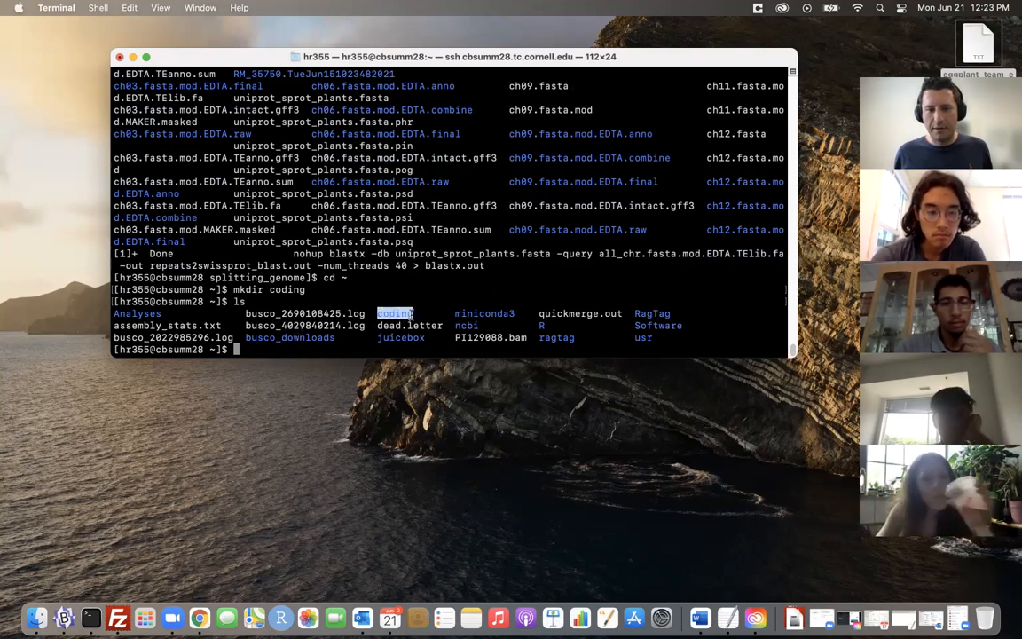
{"action": "mouse_move", "coordinate": [447, 516]}
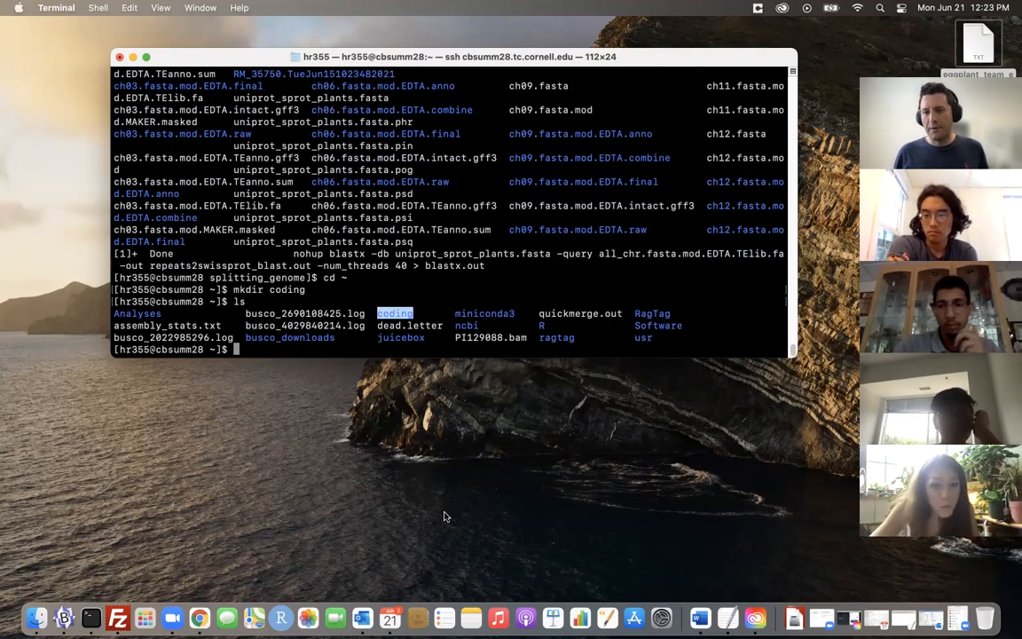
{"action": "mouse_move", "coordinate": [423, 487]}
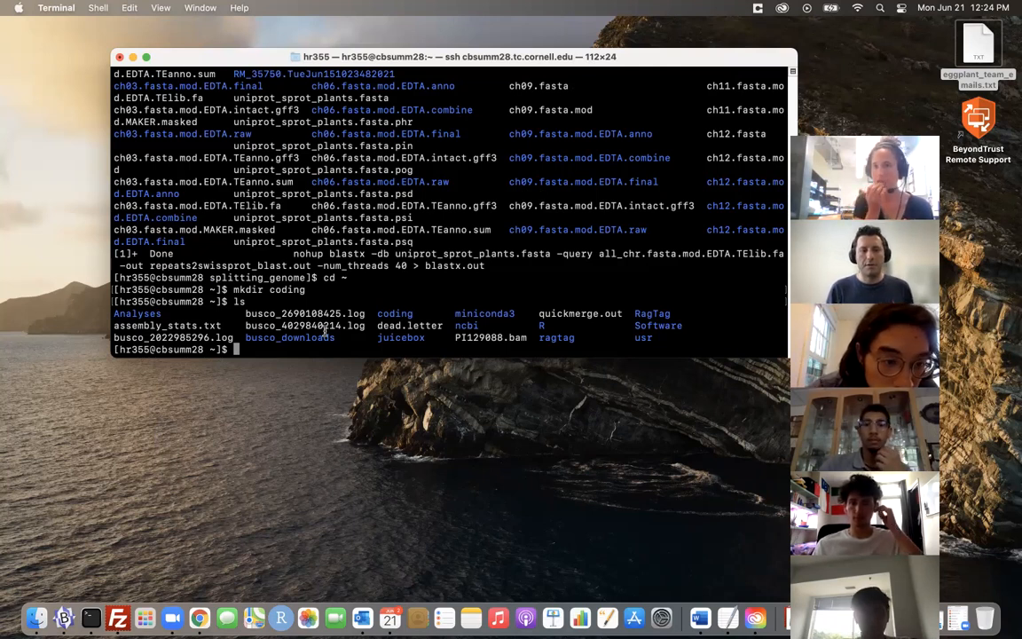
Enter mkdir coding, clear it unrun, and list the home directory again
{"action": "type", "text": "mk"}
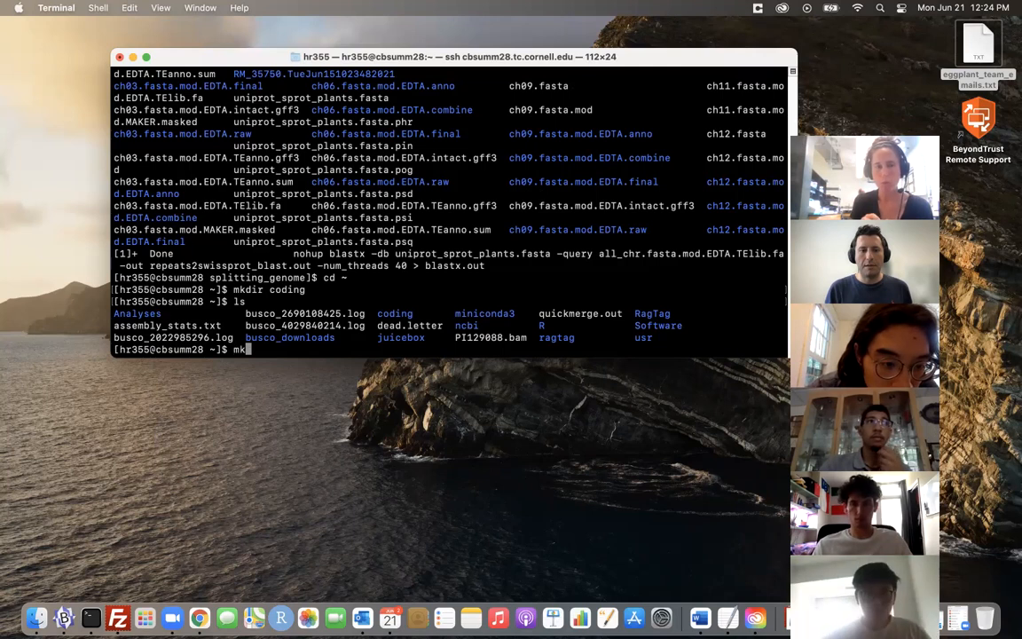
{"action": "type", "text": "dir"}
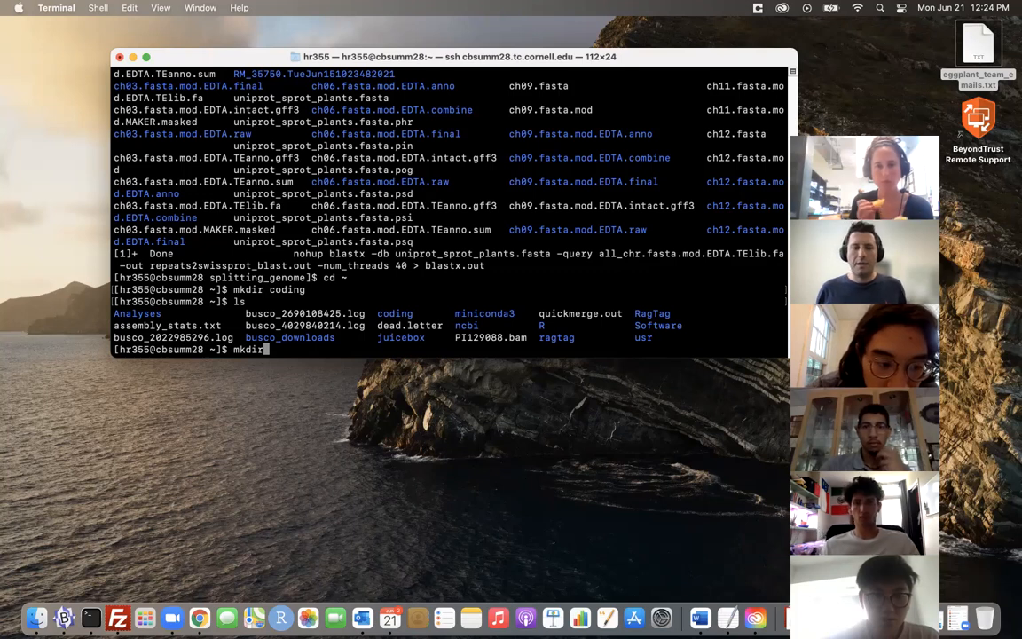
{"action": "type", "text": "coding"}
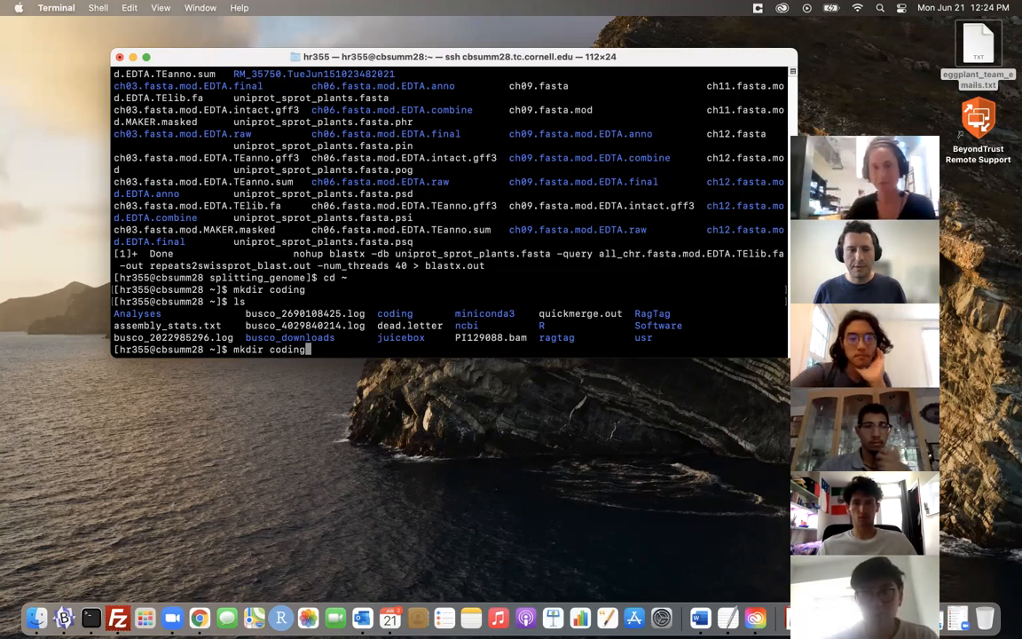
{"action": "key", "text": "Return"}
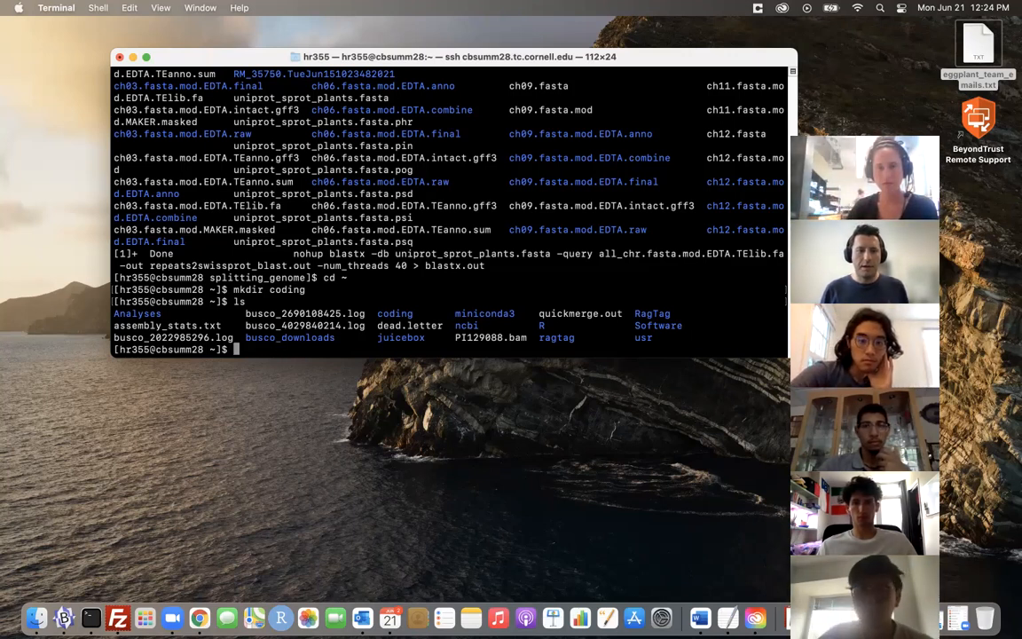
{"action": "type", "text": "p"}
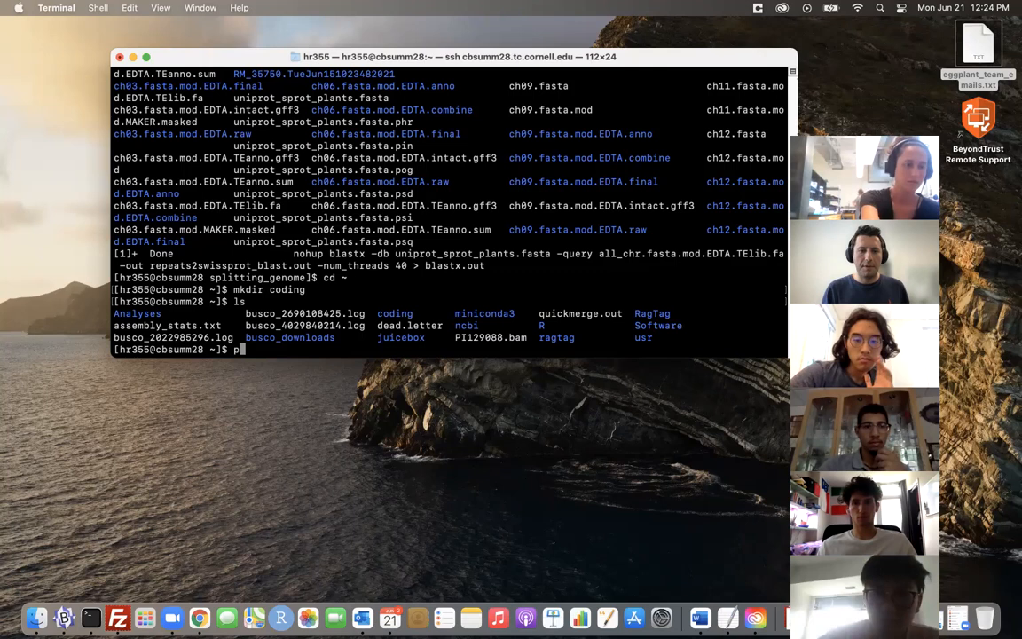
{"action": "type", "text": "ls"}
{"action": "key", "text": "Return"}
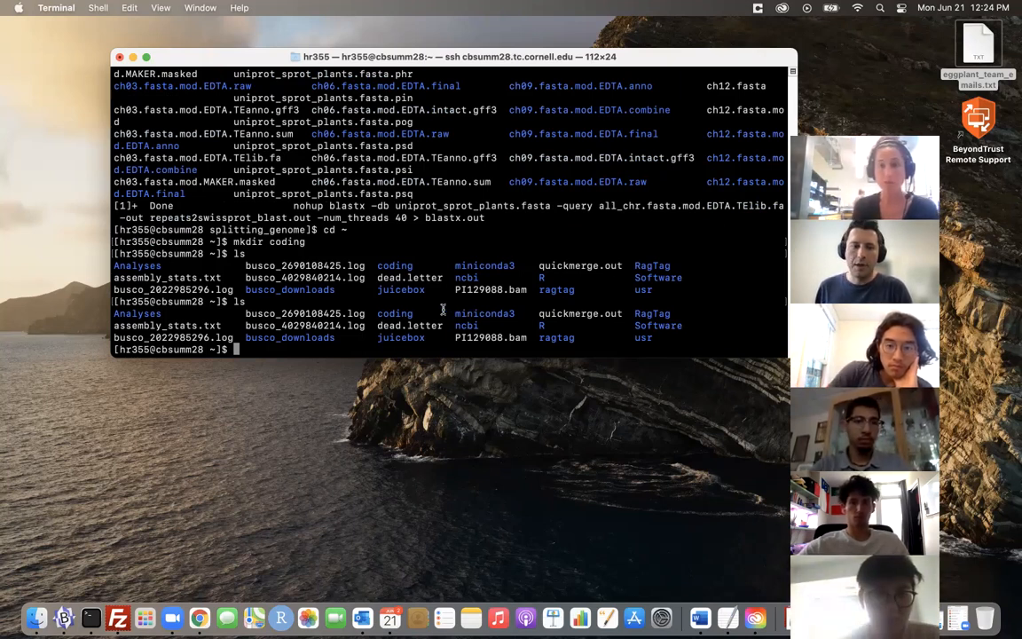
{"action": "mouse_move", "coordinate": [330, 346]}
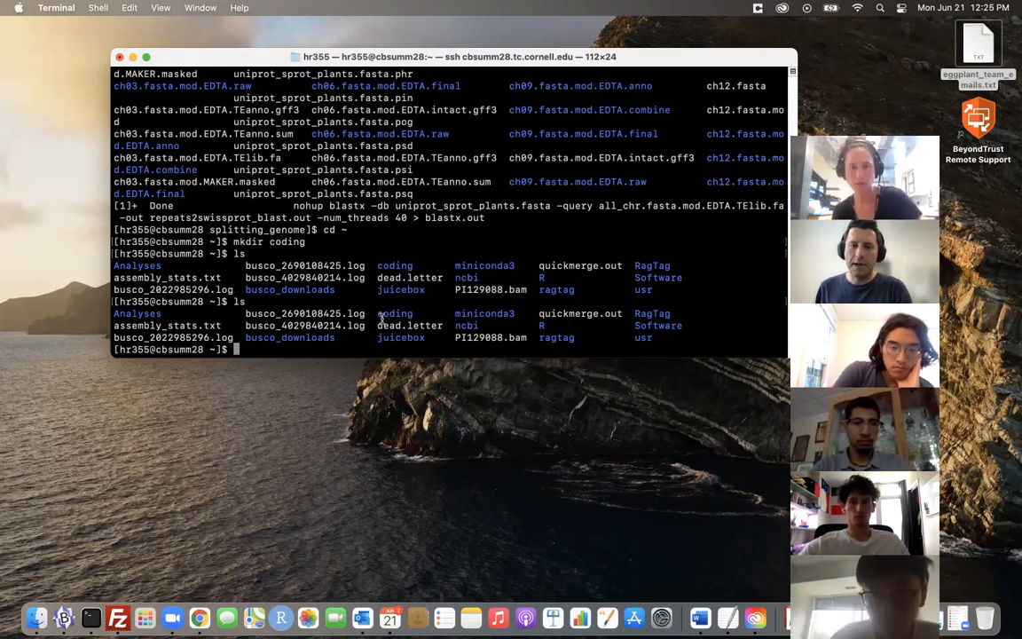
Retype mkdir coding and highlight the existing coding folder in the listing
{"action": "type", "text": "mkdir"}
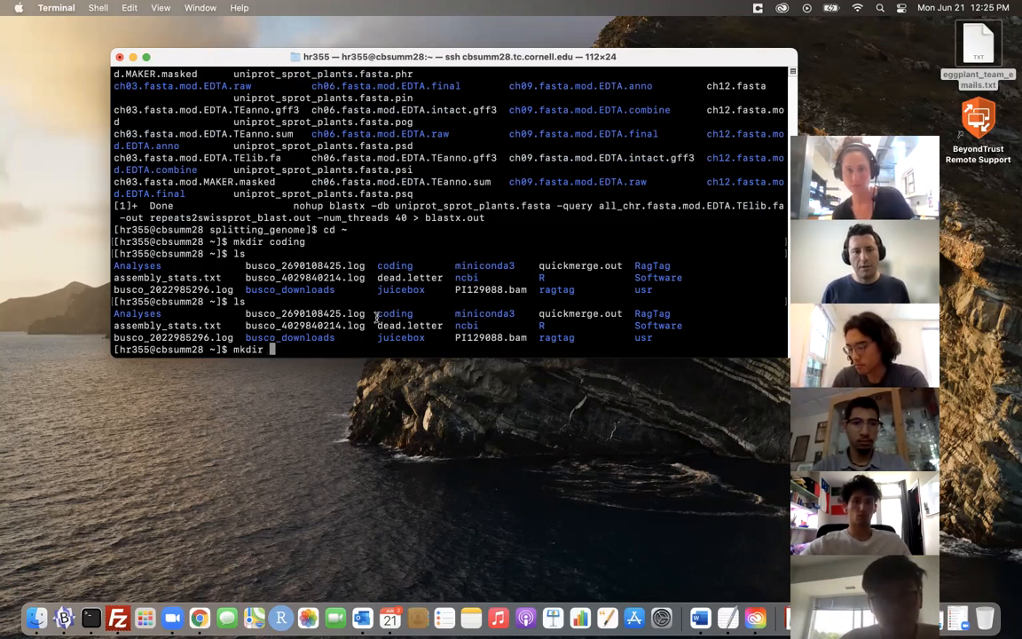
{"action": "type", "text": "coding"}
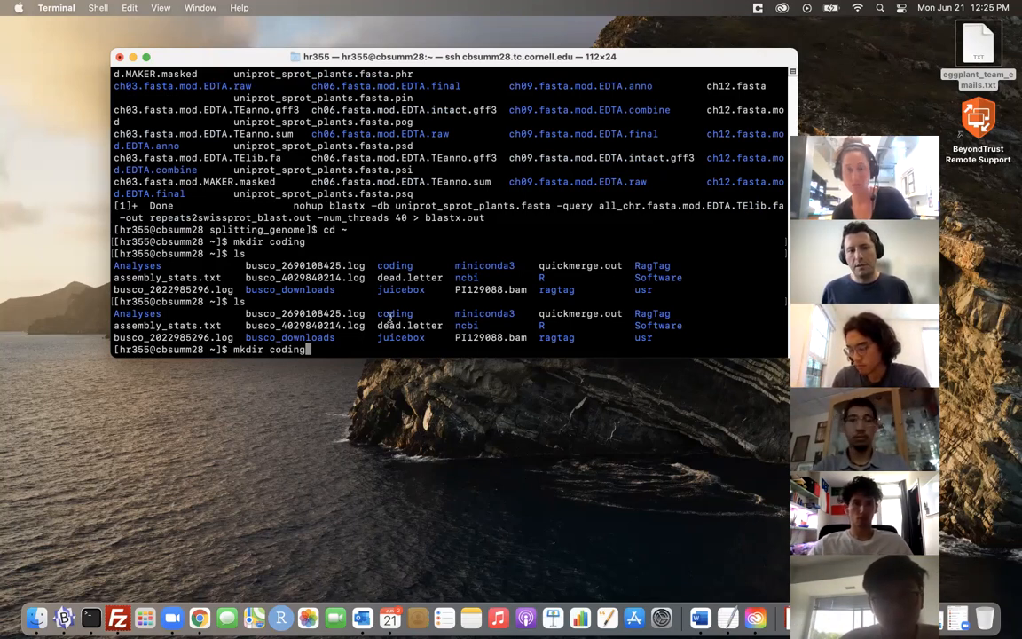
{"action": "double_click", "coordinate": [394, 312]}
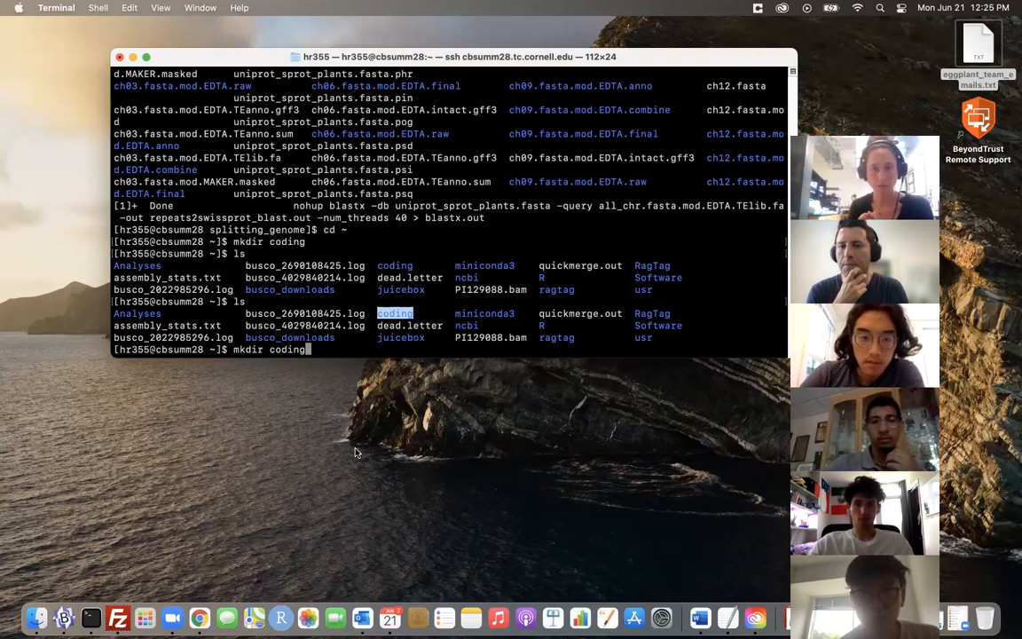
{"action": "mouse_move", "coordinate": [592, 142]}
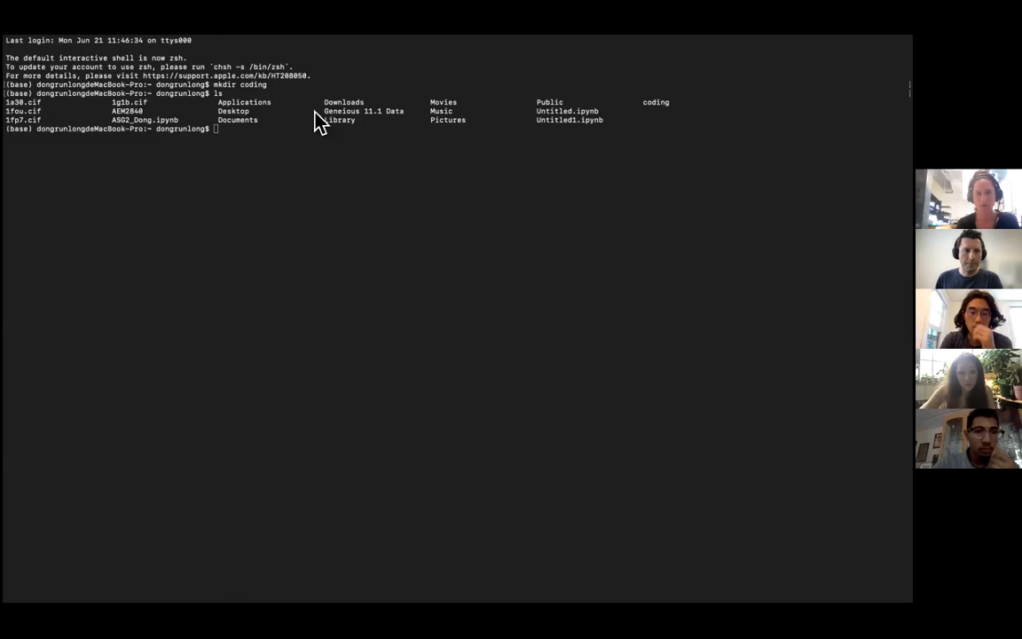
{"action": "mouse_move", "coordinate": [222, 128]}
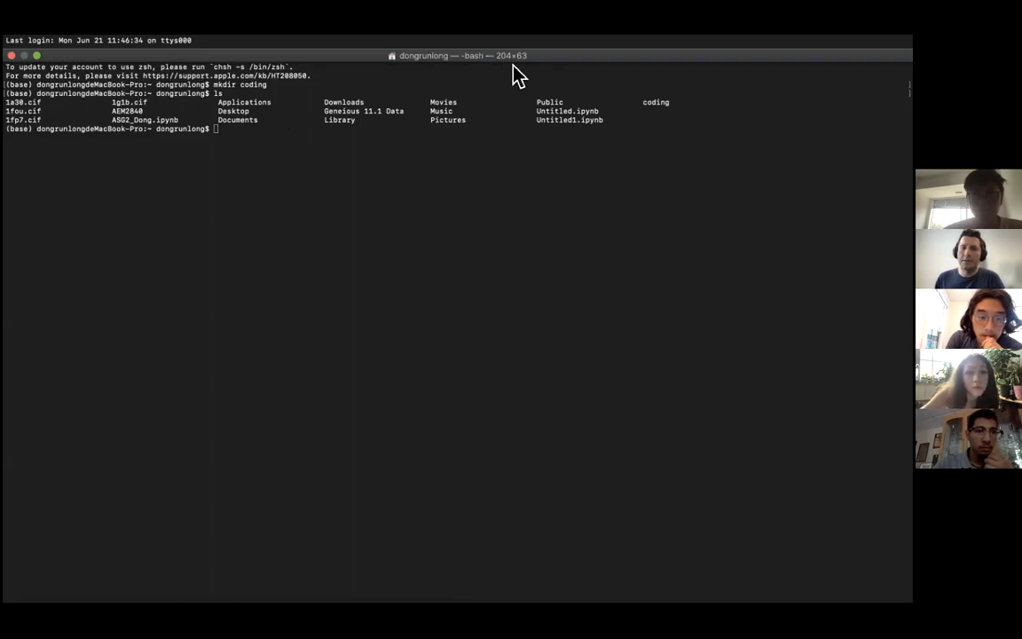
{"action": "mouse_move", "coordinate": [529, 86]}
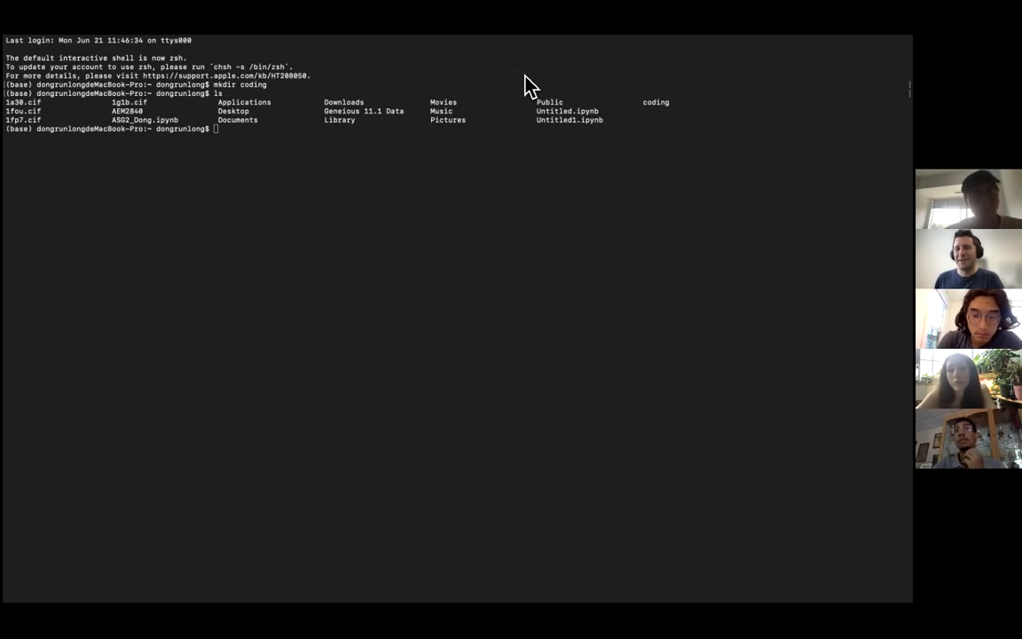
{"action": "mouse_move", "coordinate": [500, 74]}
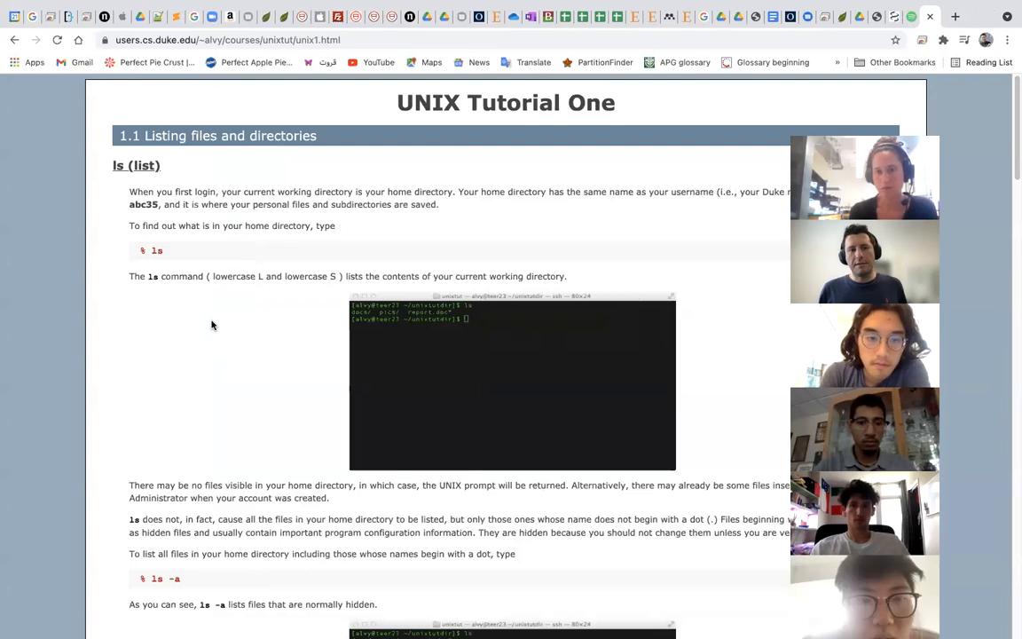
{"action": "mouse_move", "coordinate": [274, 267]}
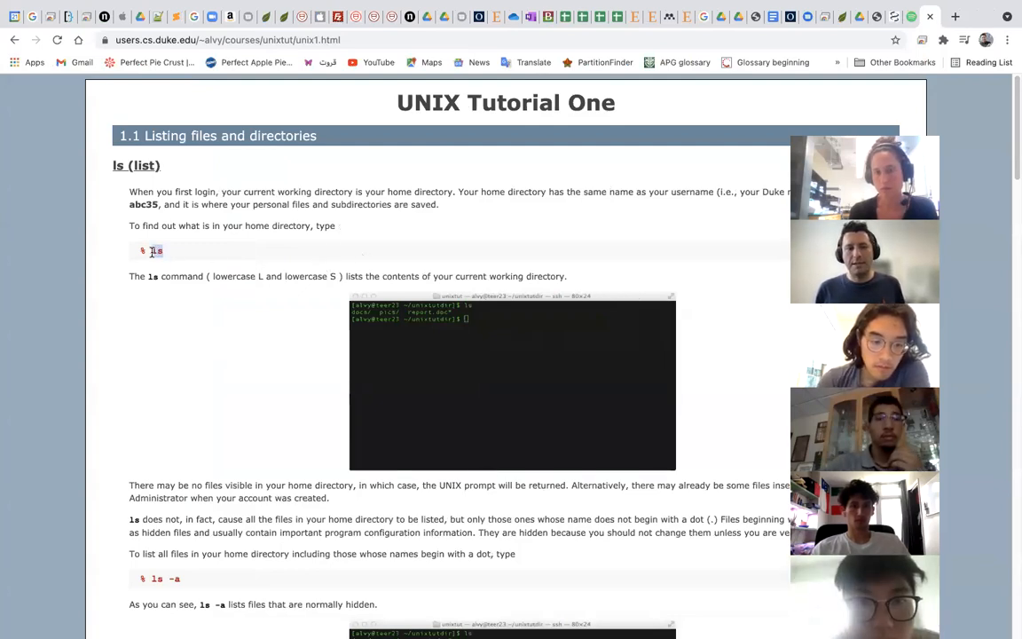
{"action": "mouse_move", "coordinate": [289, 365]}
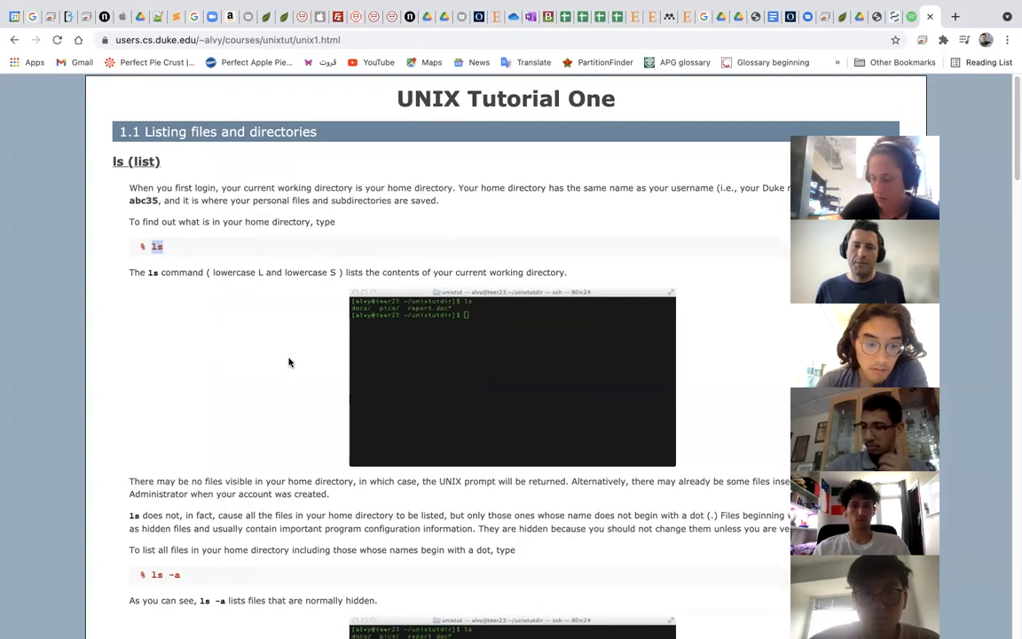
Scroll UNIX Tutorial One down past the ls -a example to Making Directories
{"action": "scroll", "scroll_direction": "down", "scroll_amount": 3}
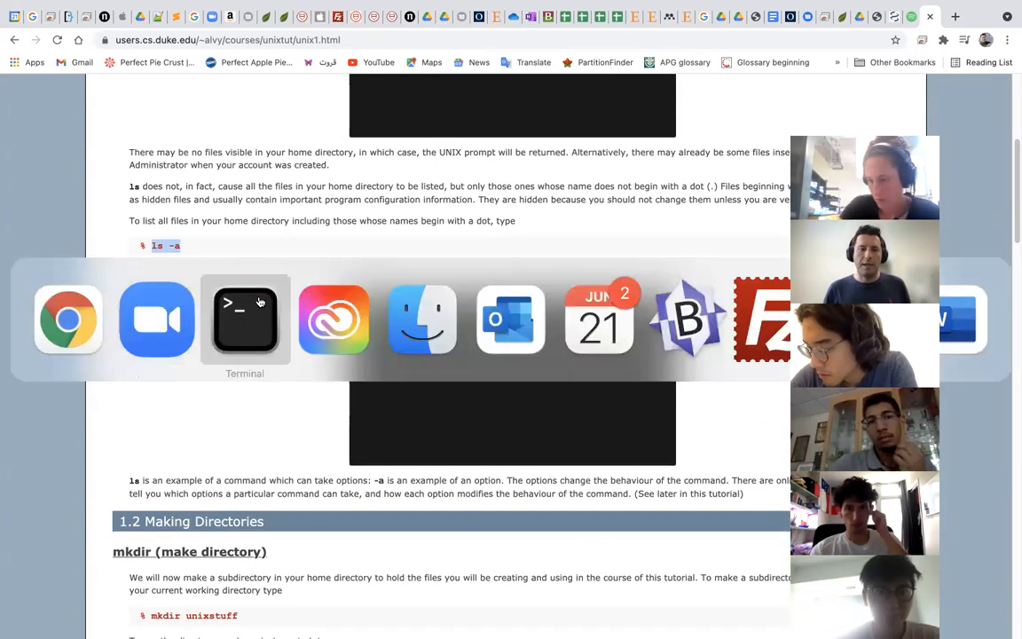
Move into the coding directory with cd coding and list its (empty) contents
{"action": "left_click", "coordinate": [245, 317]}
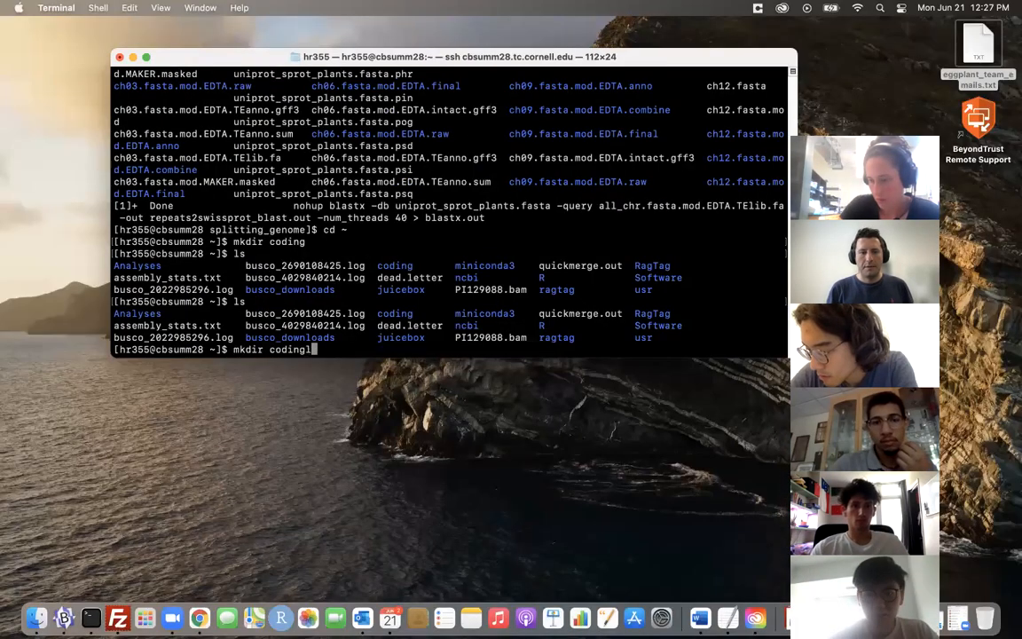
{"action": "key", "text": "Return"}
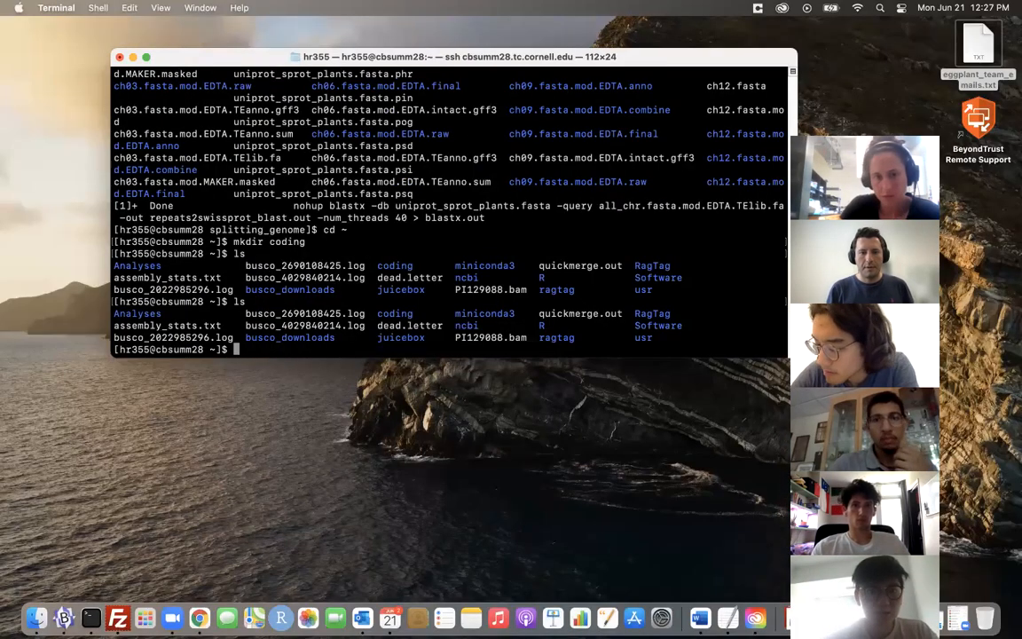
{"action": "type", "text": "cd"}
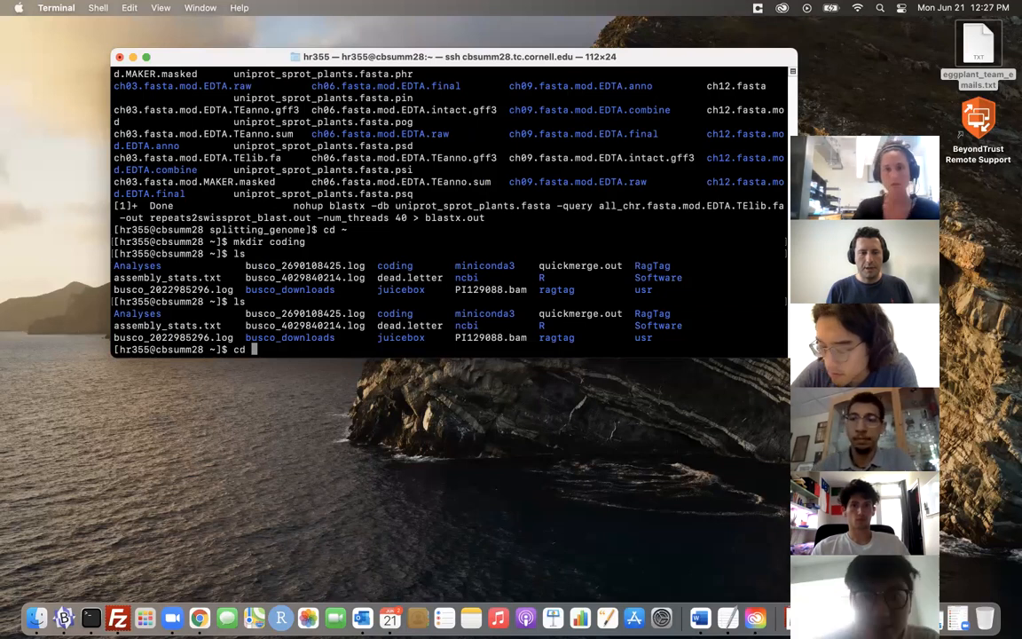
{"action": "type", "text": "coding"}
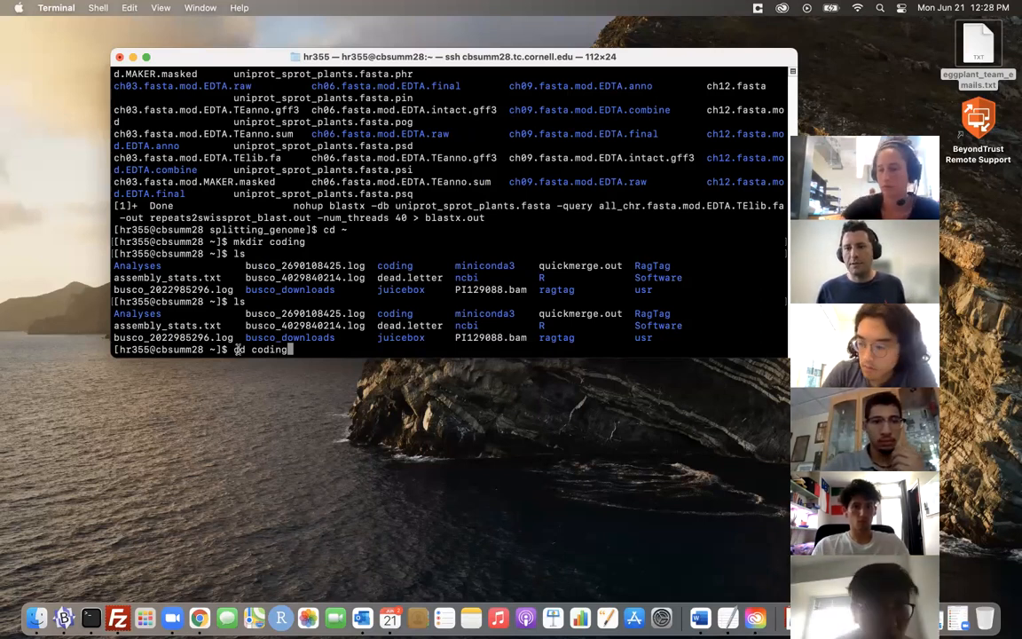
{"action": "key", "text": "Return"}
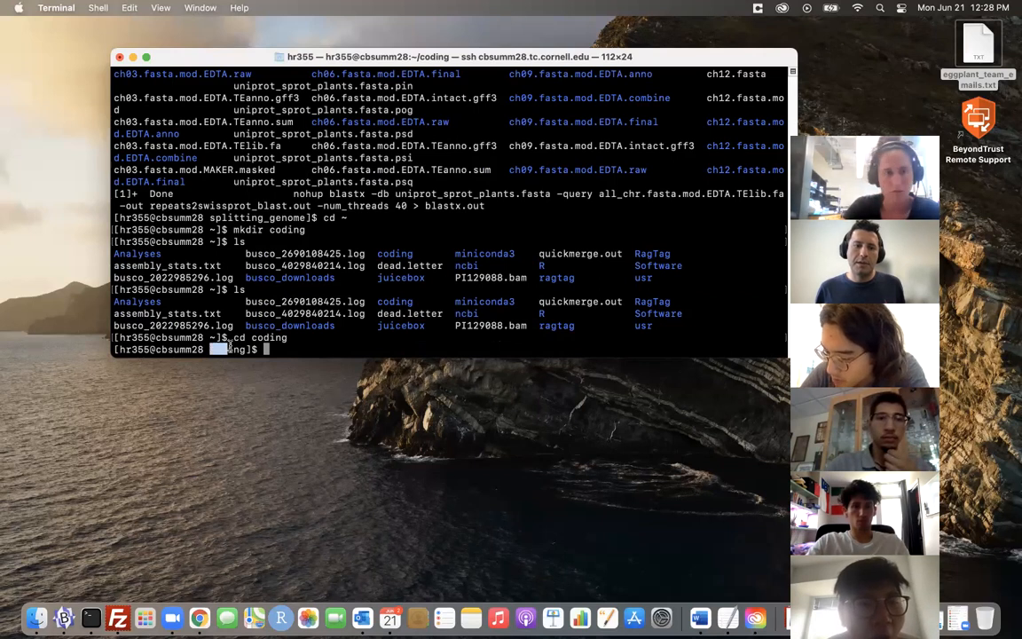
{"action": "key", "text": "Return"}
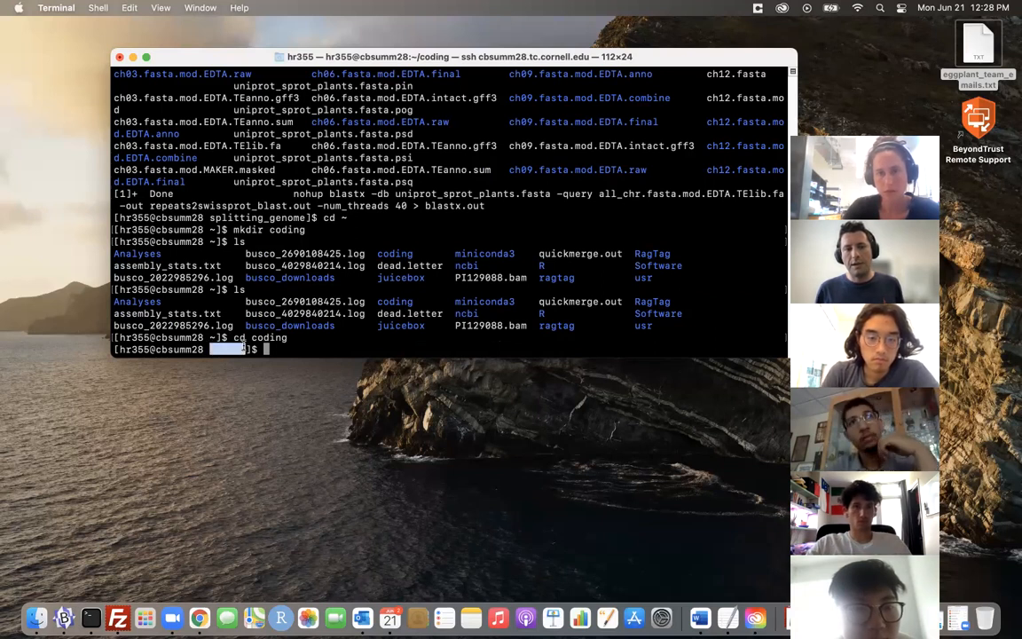
{"action": "key", "text": "Return"}
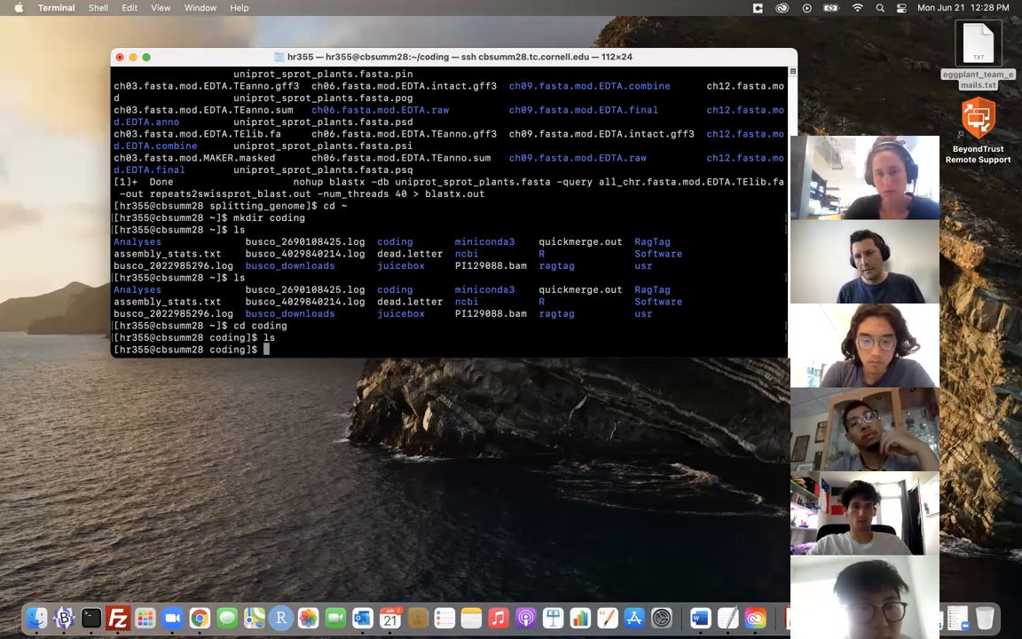
{"action": "mouse_move", "coordinate": [332, 345]}
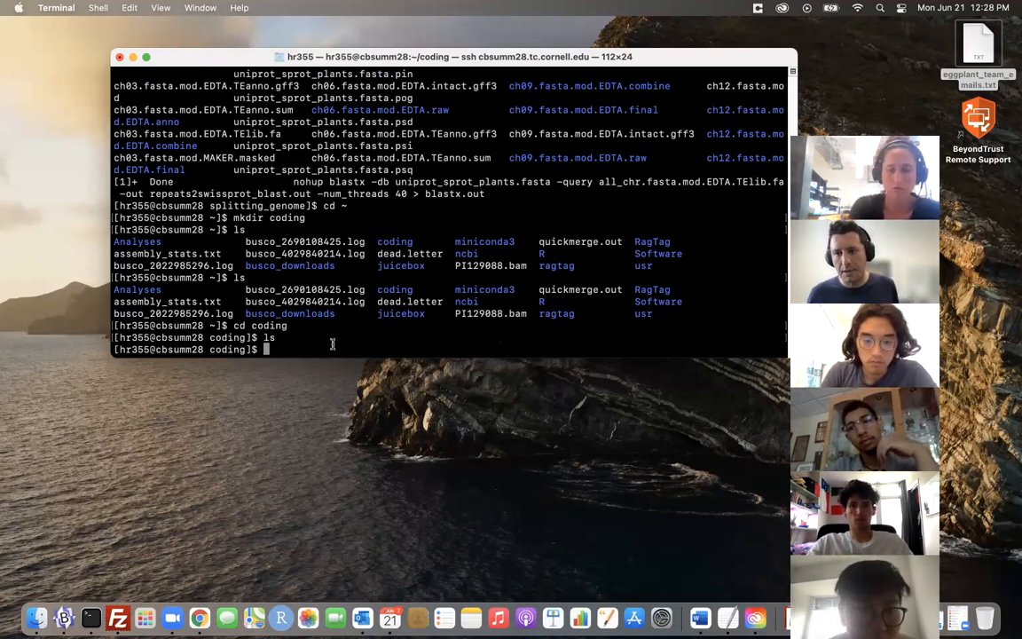
{"action": "mouse_move", "coordinate": [318, 319]}
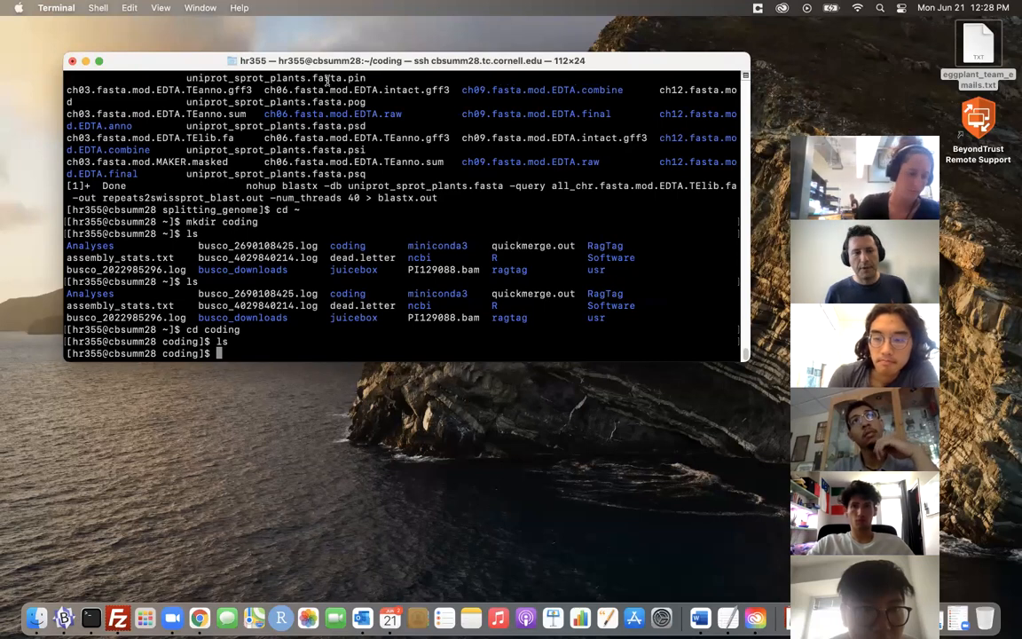
Run ls -a to list all entries in coding including hidden ones
{"action": "type", "text": "ls"}
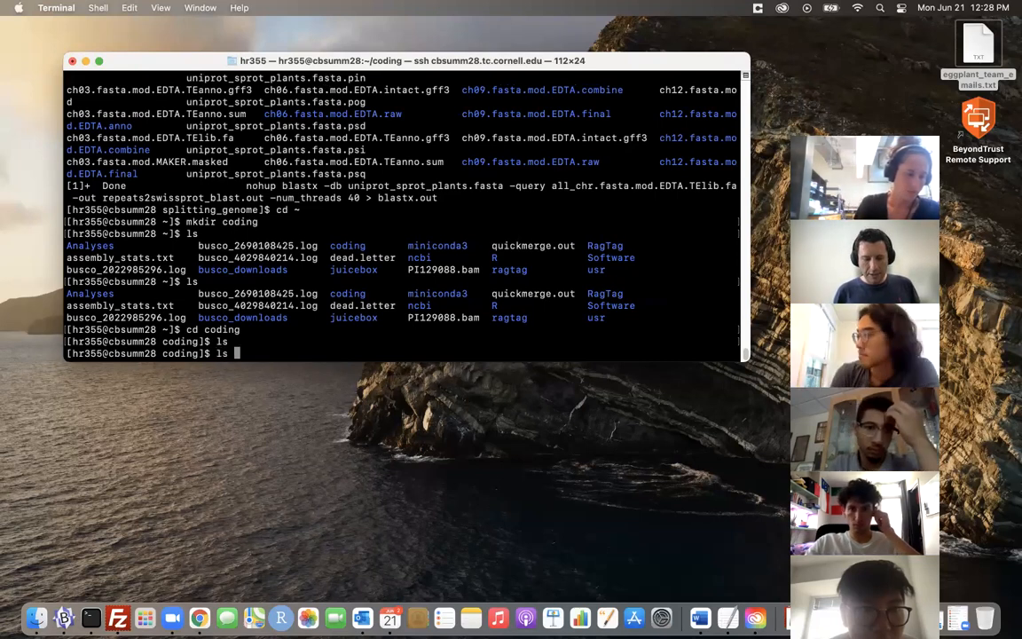
{"action": "type", "text": "-a"}
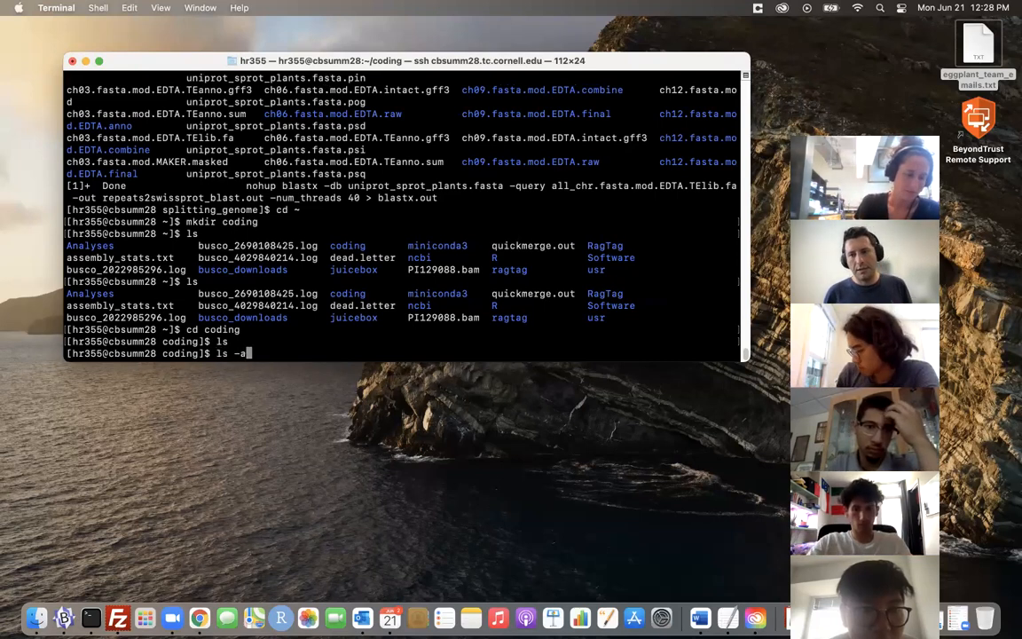
{"action": "key", "text": "Return"}
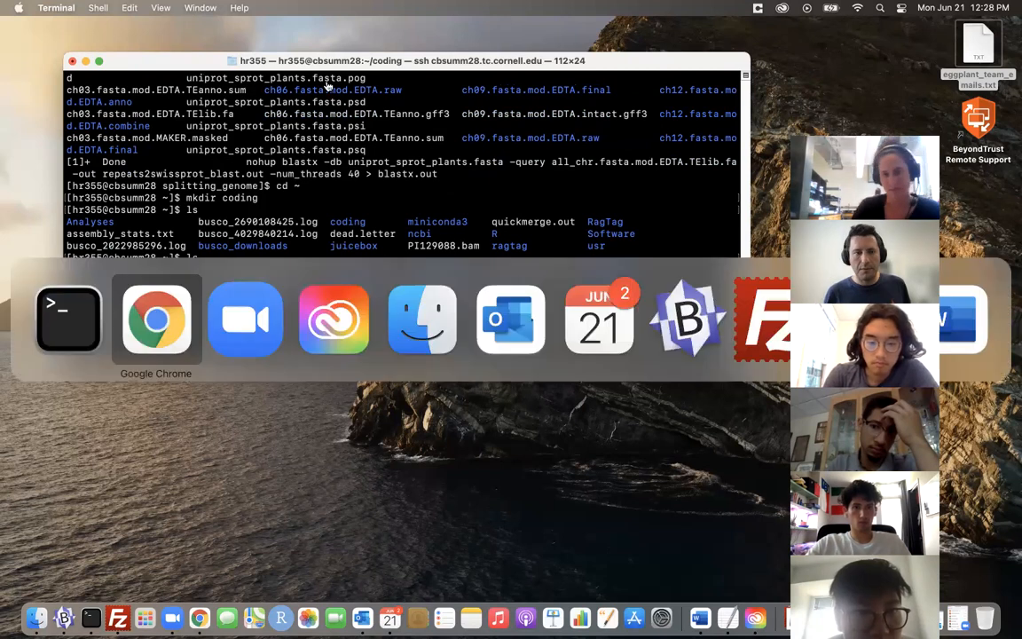
Select the mkdir unixstuff example command in the Making Directories section of the tutorial
{"action": "left_click", "coordinate": [156, 320]}
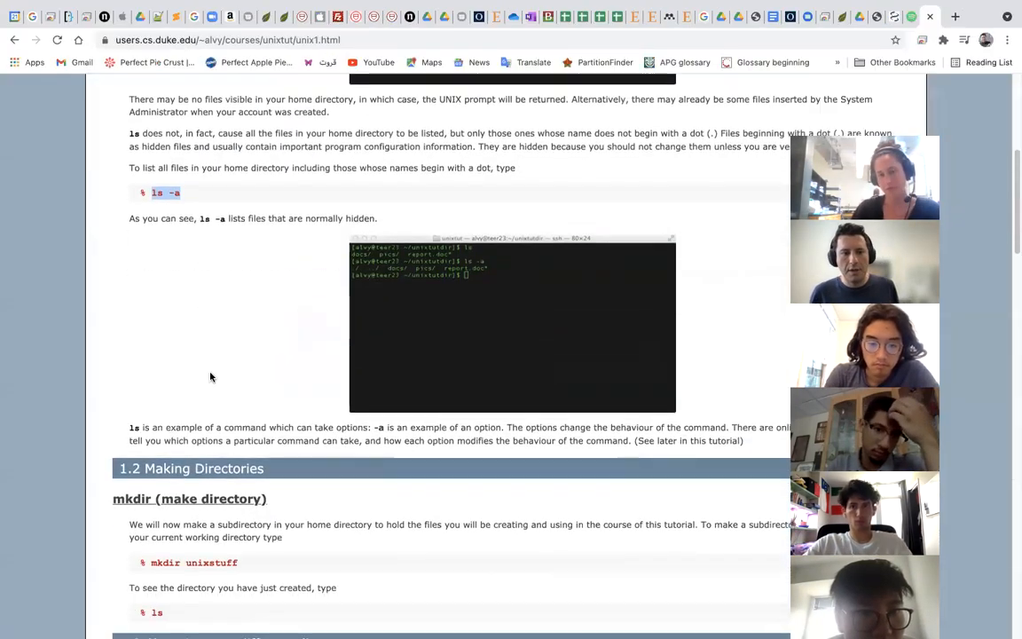
{"action": "scroll", "scroll_direction": "down", "scroll_amount": 3}
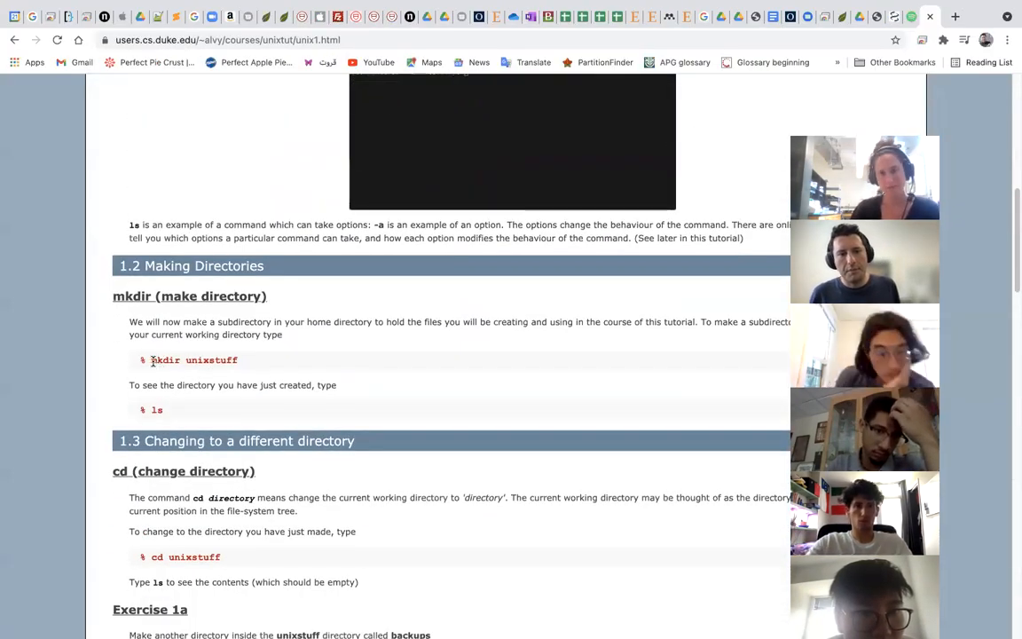
{"action": "double_click", "coordinate": [193, 358]}
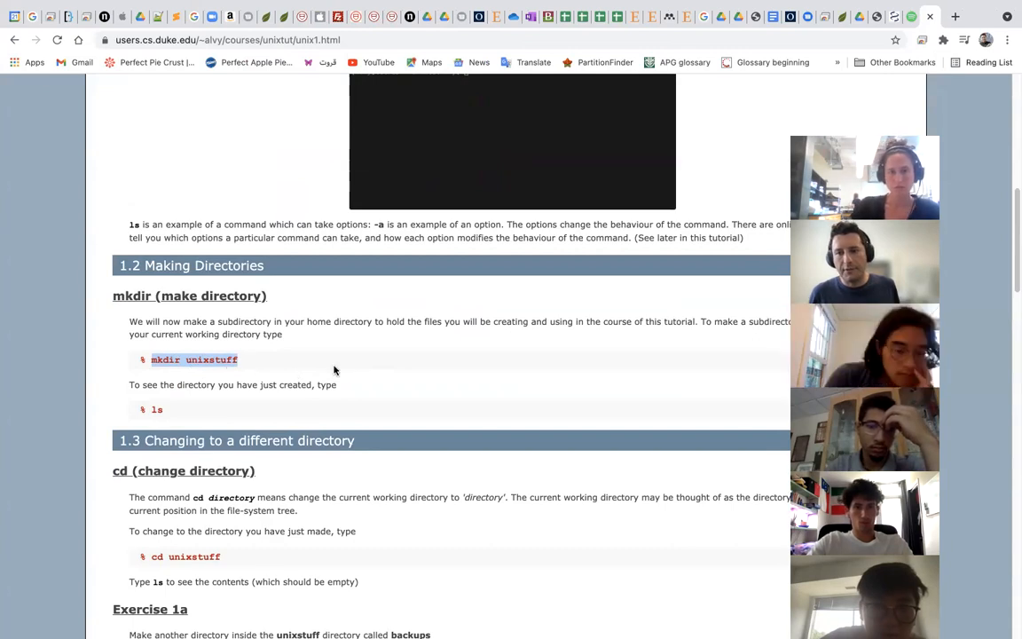
{"action": "mouse_move", "coordinate": [339, 371]}
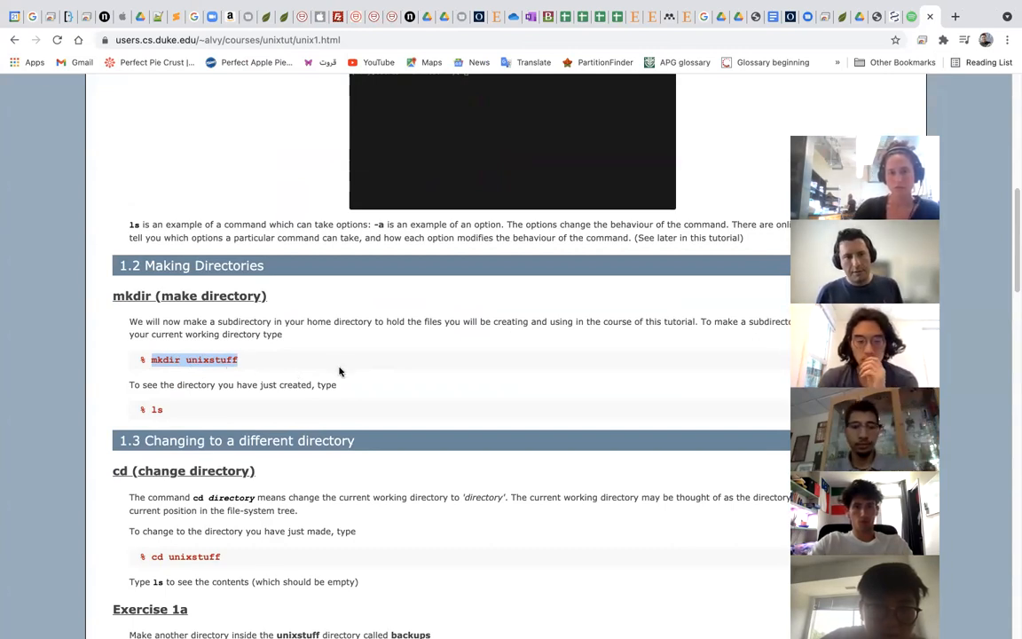
{"action": "mouse_move", "coordinate": [301, 309]}
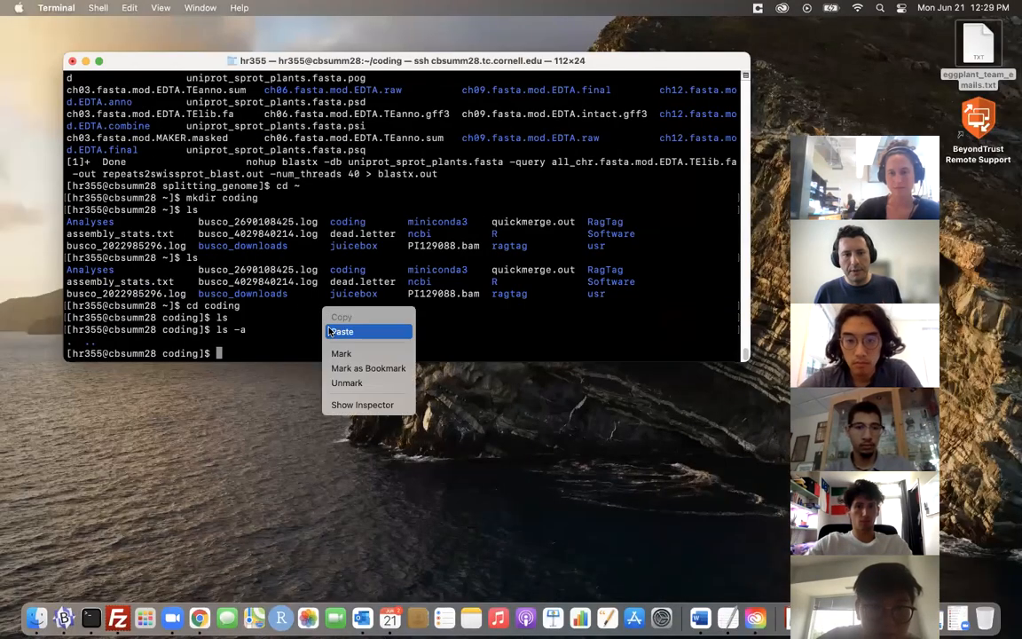
Run mkdir unixstuff inside the coding directory
{"action": "left_click", "coordinate": [340, 332]}
{"action": "type", "text": "mkdir unix"}
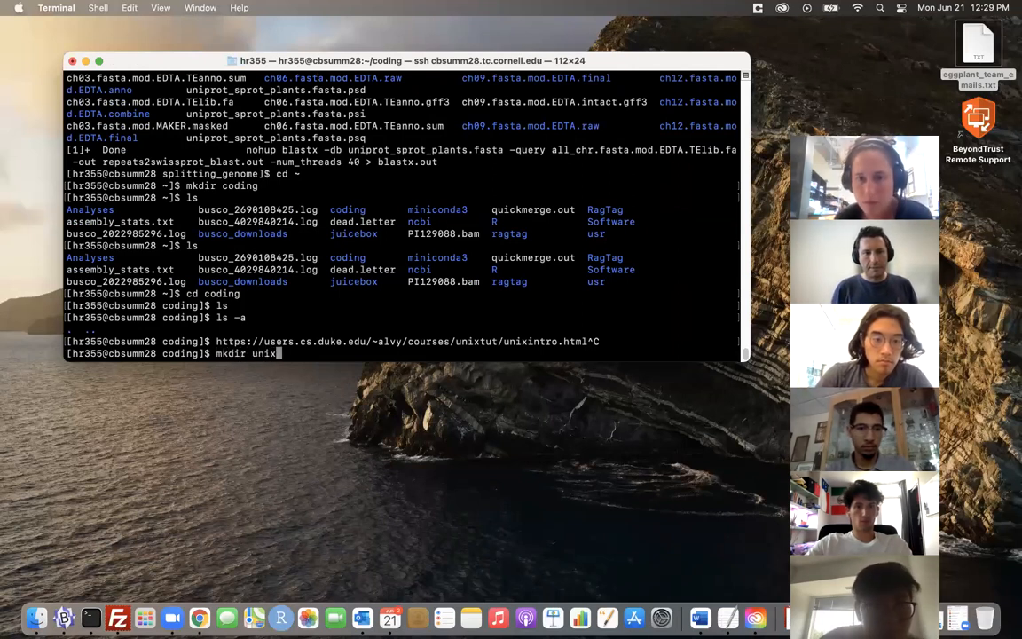
{"action": "type", "text": "stuff"}
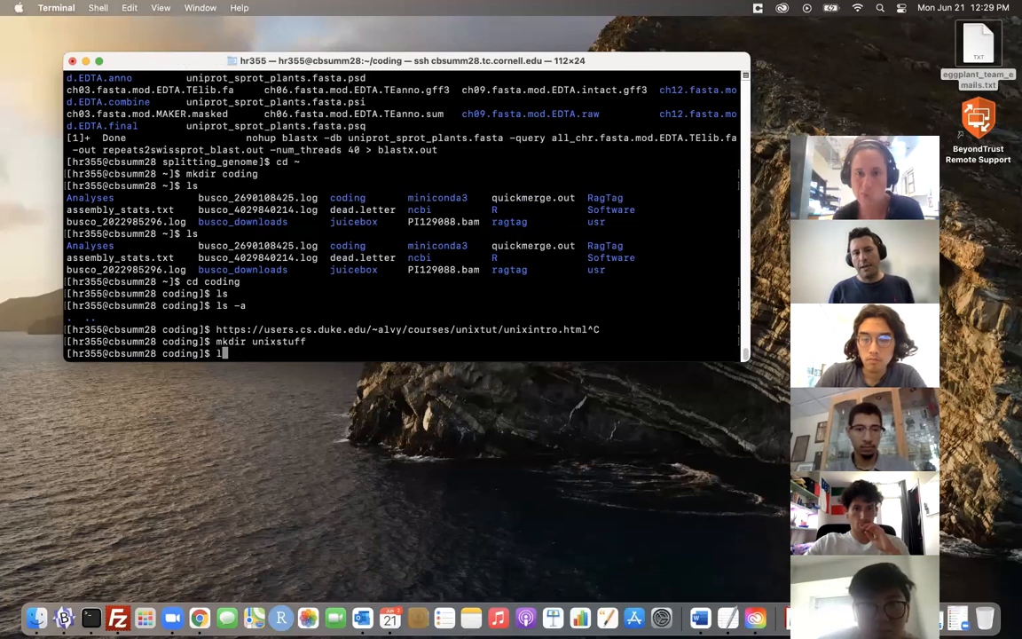
{"action": "key", "text": "Return"}
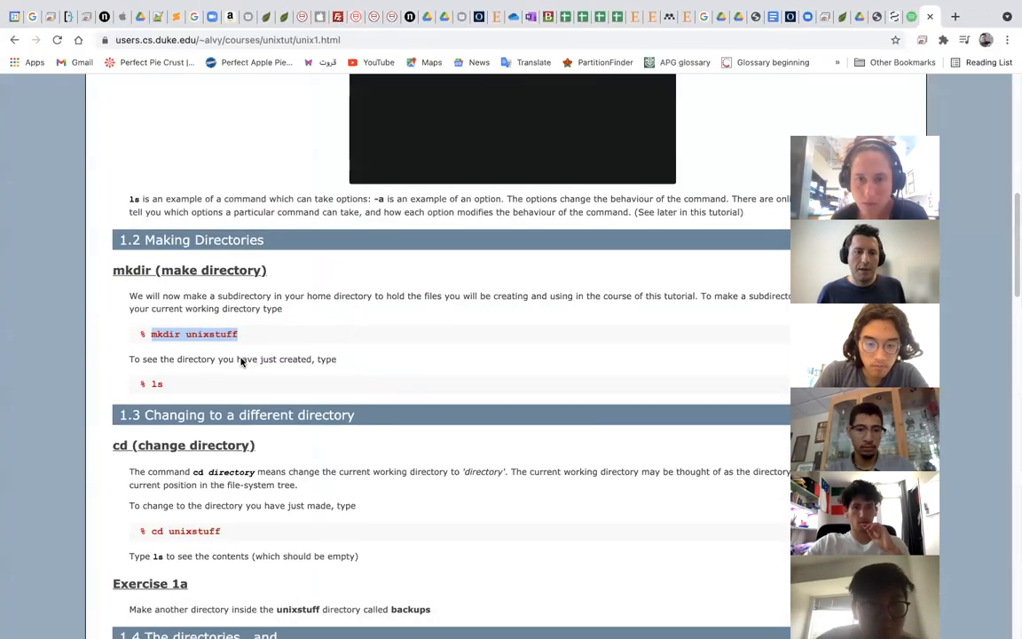
Scroll the tutorial down to section 1.3 cd (change directory)
{"action": "scroll", "scroll_direction": "down", "scroll_amount": 3}
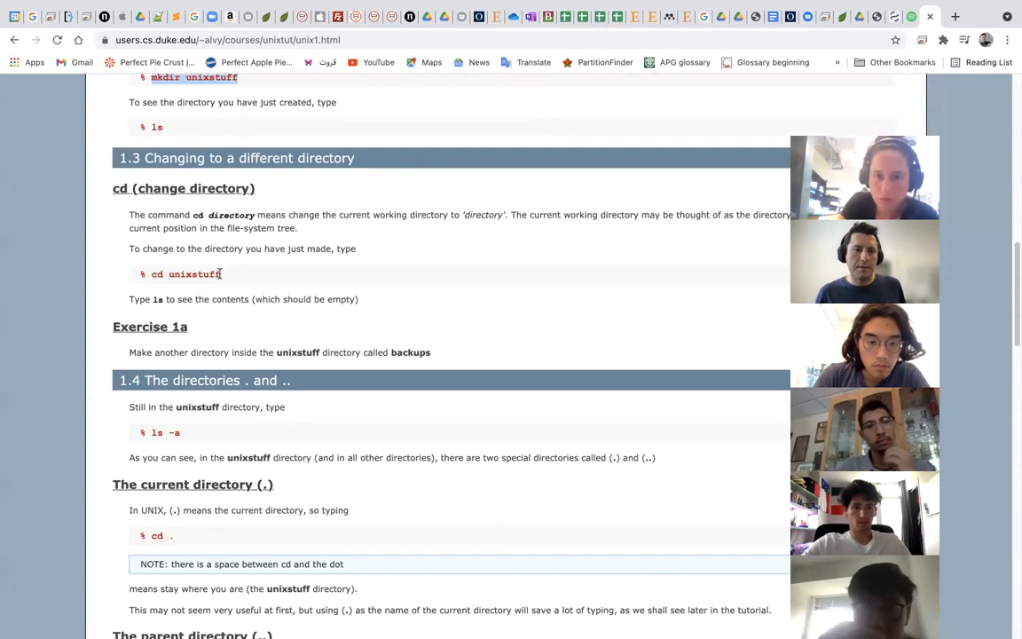
{"action": "right_click", "coordinate": [194, 273]}
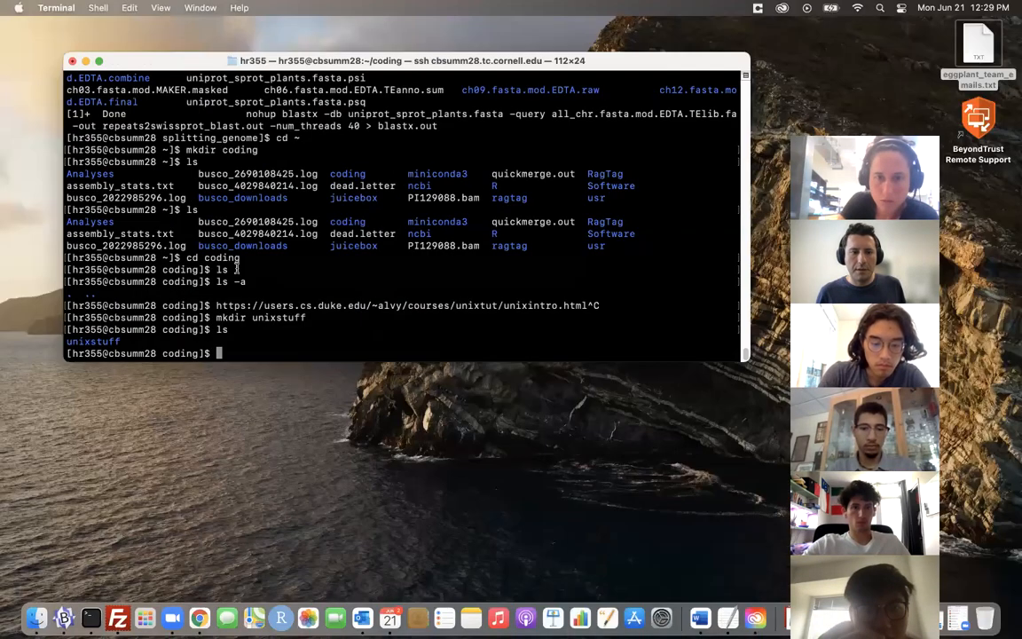
Run cd unixstuff to move into the new directory
{"action": "type", "text": "cd unixstuff"}
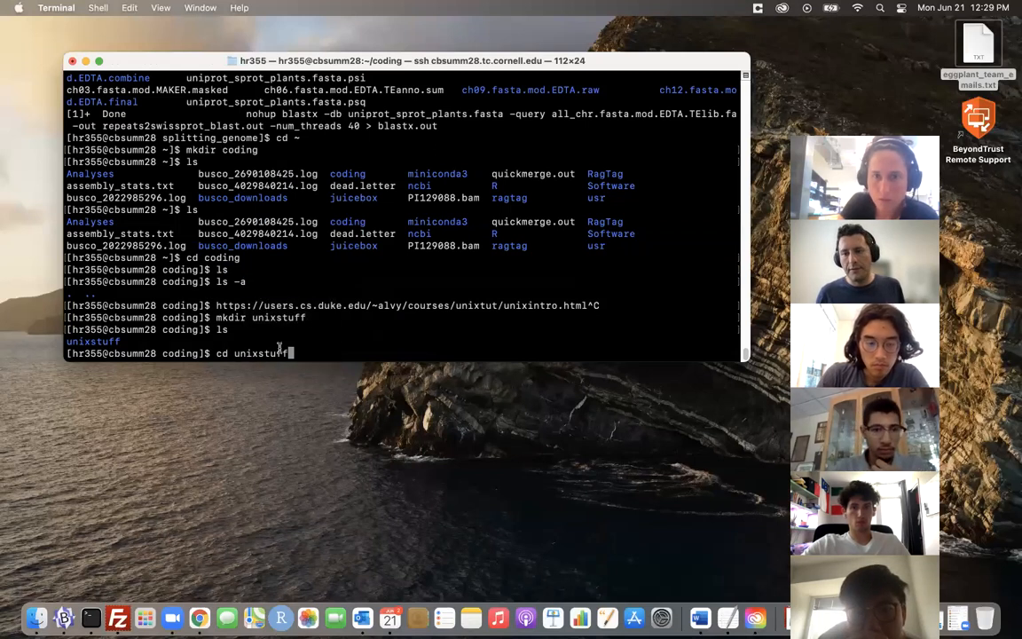
{"action": "key", "text": "Return"}
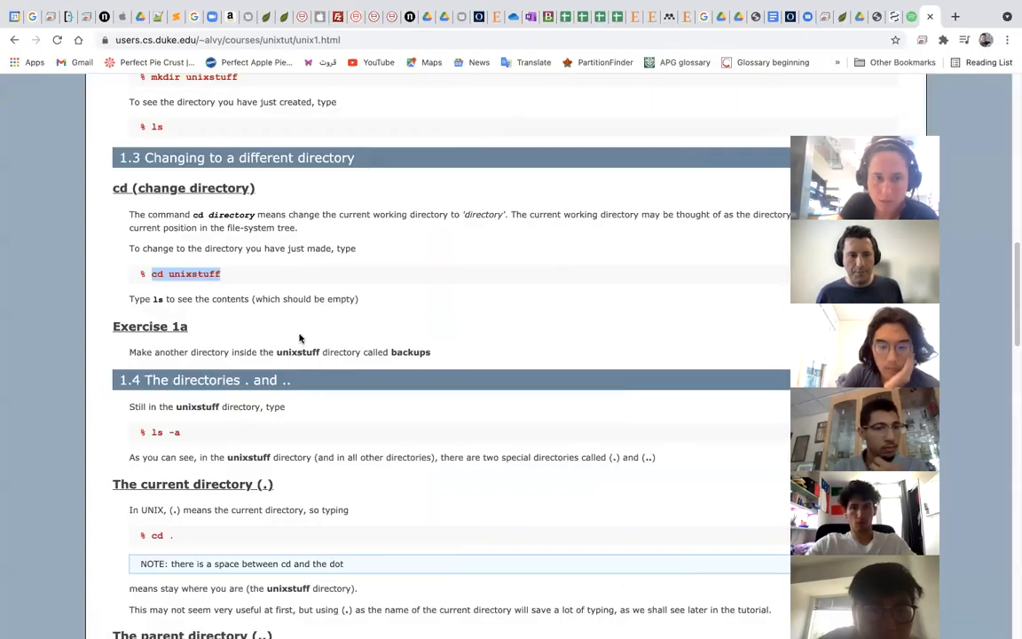
Scroll the tutorial down to section 1.4 The directories . and .
{"action": "scroll", "scroll_direction": "down", "scroll_amount": 3}
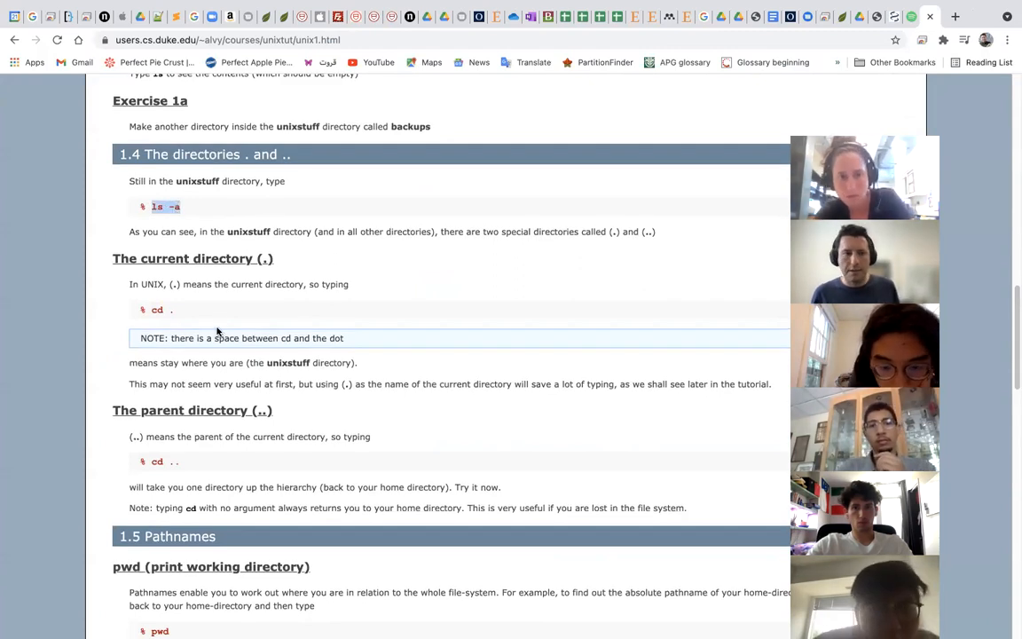
{"action": "scroll", "scroll_direction": "down", "scroll_amount": 3}
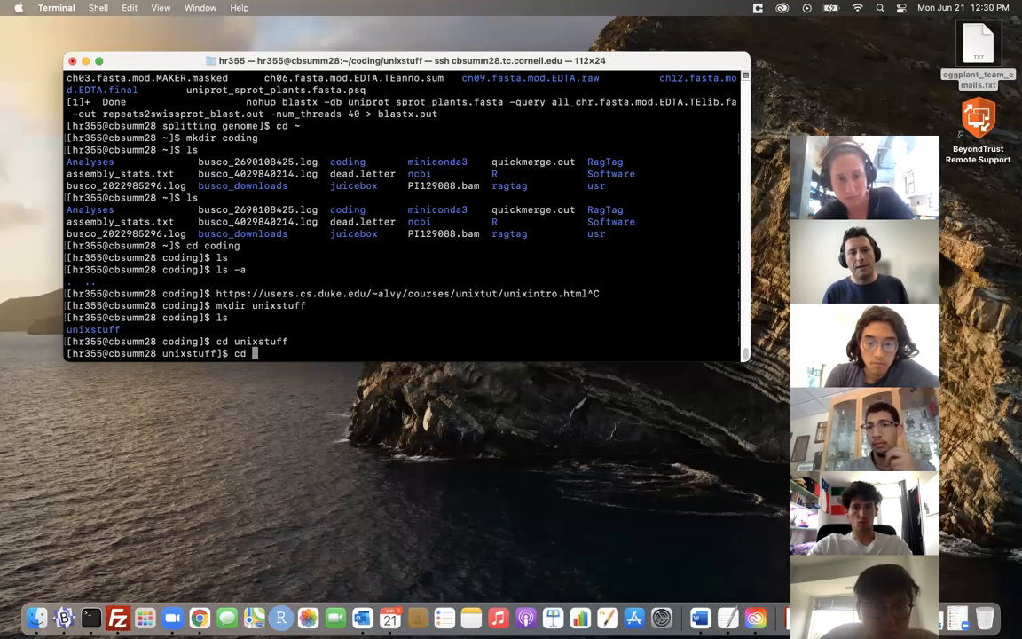
Run cd . to stay in unixstuff, then cd .. to move up to coding
{"action": "type", "text": "."}
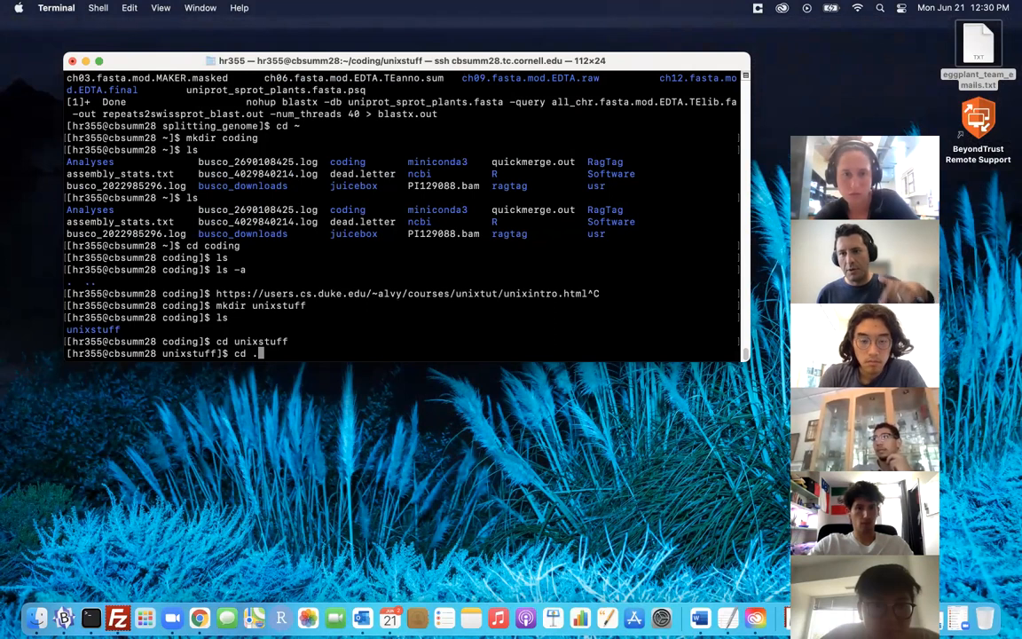
{"action": "key", "text": "Return"}
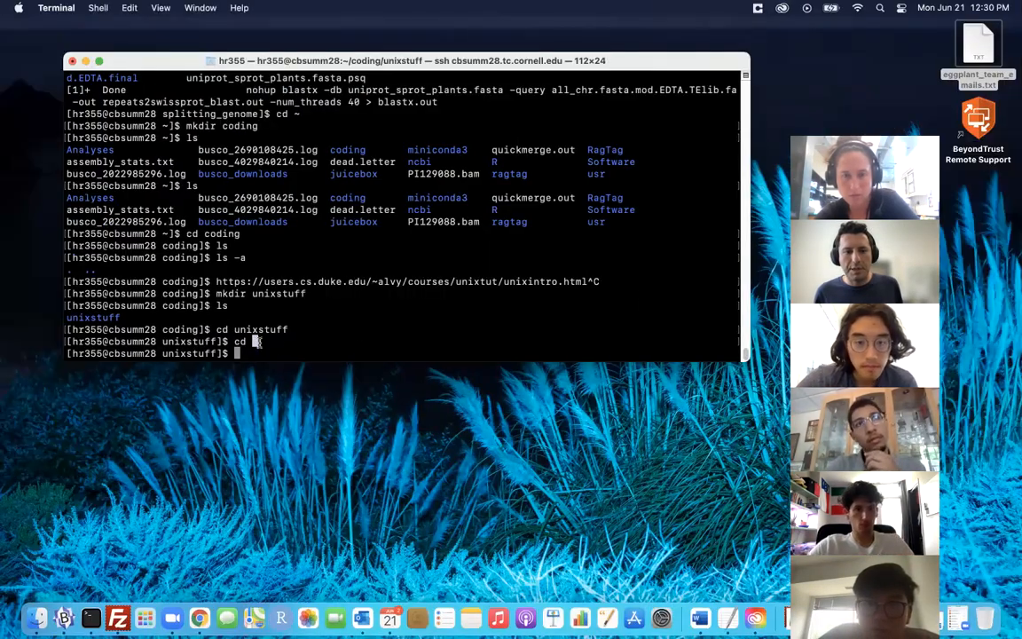
{"action": "type", "text": ".."}
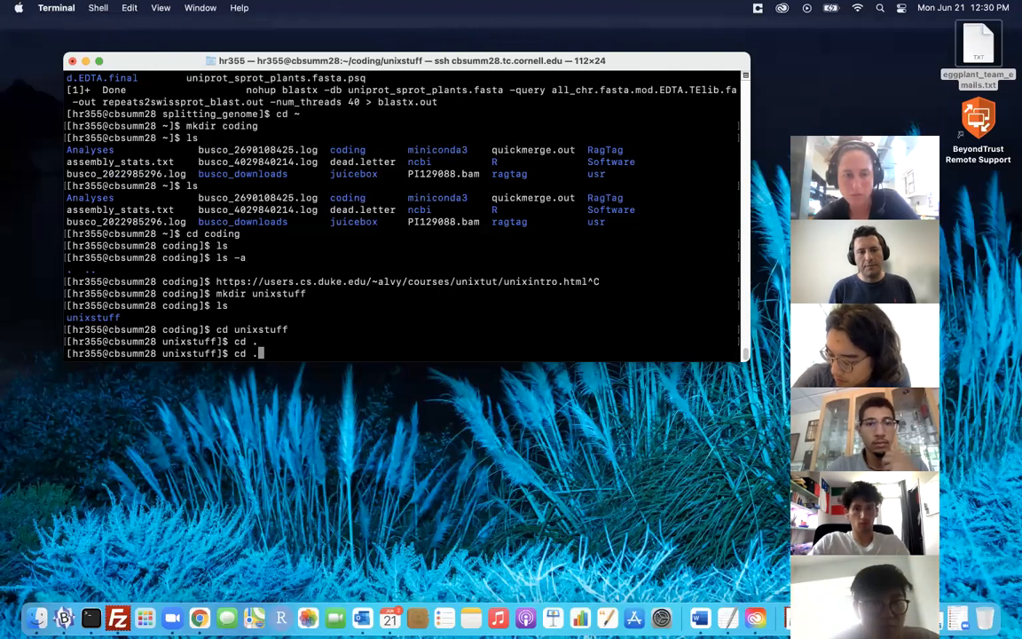
{"action": "type", "text": "."}
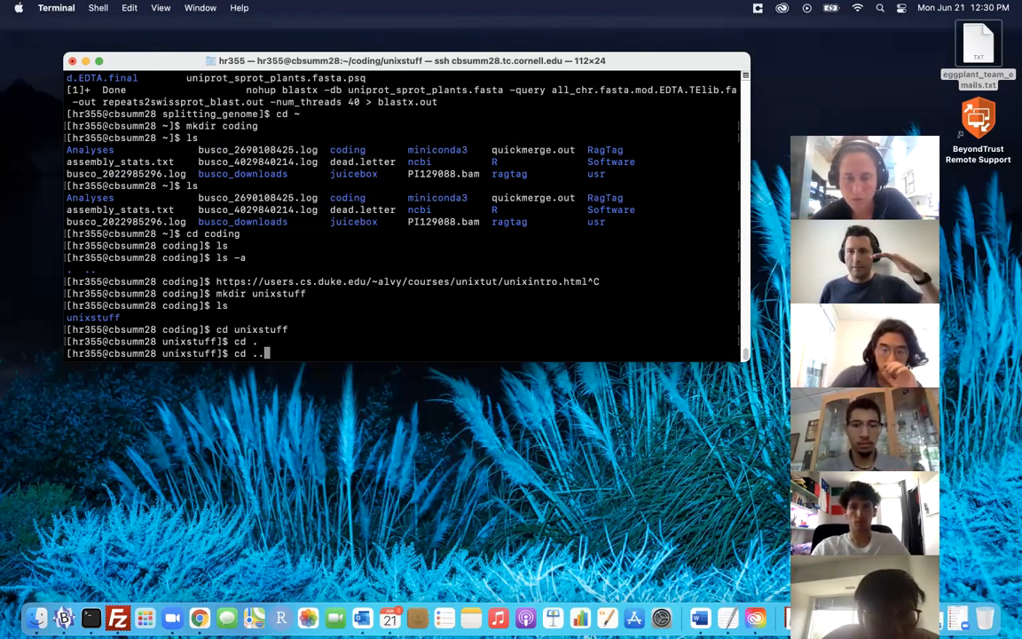
{"action": "key", "text": "Return"}
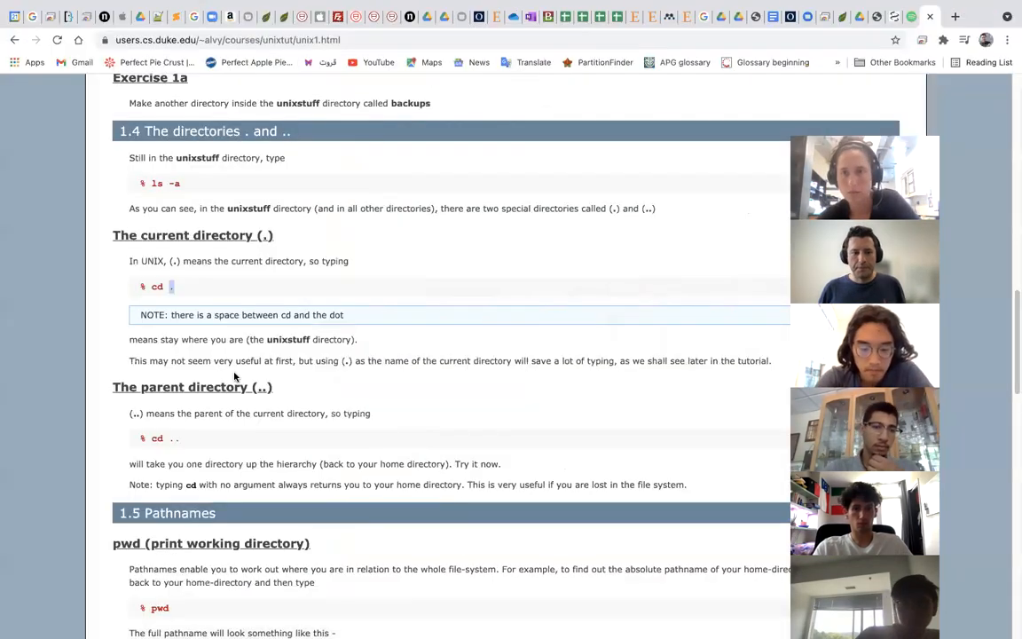
Scroll the tutorial to the explanation of the current and parent directories
{"action": "scroll", "scroll_direction": "down", "scroll_amount": 3}
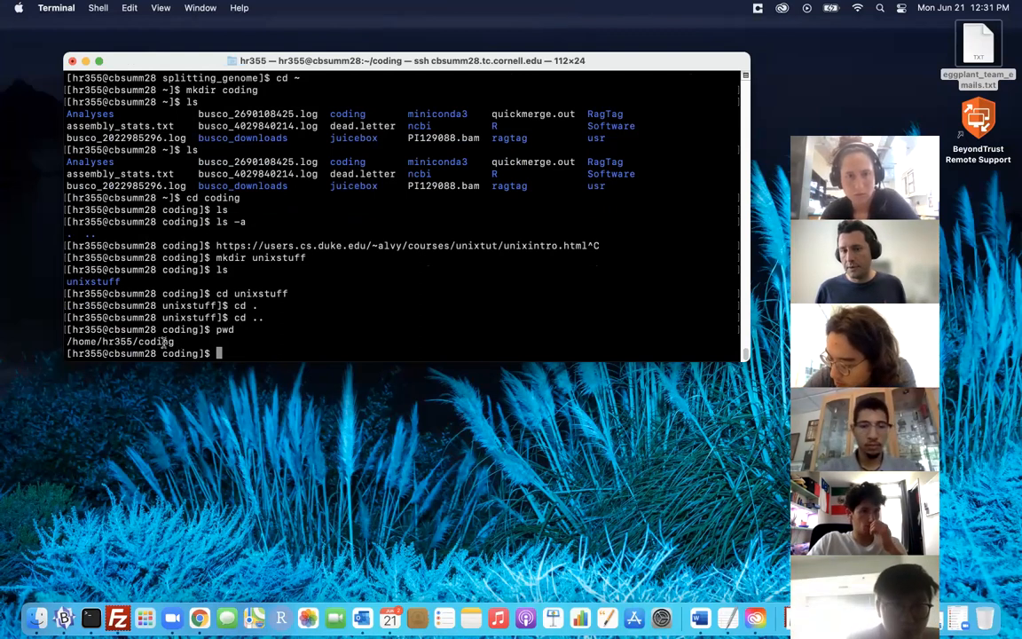
Run cd unixstuff, then pwd to print the full path of the current directory
{"action": "type", "text": "cd"}
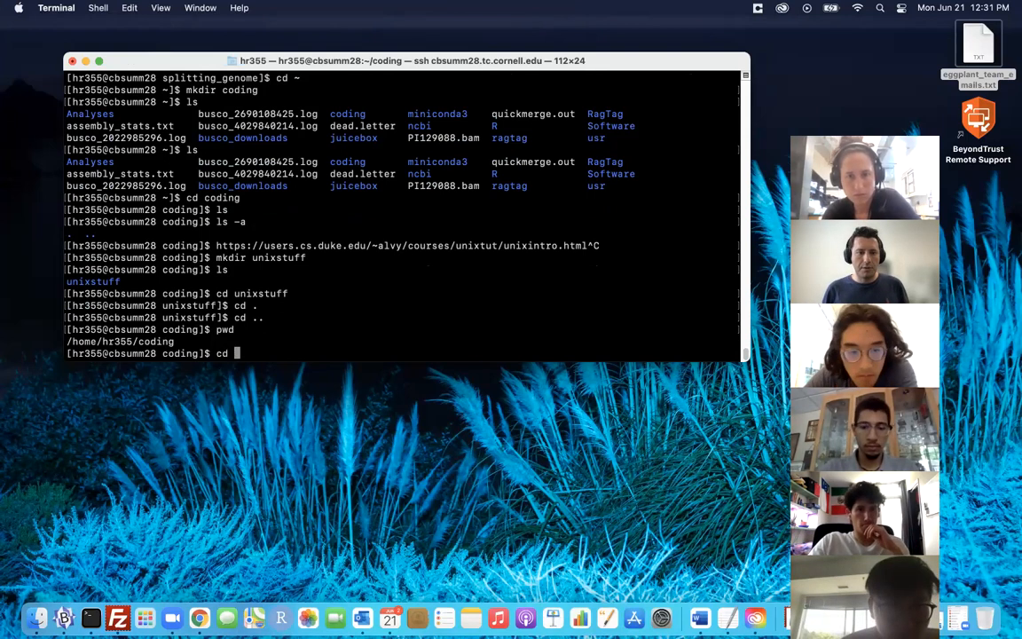
{"action": "type", "text": "unix"}
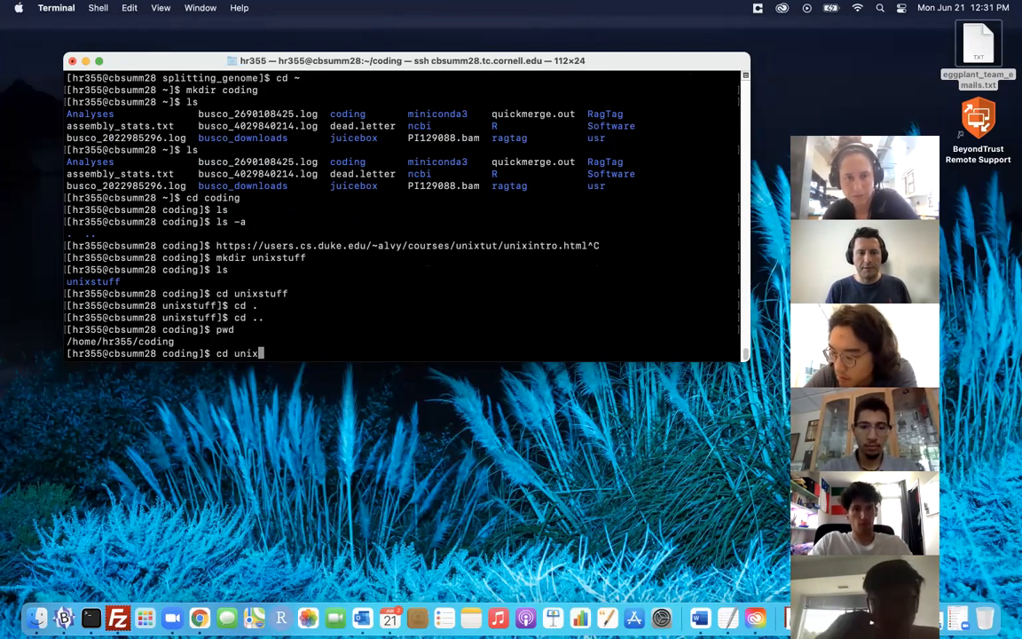
{"action": "key", "text": "Return"}
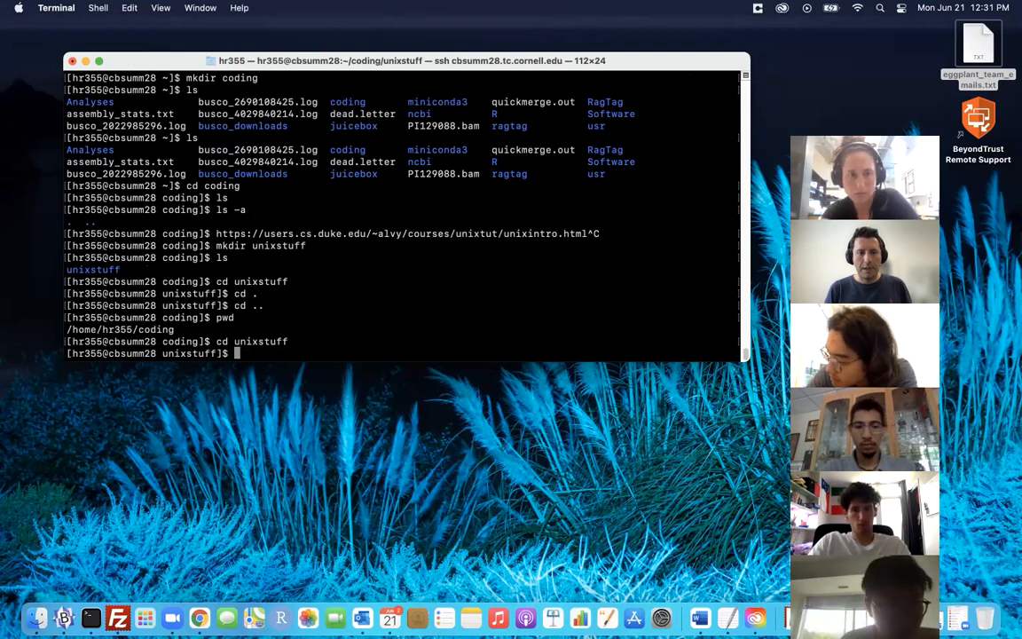
{"action": "type", "text": "pwd"}
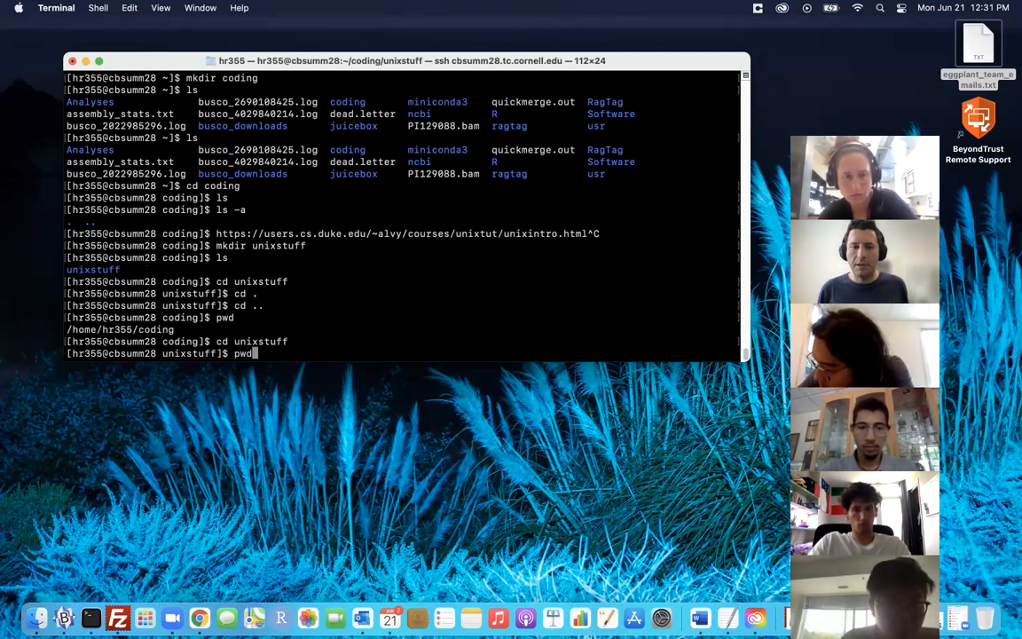
{"action": "key", "text": "Return"}
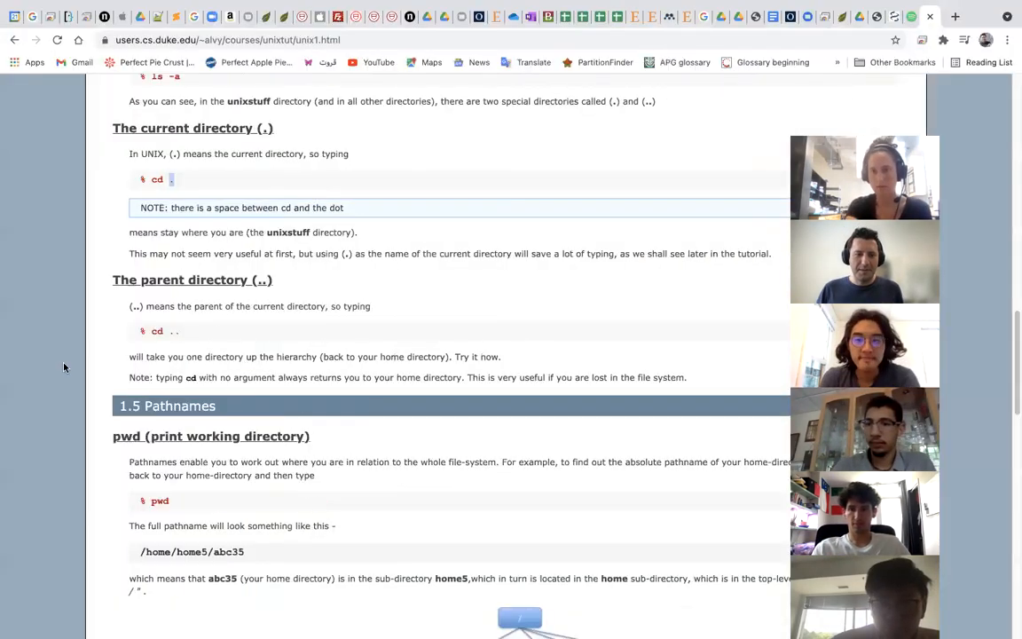
Scroll the tutorial through section 1.5 Pathnames, the directory tree diagram and Exercise 1b
{"action": "scroll", "scroll_direction": "down", "scroll_amount": 3}
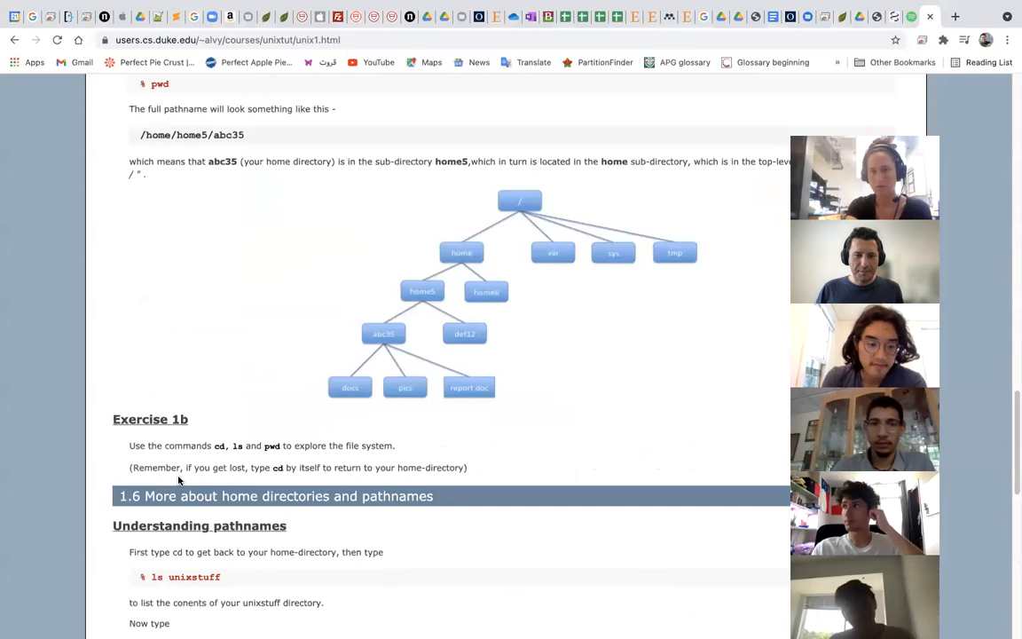
{"action": "scroll", "scroll_direction": "down", "scroll_amount": 3}
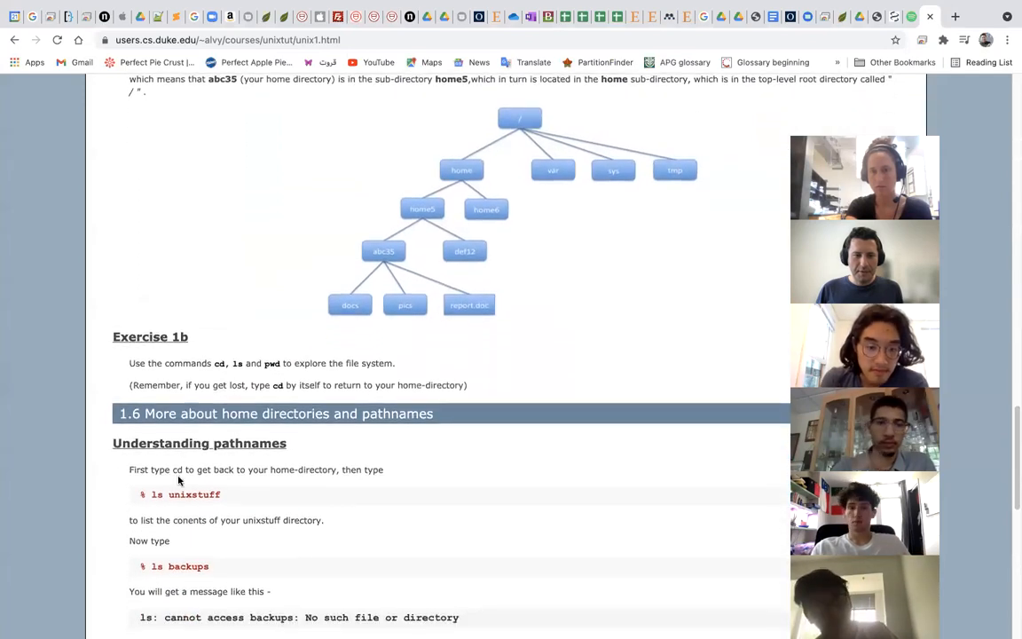
{"action": "scroll", "scroll_direction": "down", "scroll_amount": 3}
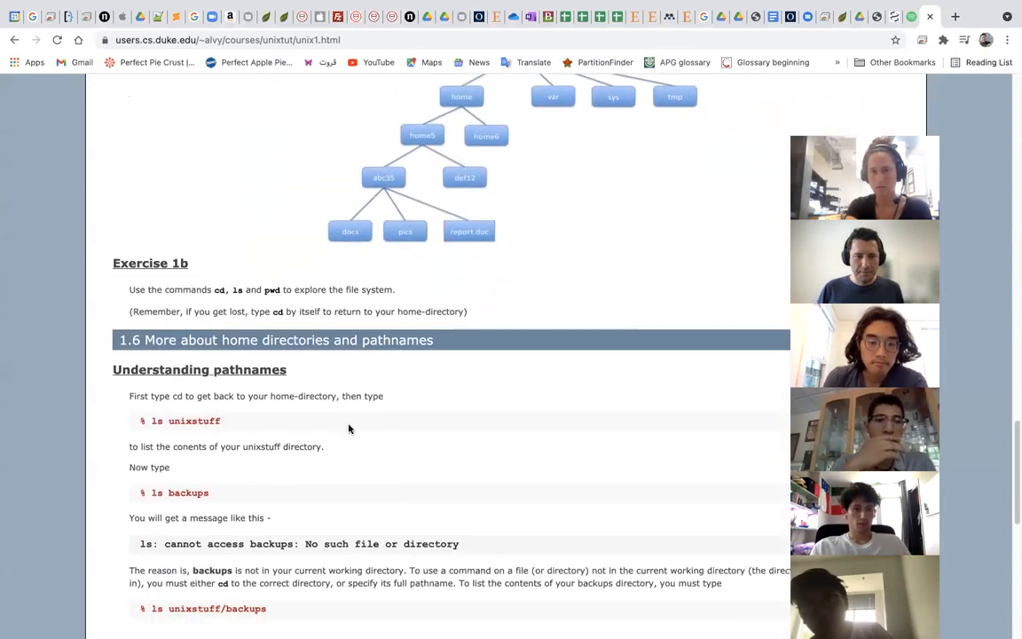
{"action": "scroll", "scroll_direction": "up", "scroll_amount": 3}
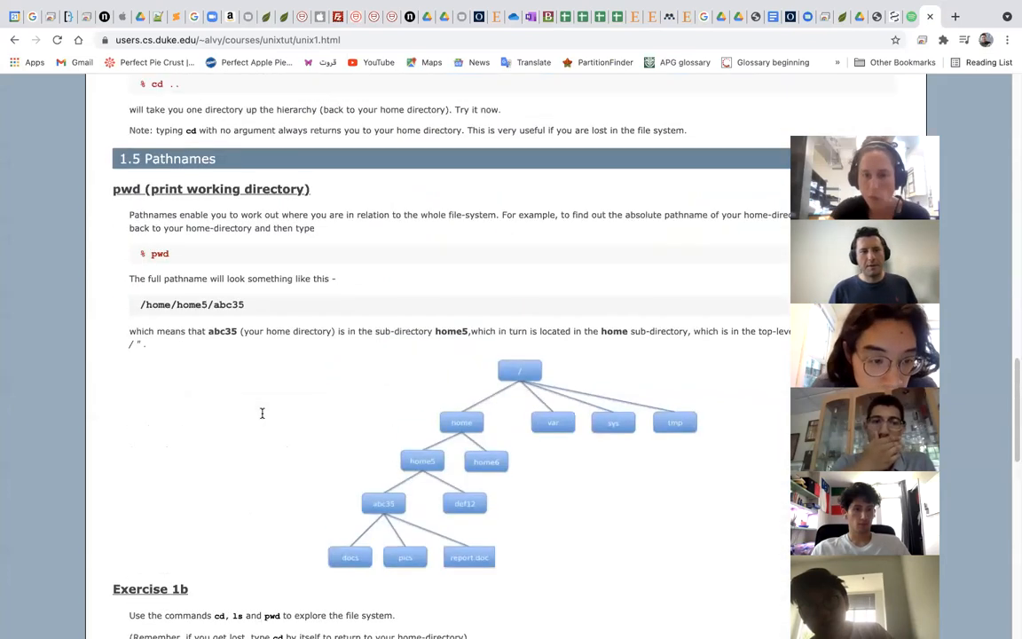
{"action": "scroll", "scroll_direction": "down", "scroll_amount": 3}
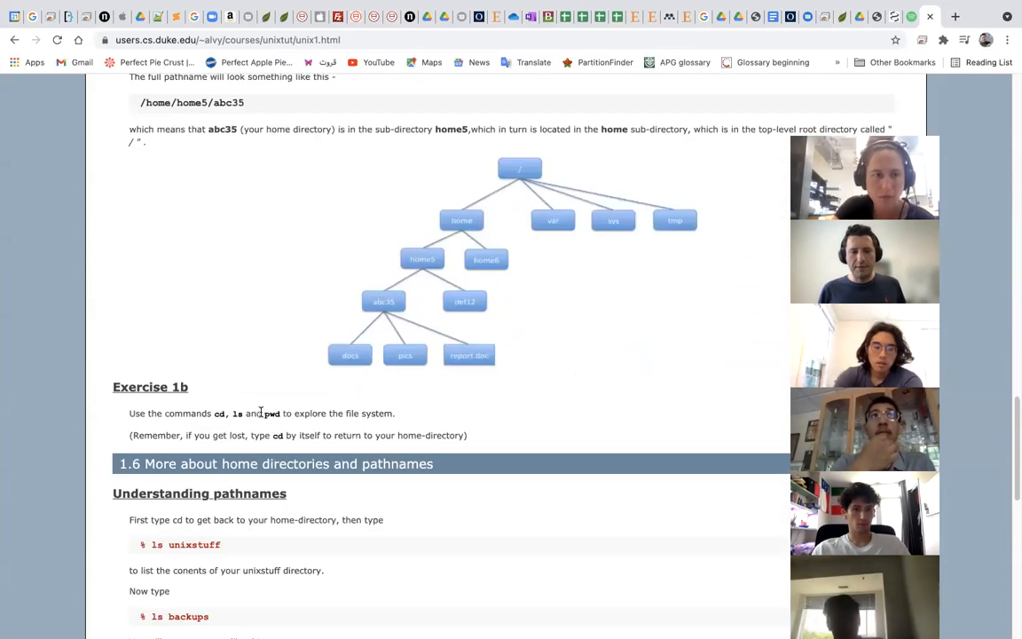
{"action": "mouse_move", "coordinate": [305, 426]}
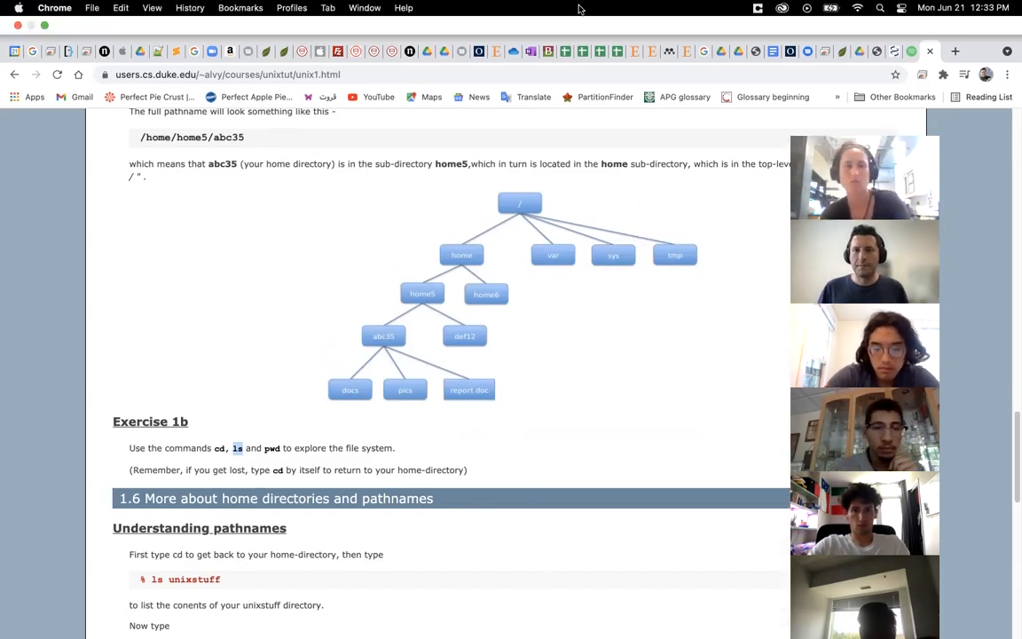
{"action": "mouse_move", "coordinate": [609, 7]}
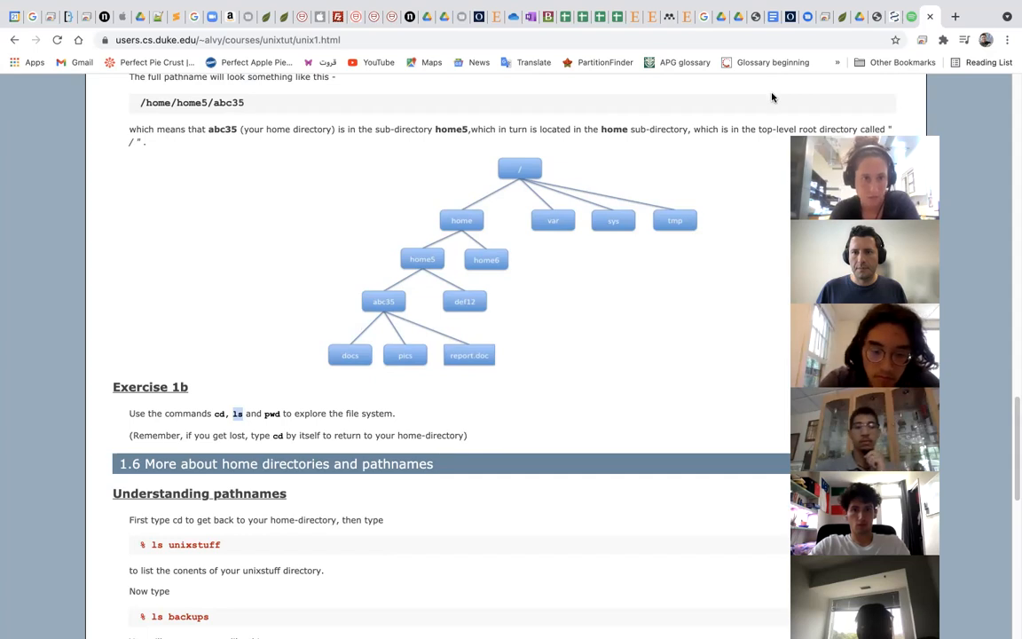
{"action": "scroll", "scroll_direction": "down", "scroll_amount": 3}
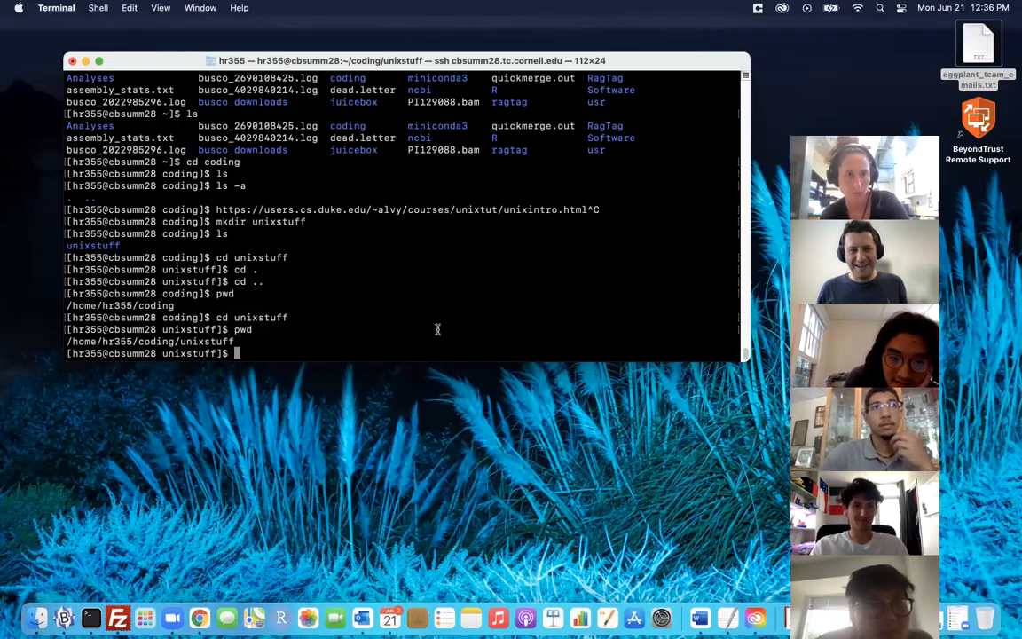
Run ls backups from inside unixstuff, getting a 'No such file or directory' error
{"action": "type", "text": "ls"}
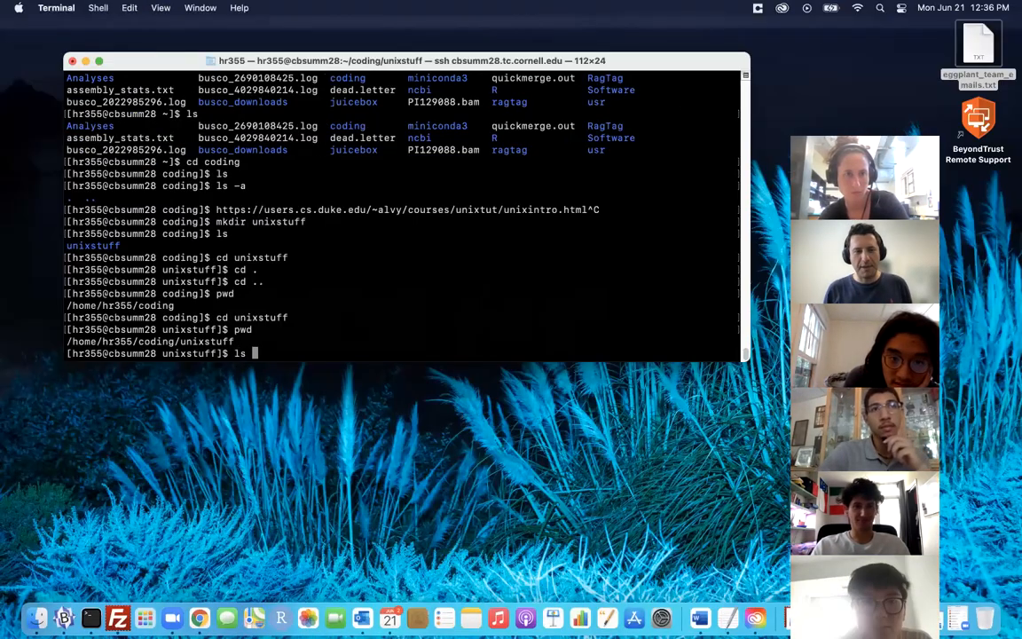
{"action": "type", "text": "backups"}
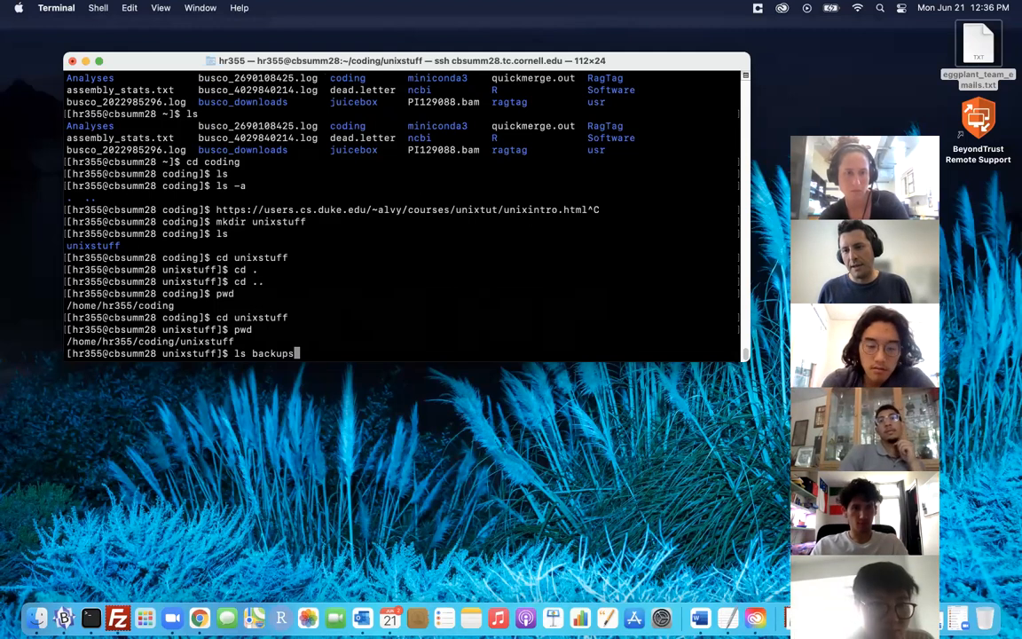
{"action": "key", "text": "Return"}
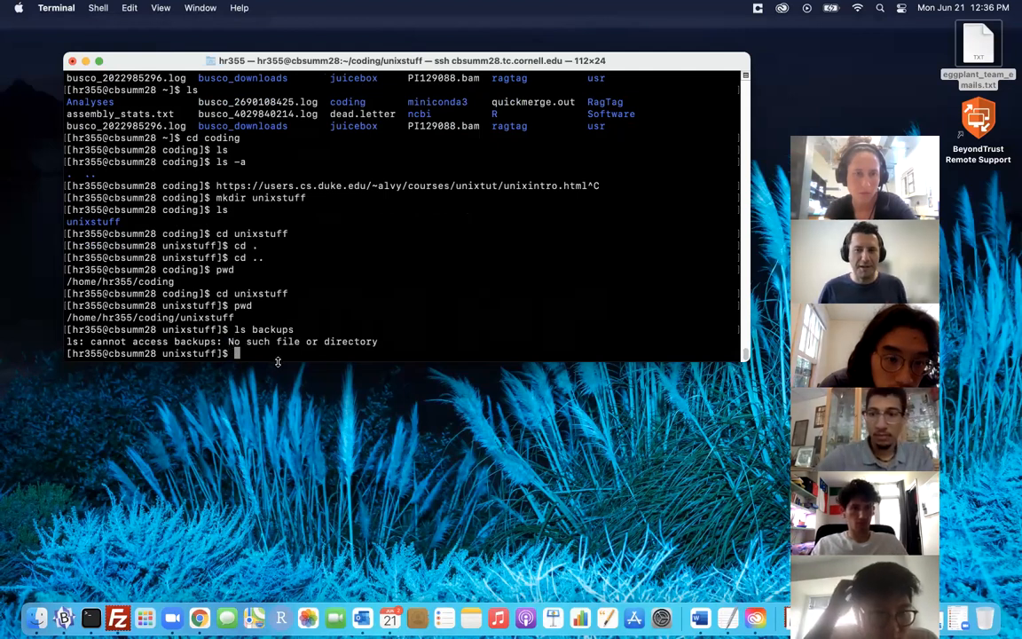
{"action": "mouse_move", "coordinate": [341, 320]}
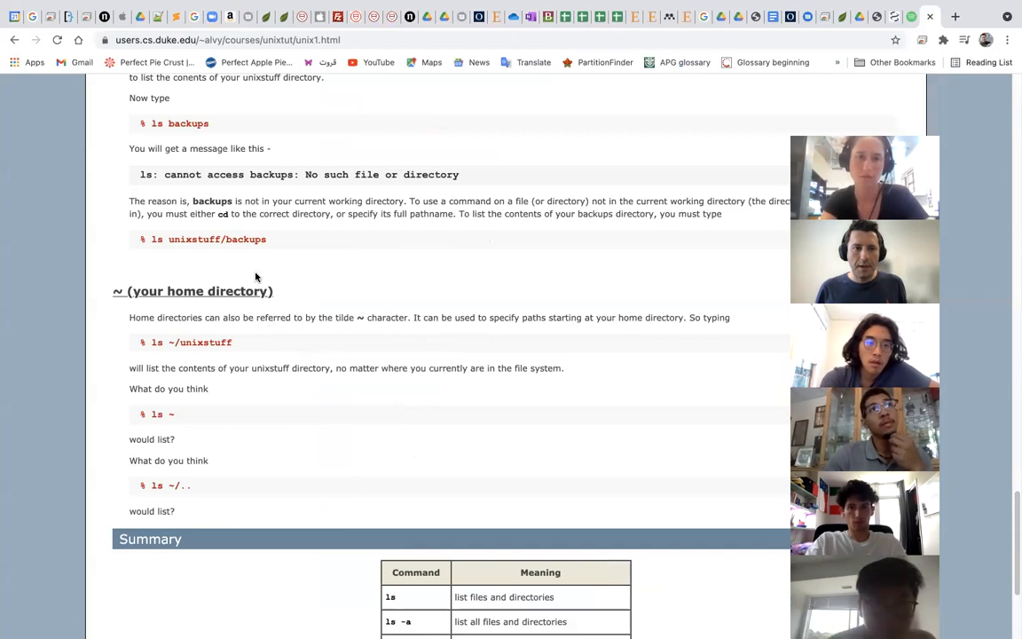
{"action": "scroll", "scroll_direction": "down", "scroll_amount": 3}
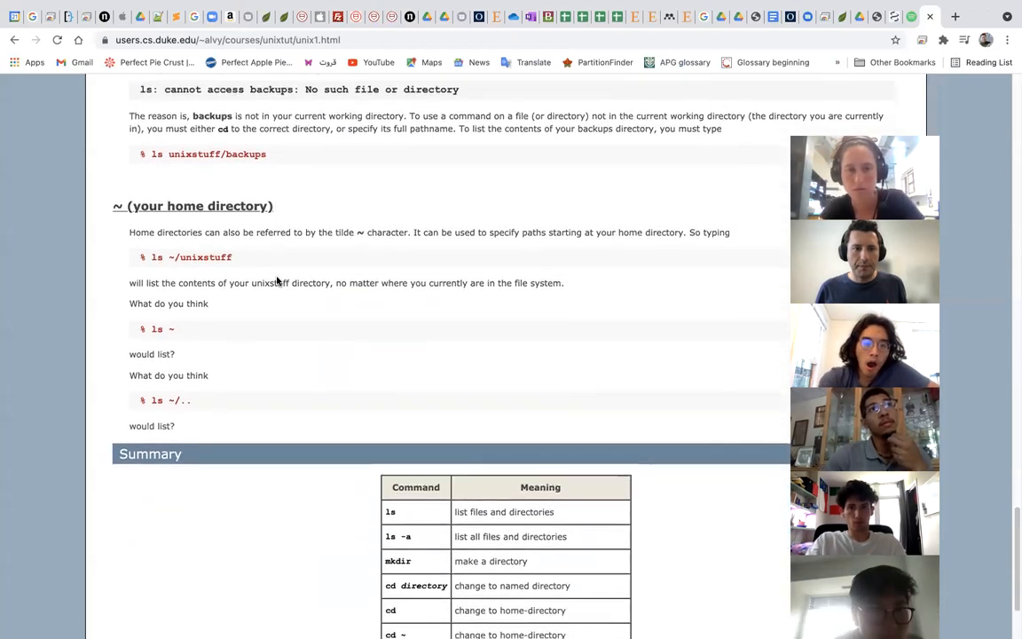
{"action": "scroll", "scroll_direction": "down", "scroll_amount": 3}
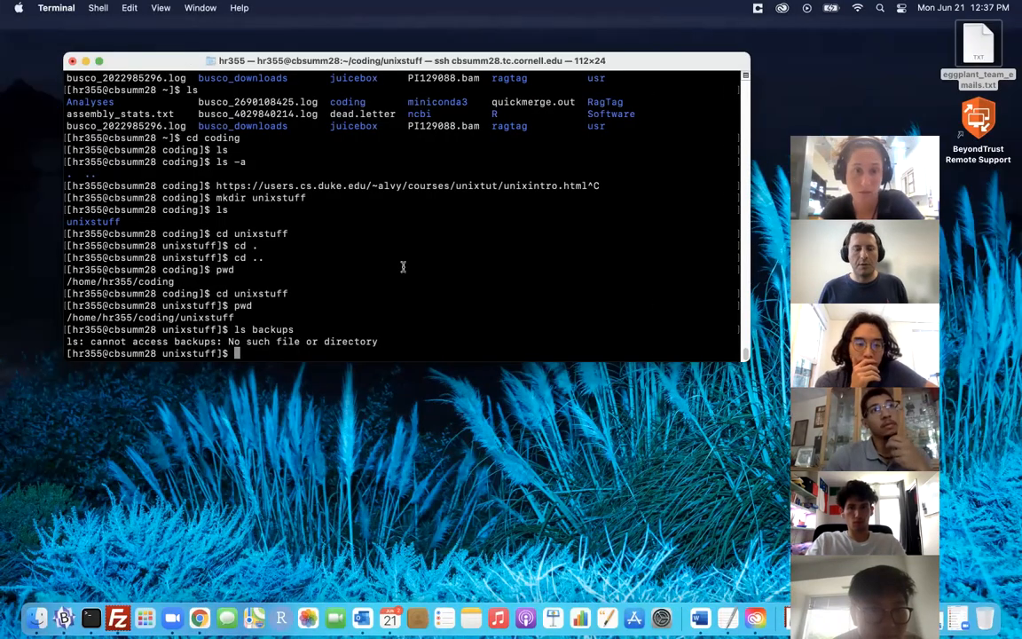
Run cd ~ to return to the home directory
{"action": "type", "text": "cd"}
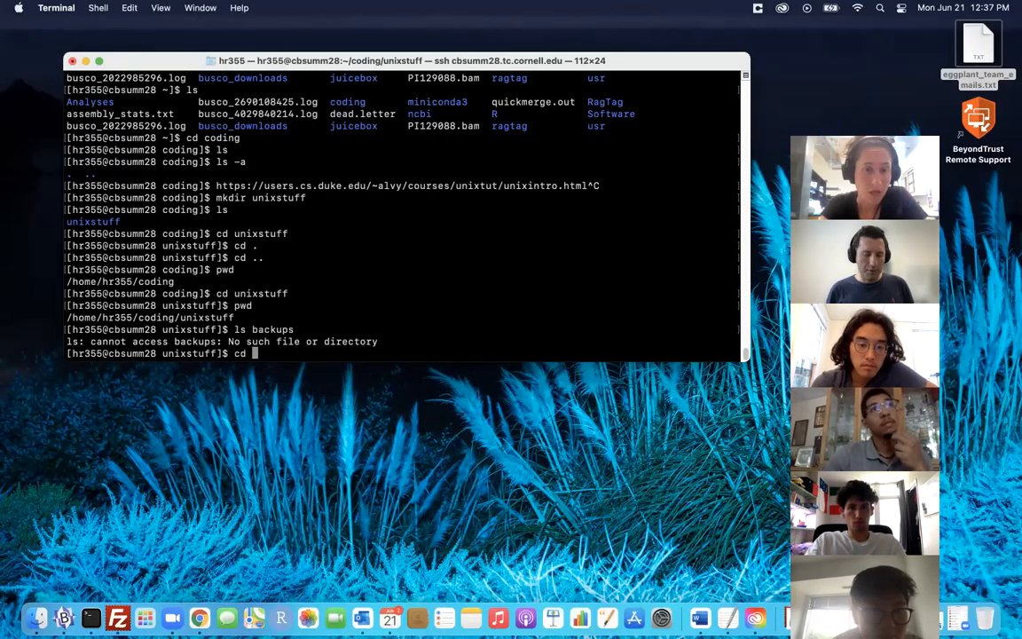
{"action": "type", "text": "~"}
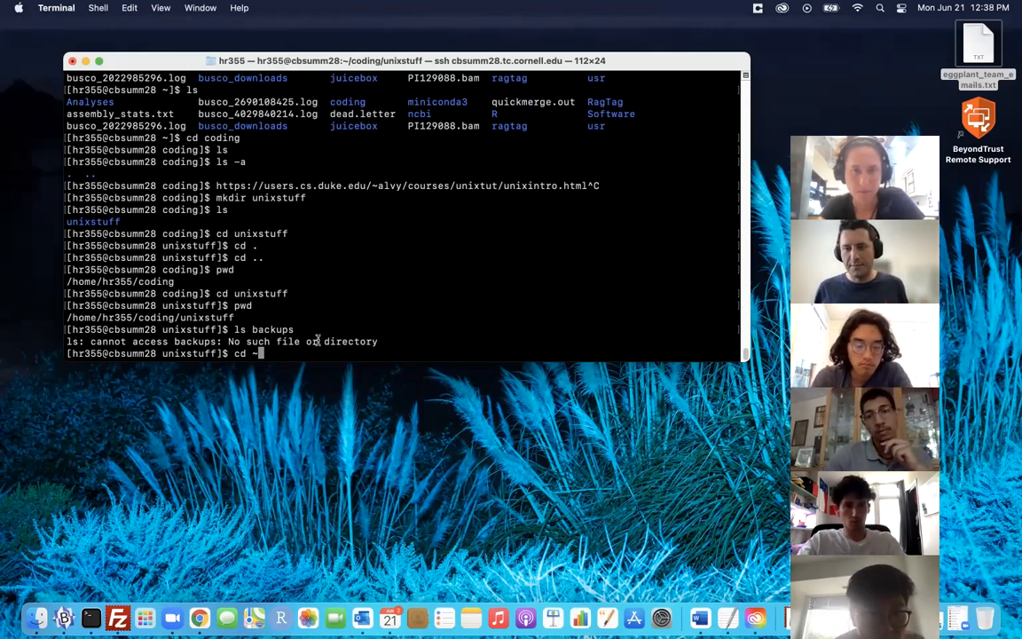
{"action": "key", "text": "Backspace"}
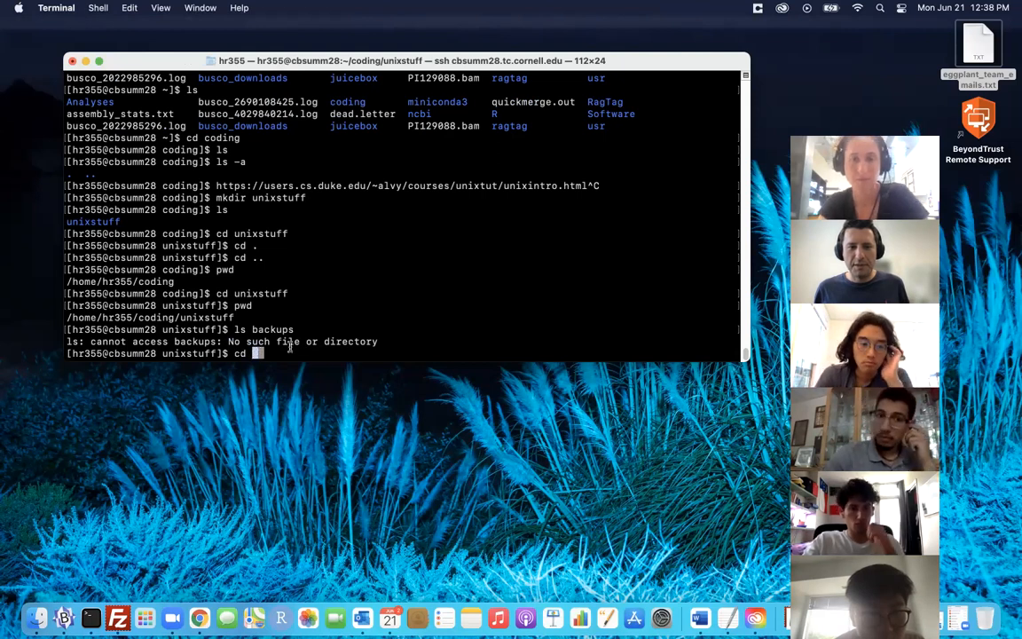
{"action": "type", "text": "~"}
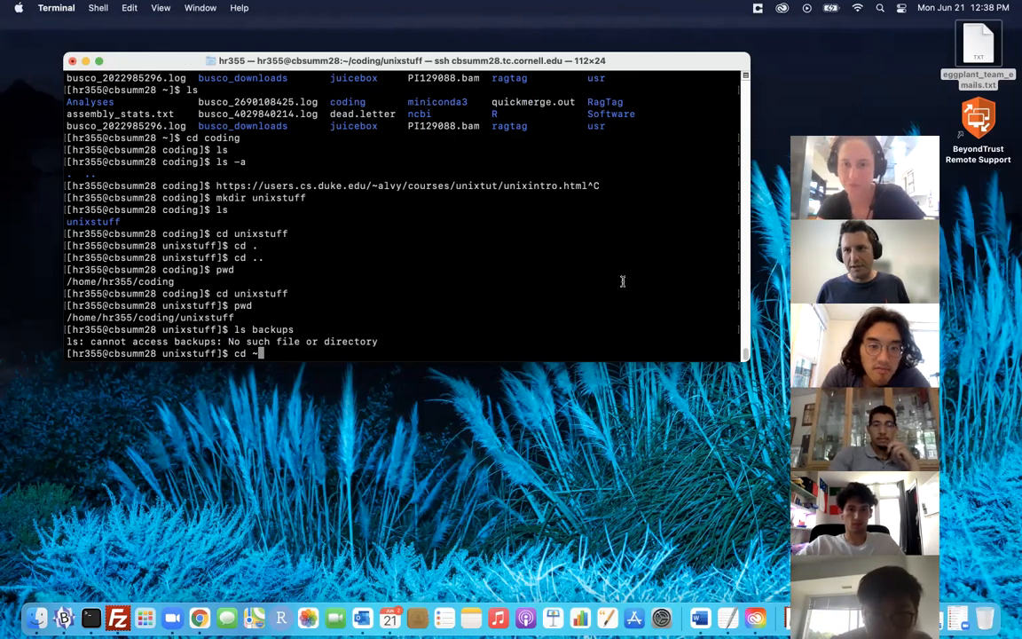
{"action": "mouse_move", "coordinate": [468, 329]}
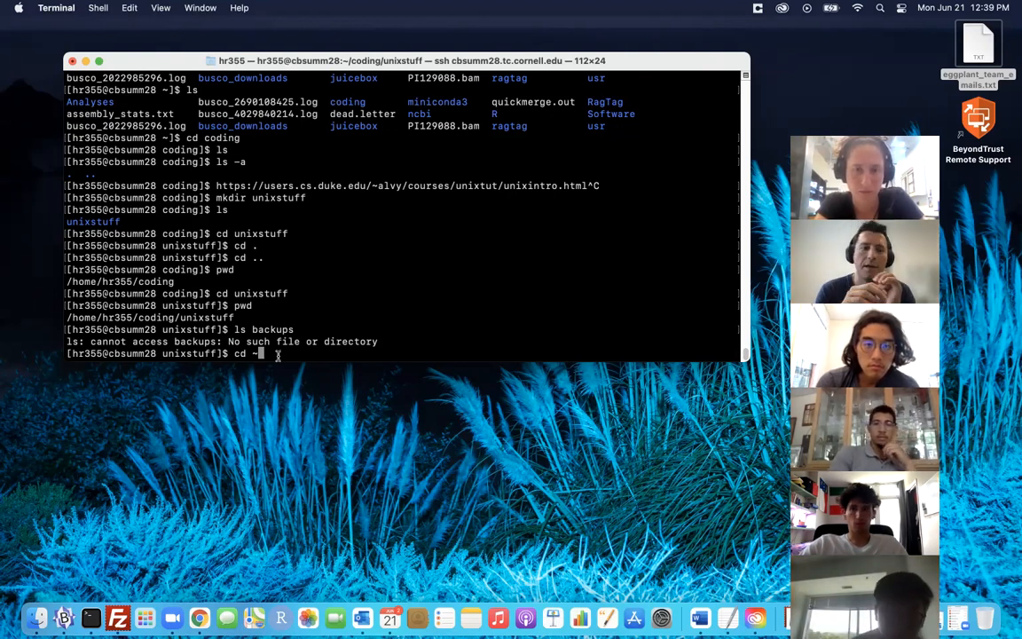
{"action": "key", "text": "Return"}
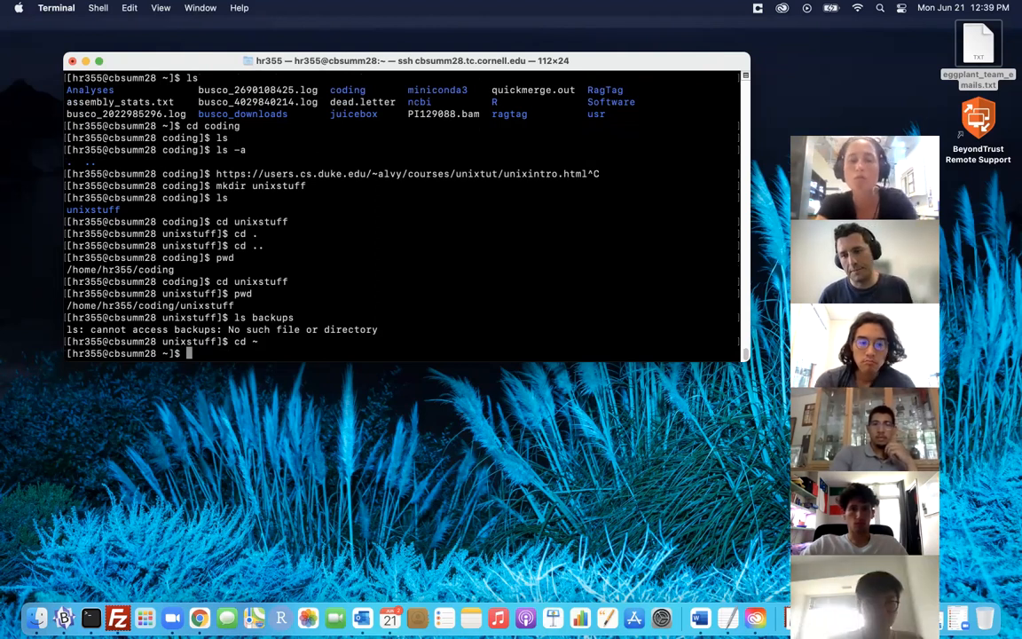
Run pwd and highlight the reported /home/hr355 path
{"action": "type", "text": "pw"}
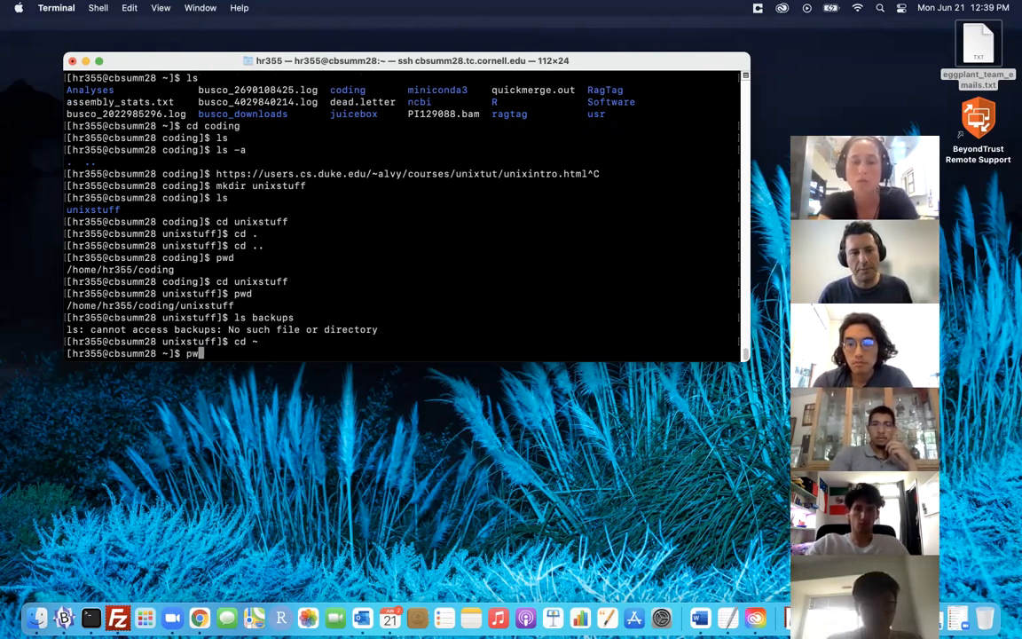
{"action": "key", "text": "Return"}
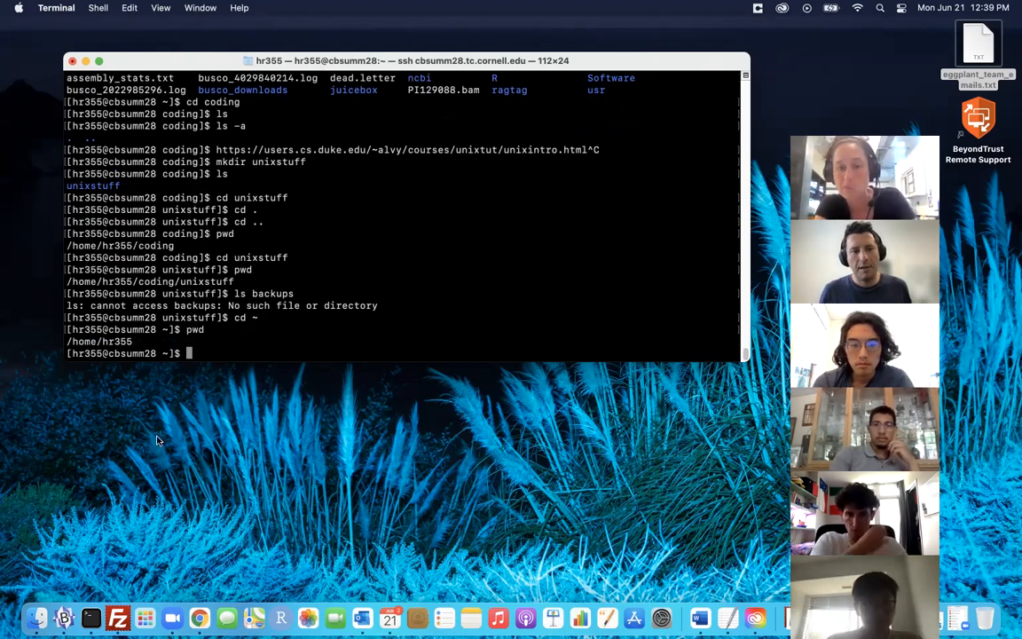
{"action": "mouse_move", "coordinate": [103, 341]}
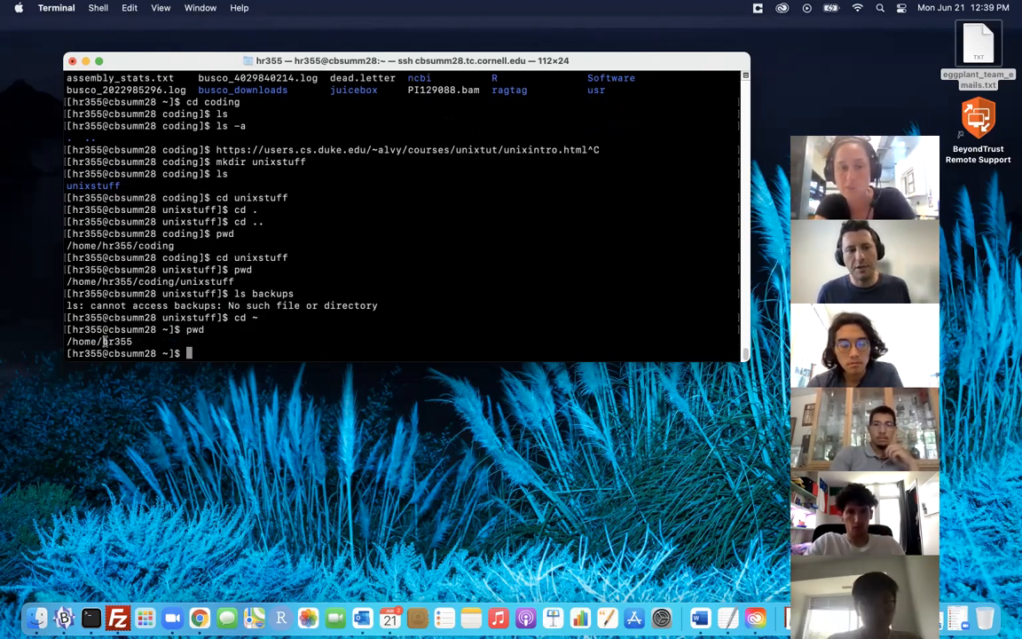
{"action": "double_click", "coordinate": [118, 341]}
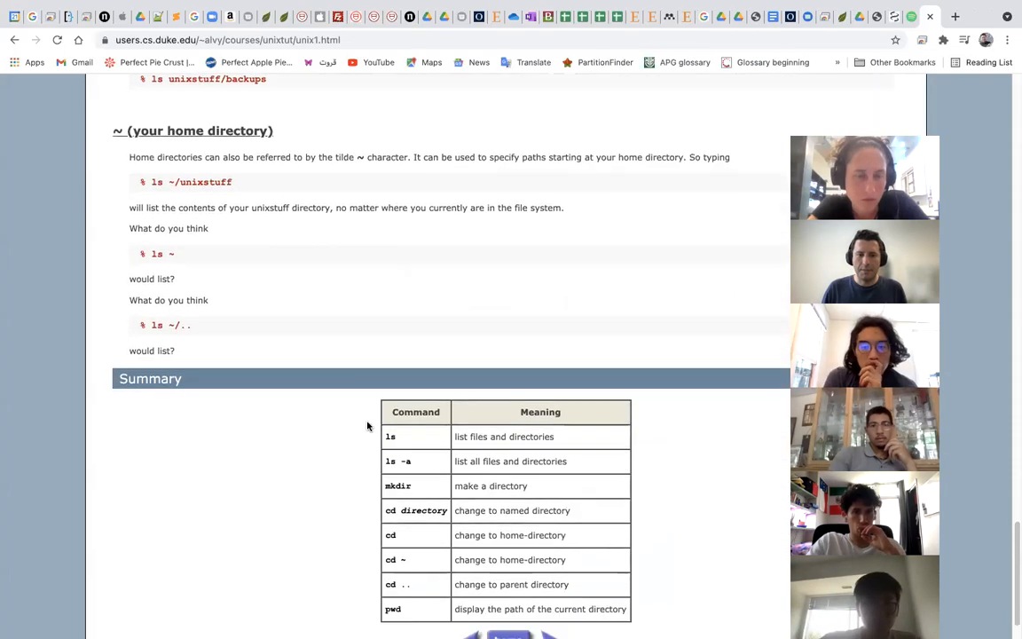
Scroll past the Summary table into UNIX Tutorial Two, down to section 2.1 Copying Files
{"action": "scroll", "scroll_direction": "down", "scroll_amount": 3}
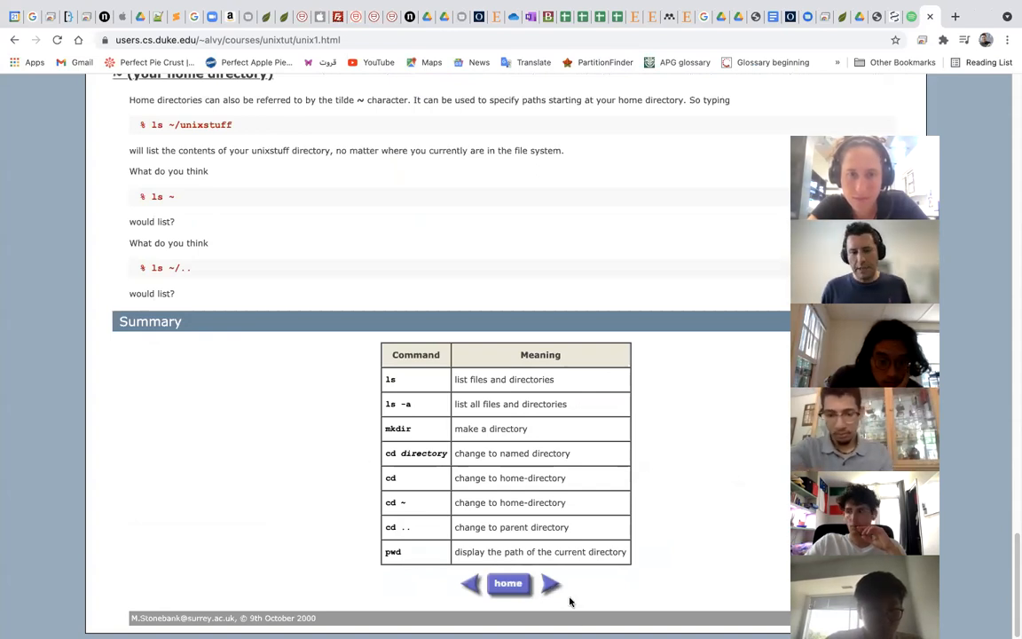
{"action": "left_click", "coordinate": [551, 582]}
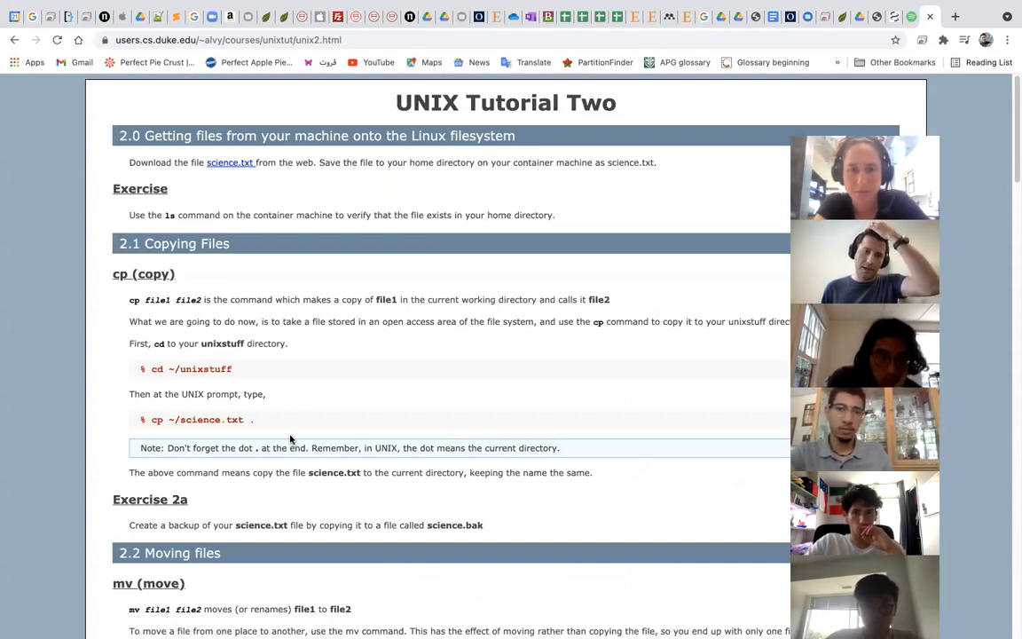
{"action": "mouse_move", "coordinate": [371, 373]}
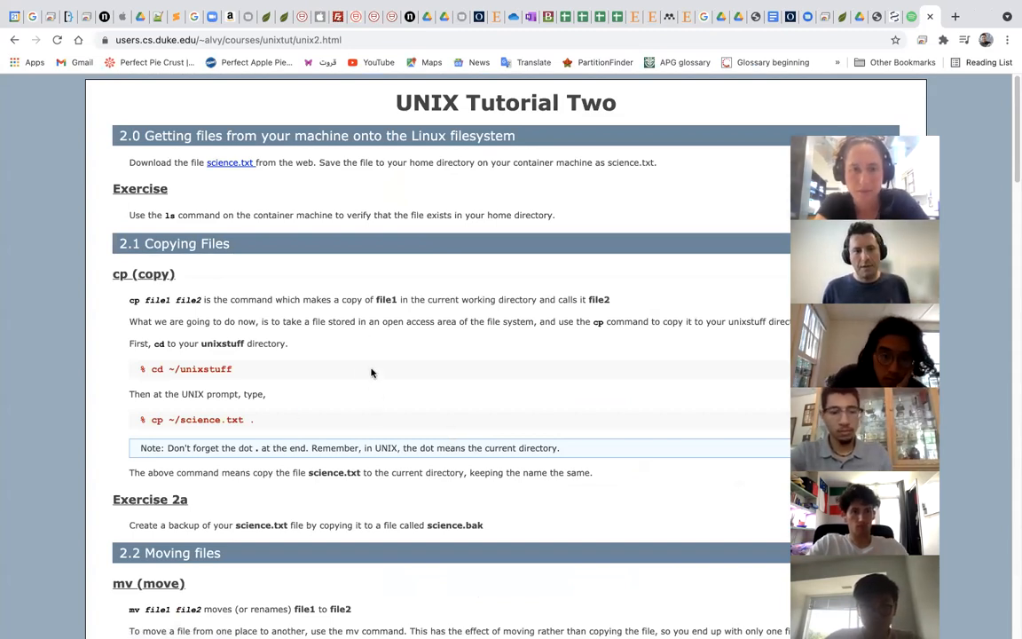
{"action": "scroll", "scroll_direction": "down", "scroll_amount": 3}
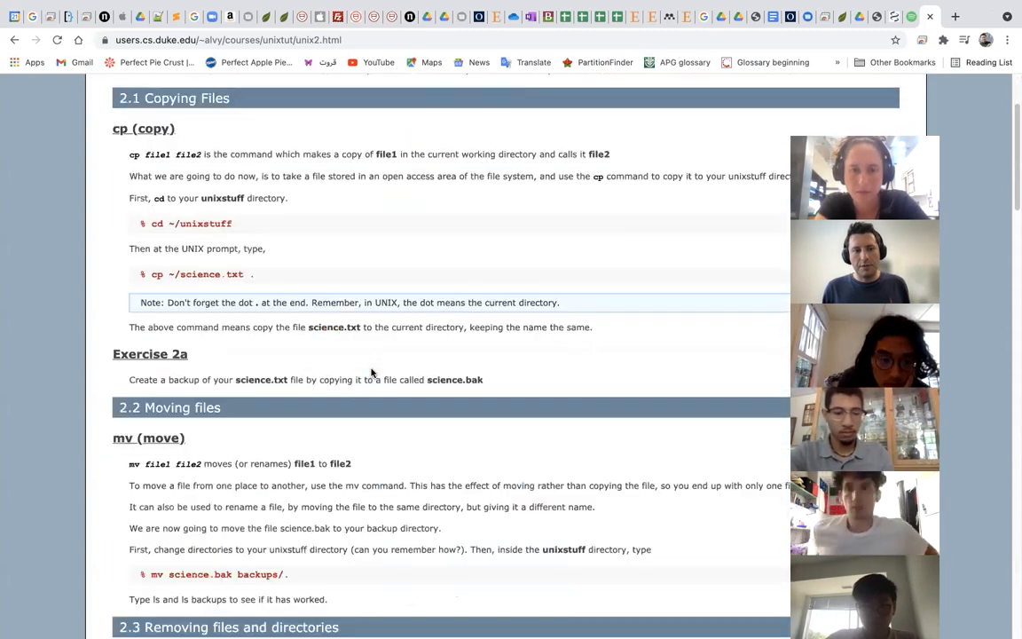
{"action": "scroll", "scroll_direction": "down", "scroll_amount": 3}
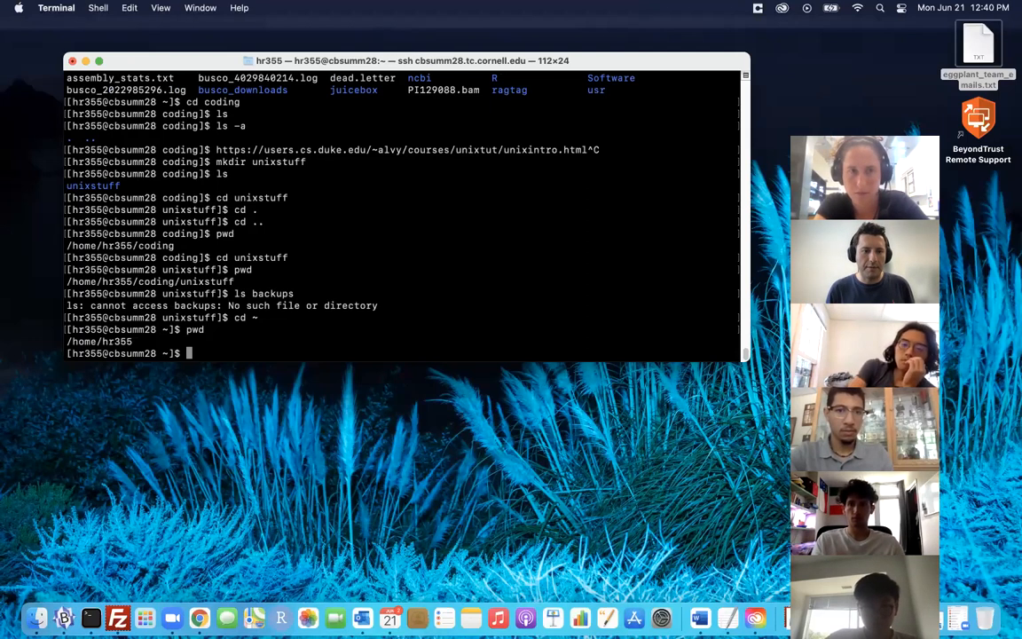
List the home directory with ls, then cd into coding
{"action": "key", "text": "Return"}
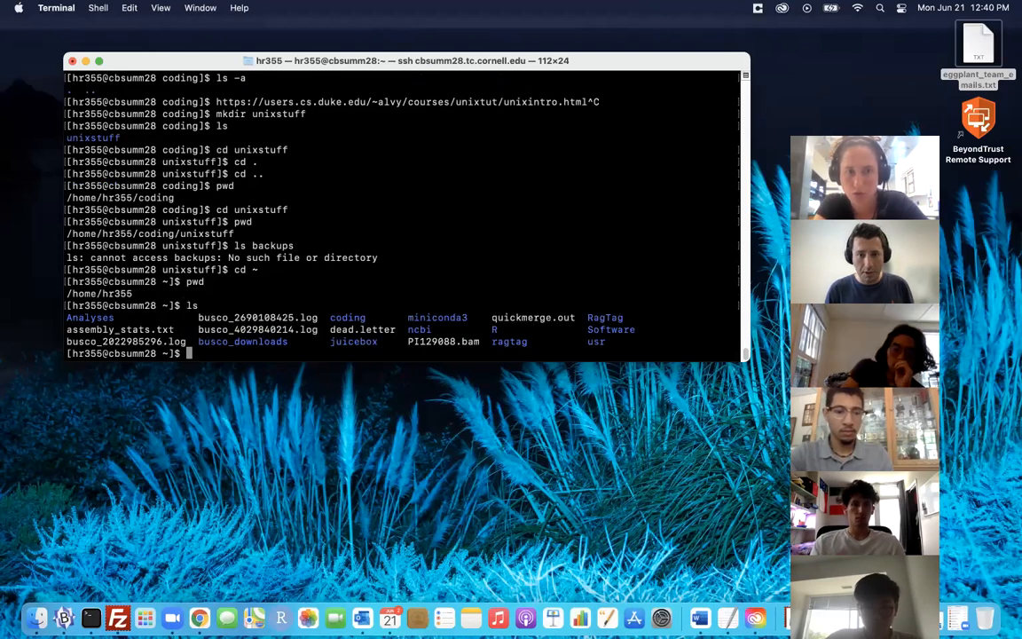
{"action": "type", "text": "cd codi"}
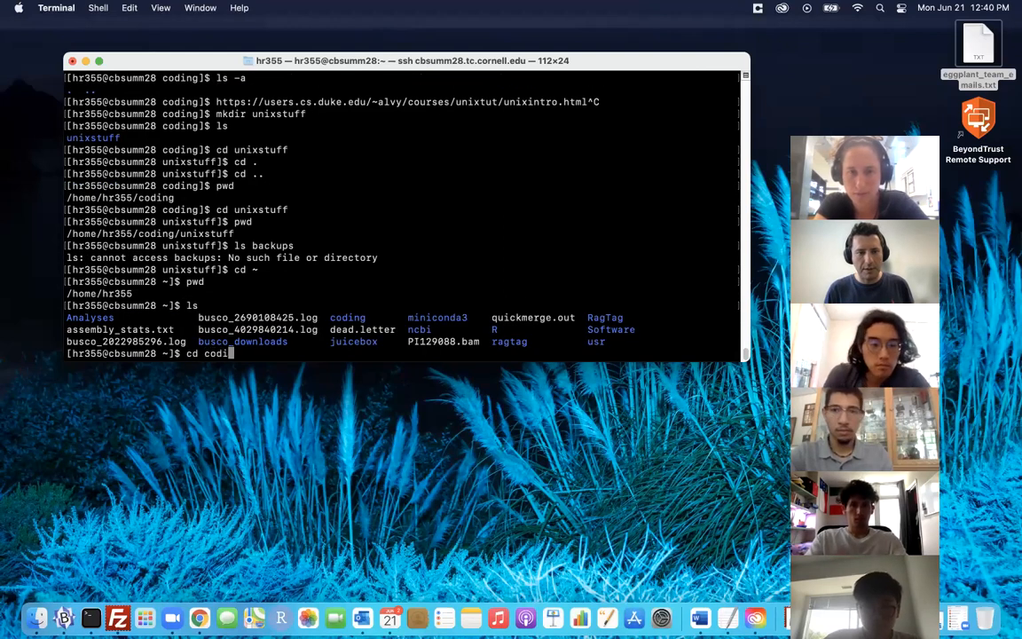
{"action": "type", "text": "ng"}
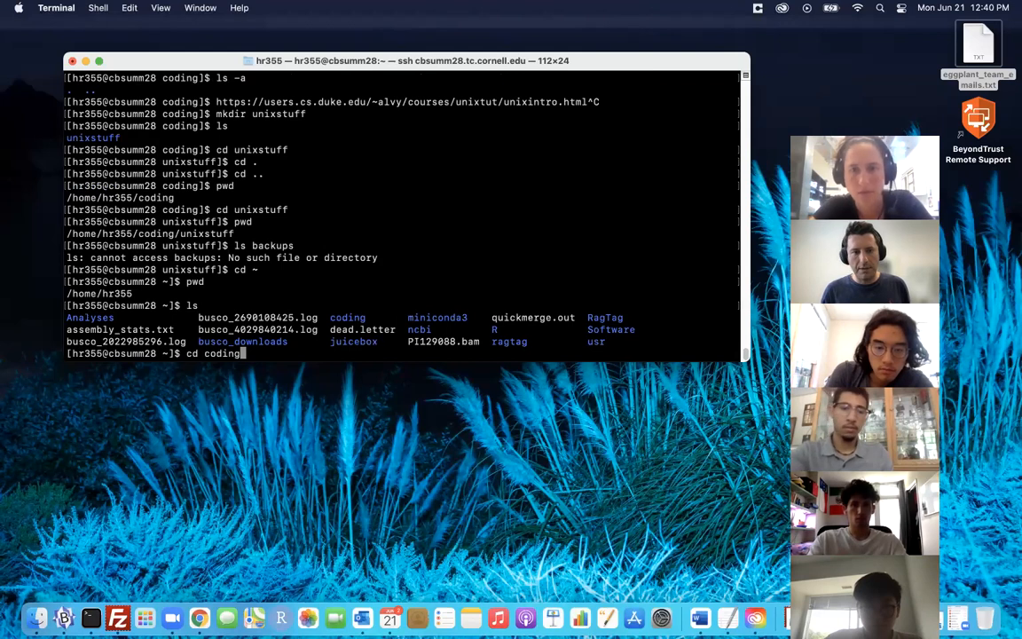
{"action": "key", "text": "Return"}
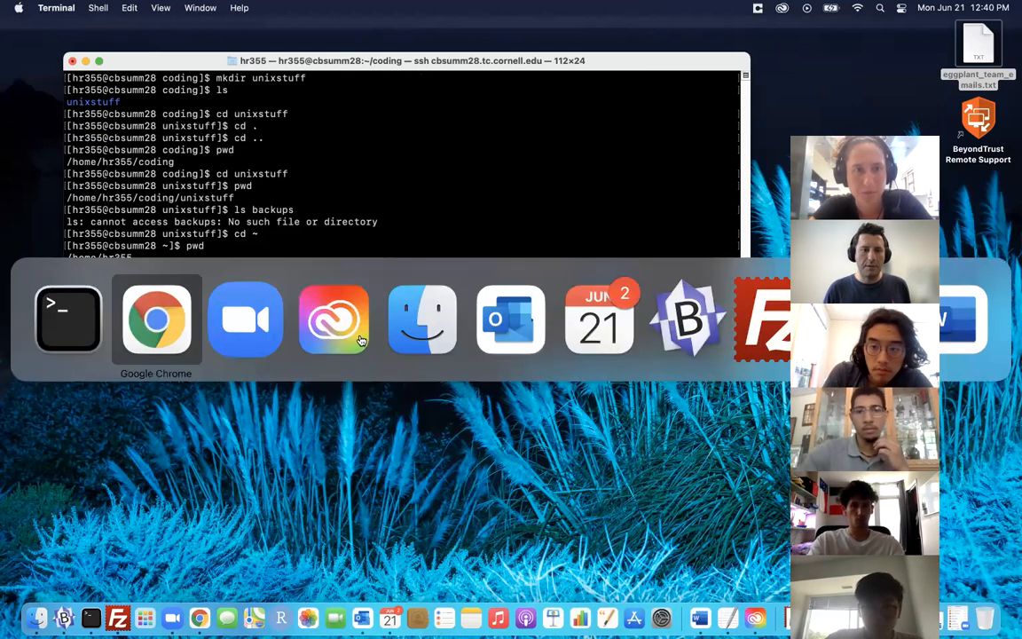
Enter unixstuff and launch nano with an empty new buffer
{"action": "left_click", "coordinate": [157, 320]}
{"action": "type", "text": "c"}
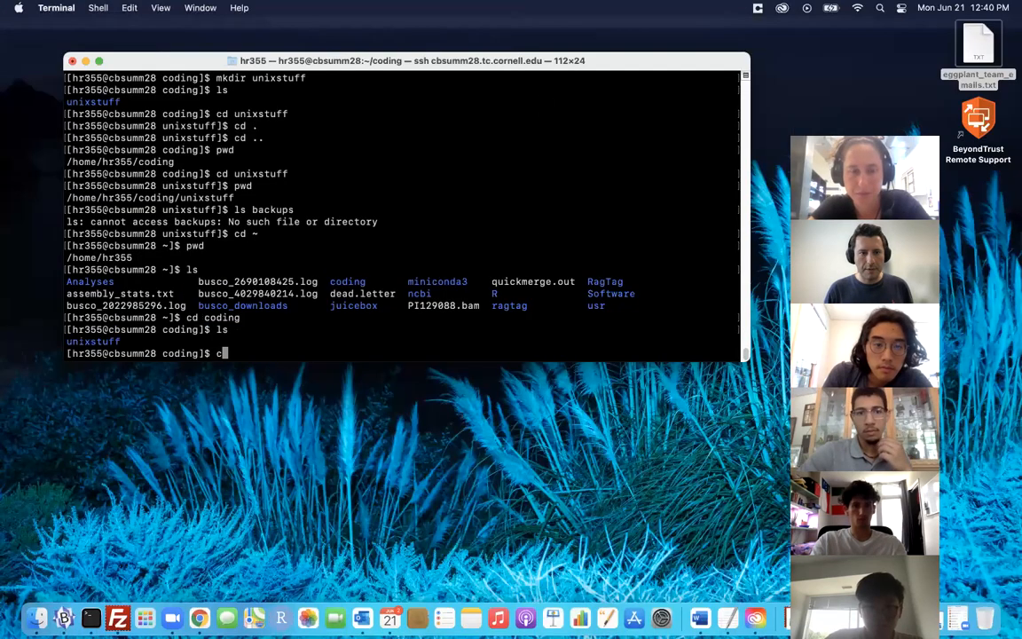
{"action": "type", "text": "d unixstuff/"}
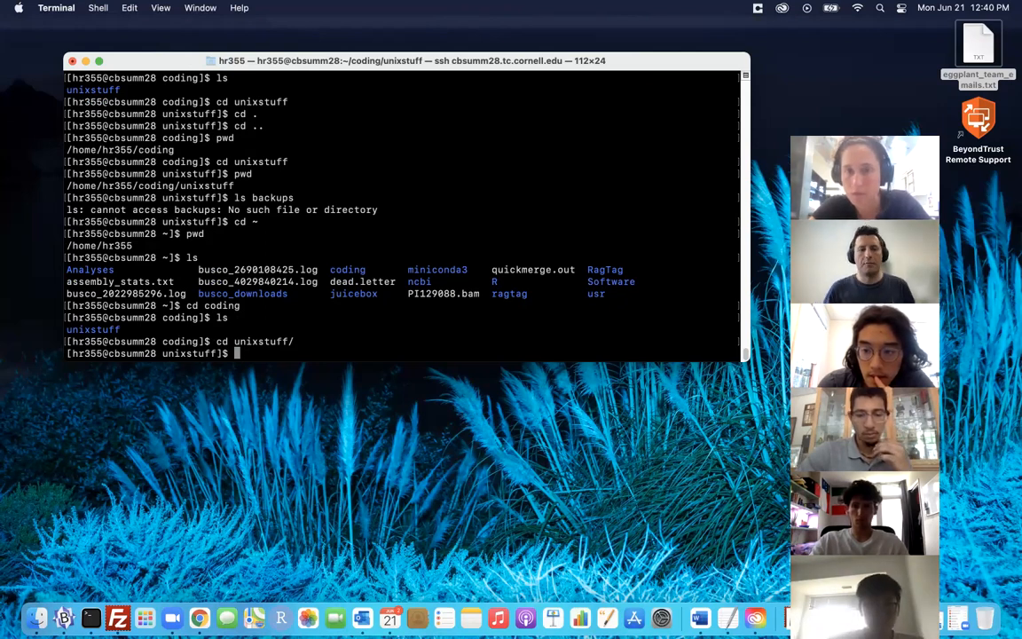
{"action": "type", "text": "nano"}
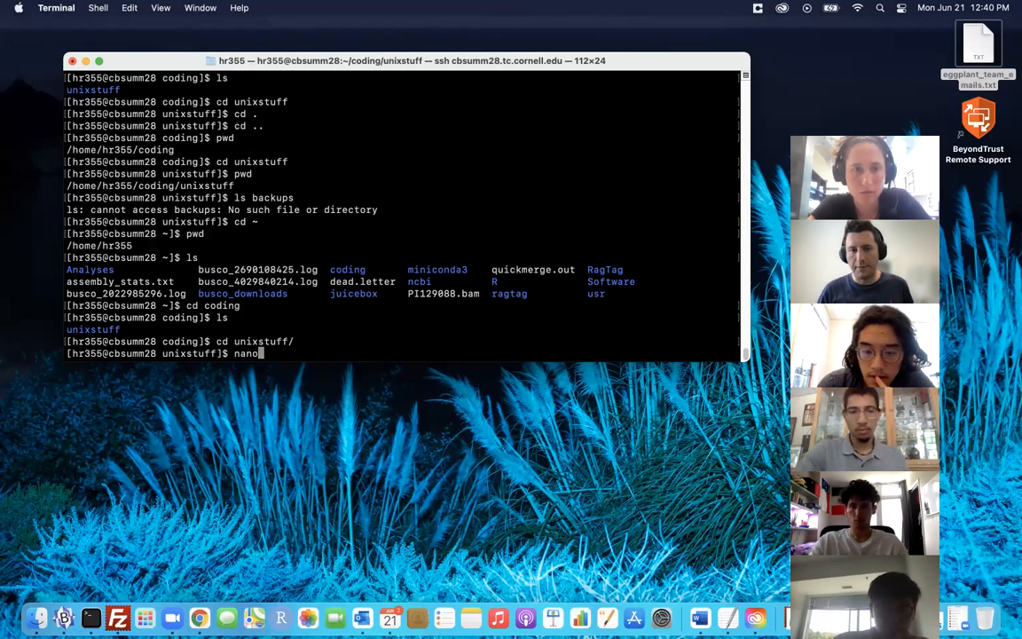
{"action": "key", "text": "Return"}
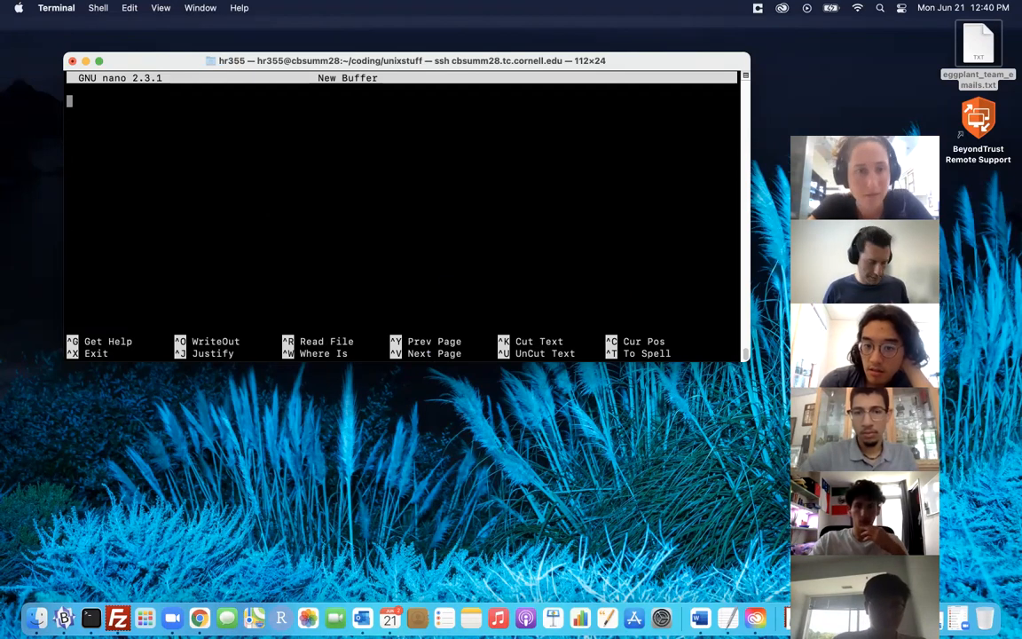
Exit nano with Ctrl+X, returning to the shell prompt in unixstuff
{"action": "key", "text": "ctrl+x"}
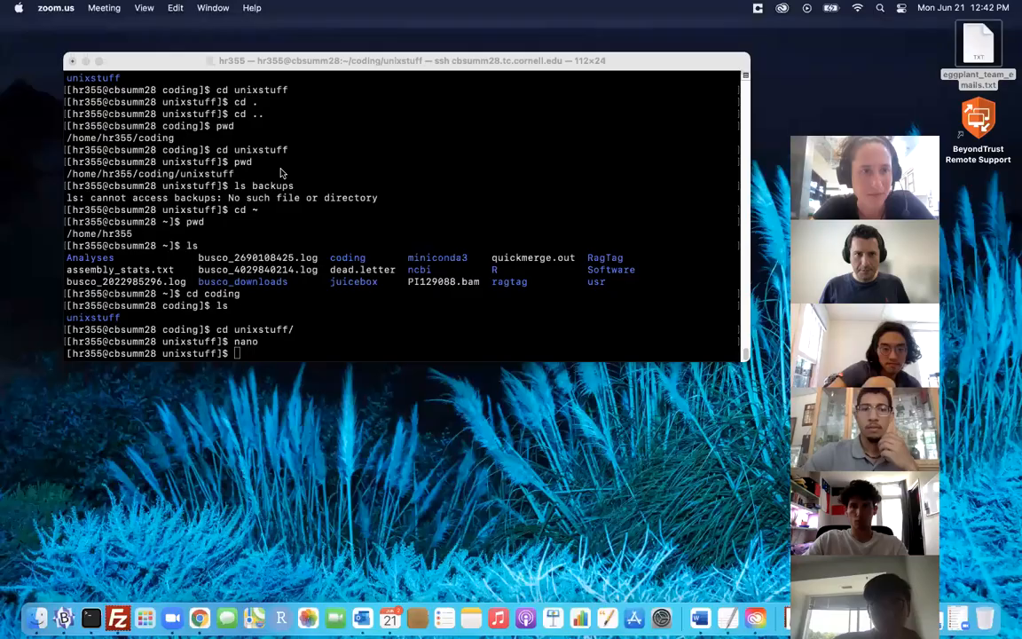
Launch nano again from unixstuff with a fresh empty buffer
{"action": "left_click", "coordinate": [346, 323]}
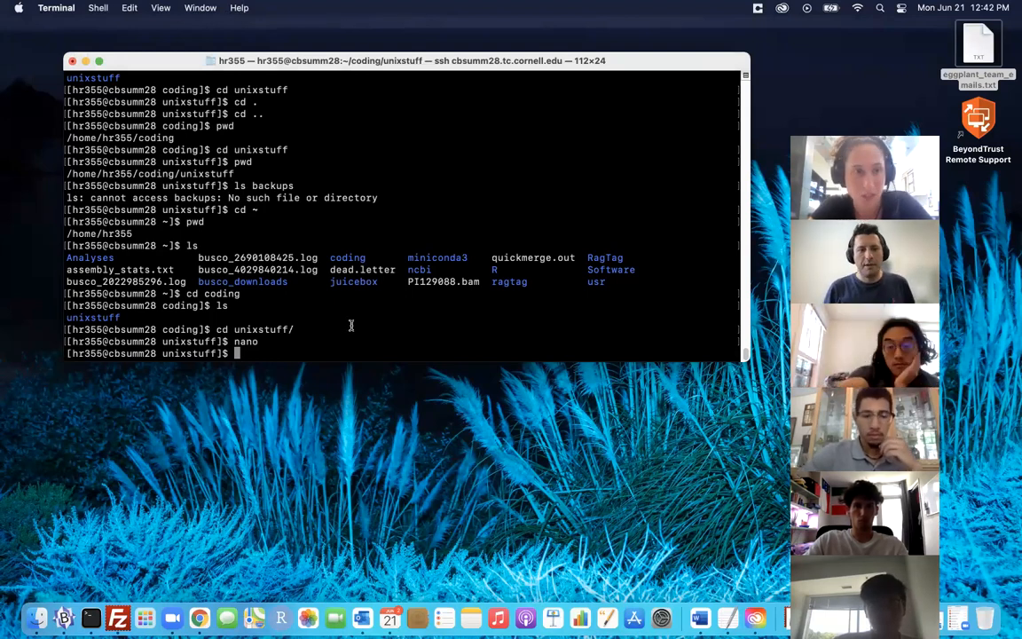
{"action": "type", "text": "nano"}
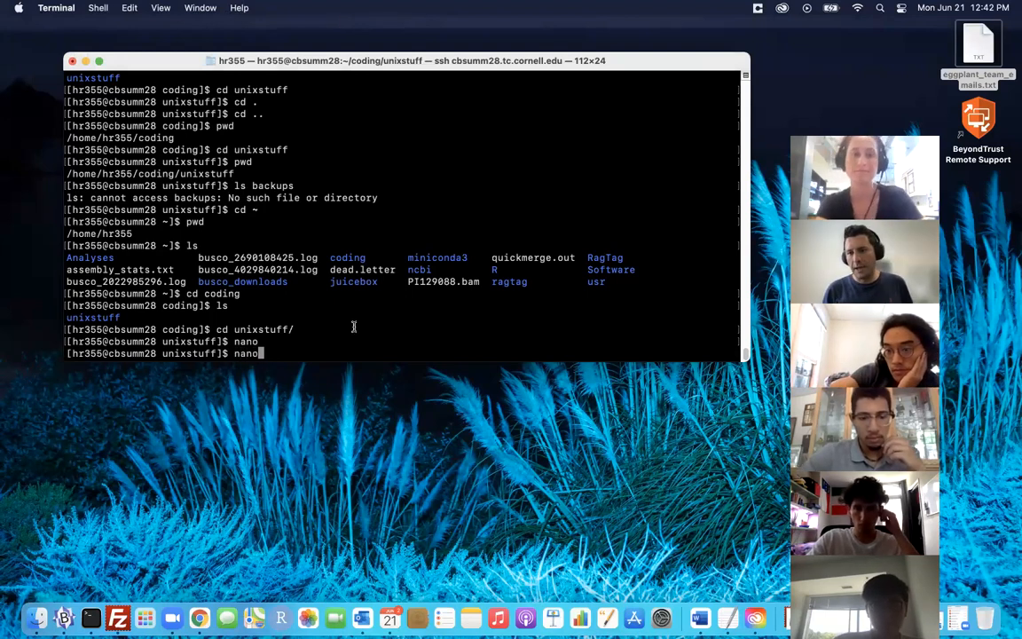
{"action": "key", "text": "Return"}
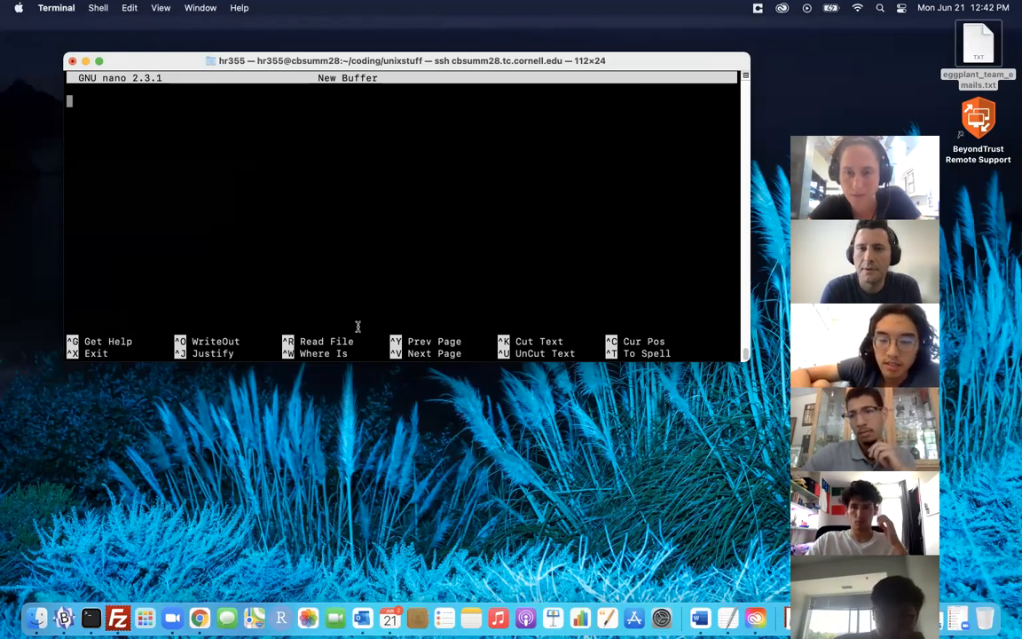
{"action": "mouse_move", "coordinate": [832, 71]}
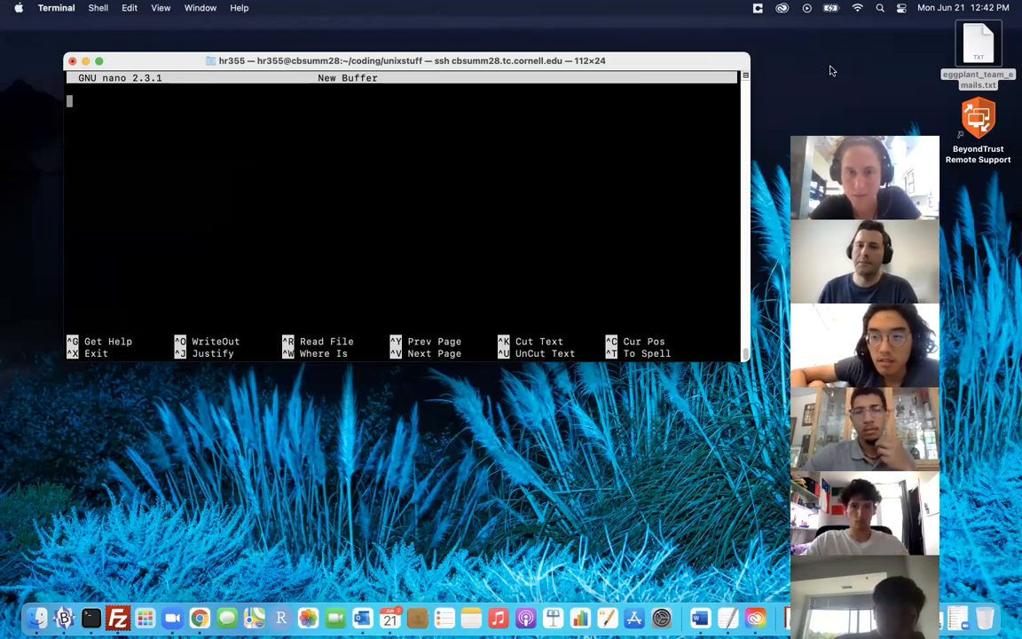